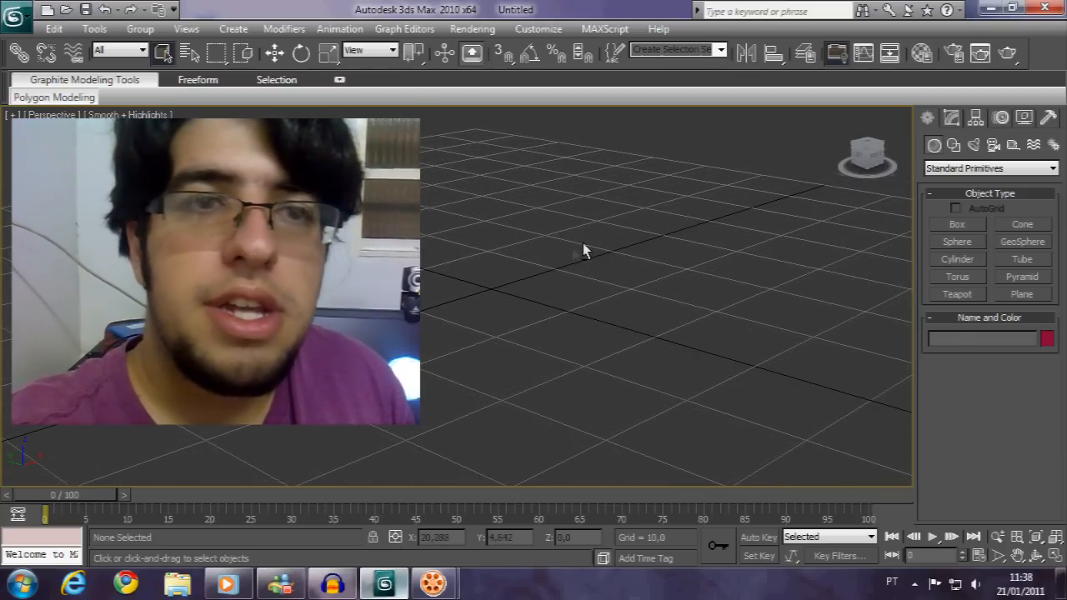
{"action": "mouse_move", "coordinate": [517, 261]}
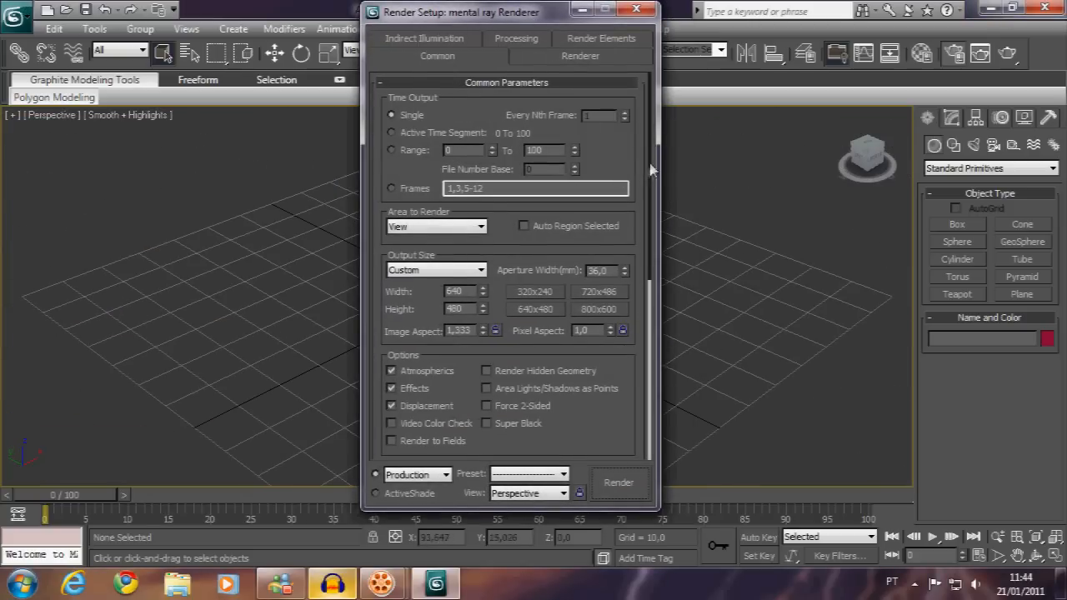
Enable mental ray motion blur with 15 motion segments and 100 time samples.
{"action": "scroll", "scroll_direction": "down", "scroll_amount": 3}
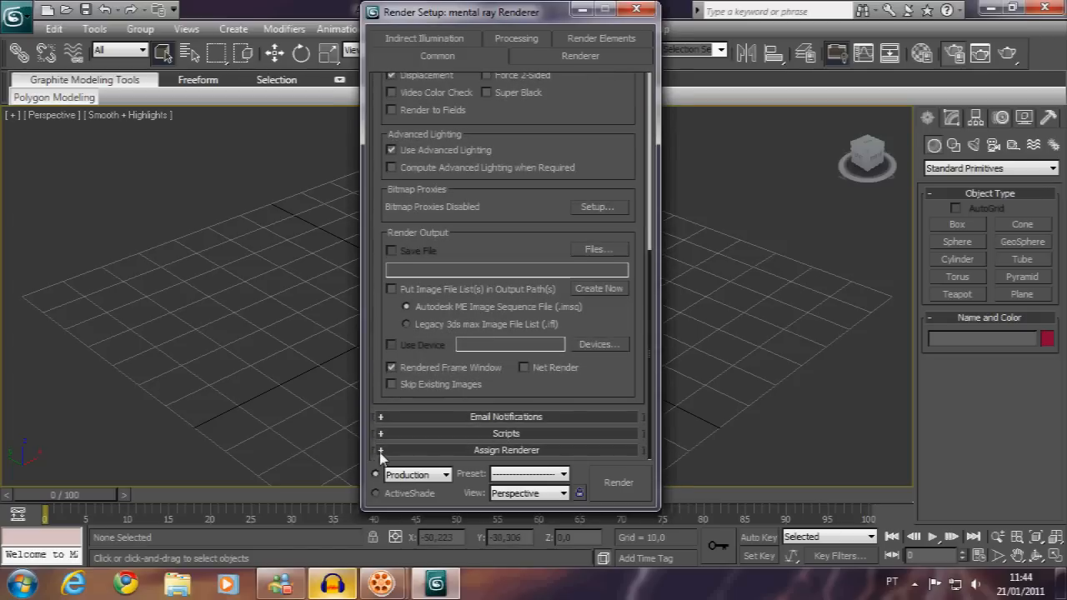
{"action": "left_click", "coordinate": [380, 450]}
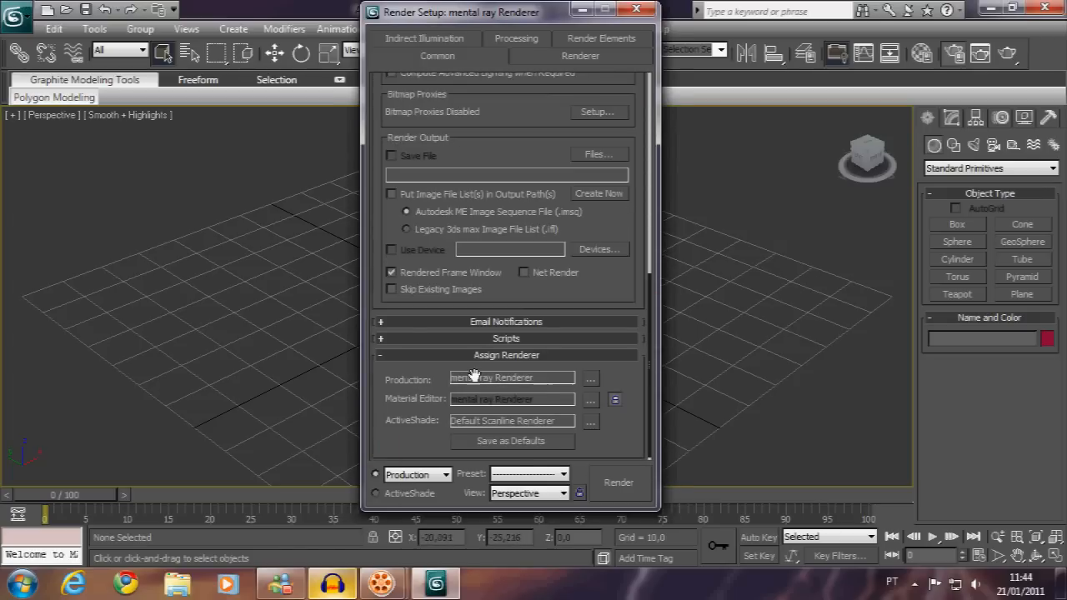
{"action": "mouse_move", "coordinate": [540, 380]}
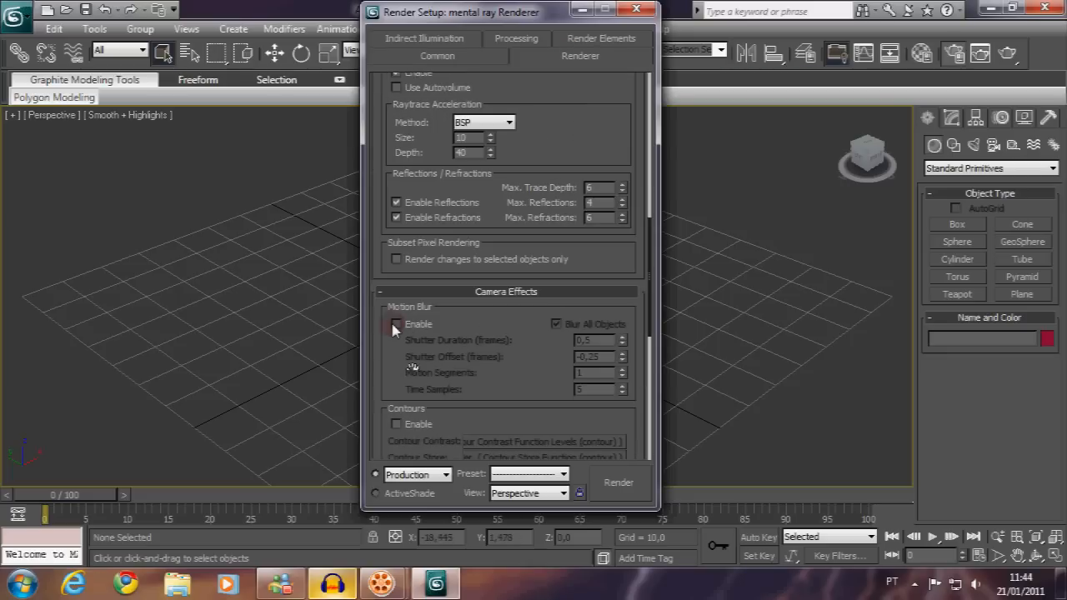
{"action": "left_click", "coordinate": [396, 323]}
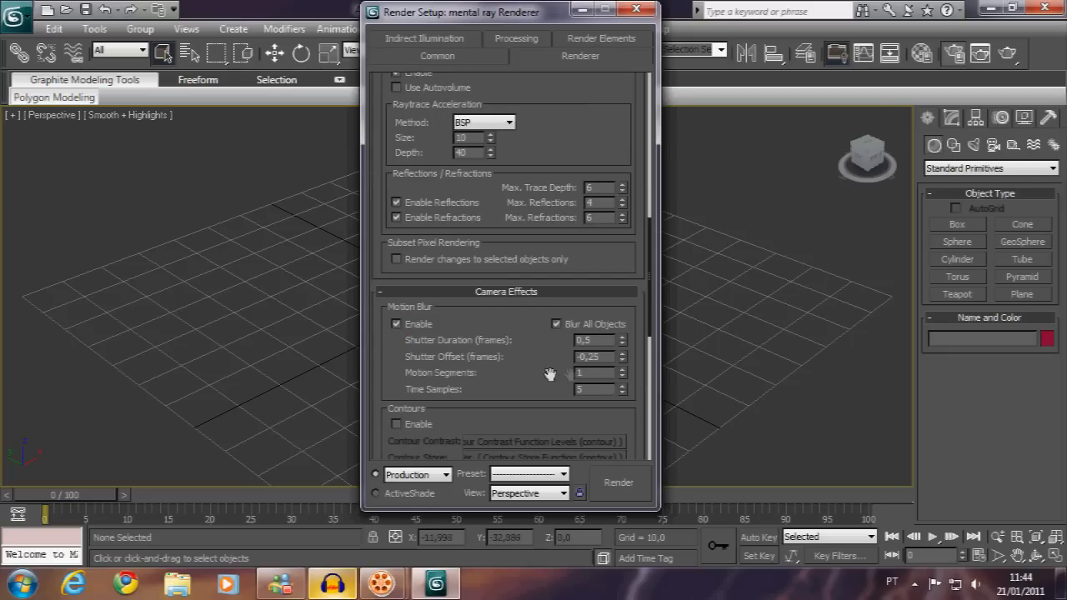
{"action": "left_click", "coordinate": [620, 369]}
{"action": "type", "text": "100"}
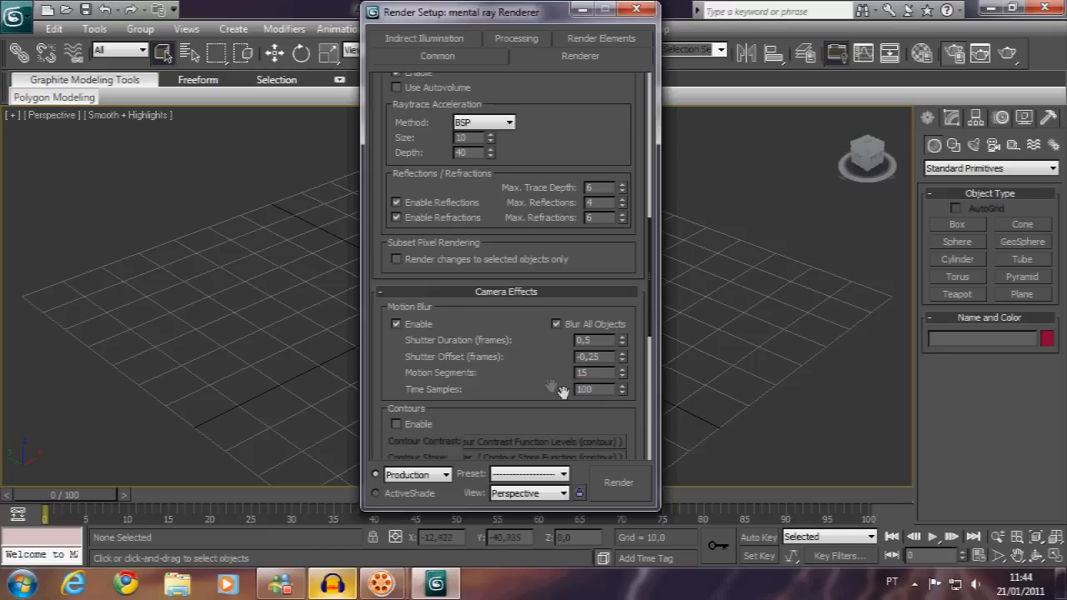
Turn on the Glare camera output shader.
{"action": "scroll", "scroll_direction": "down", "scroll_amount": 3}
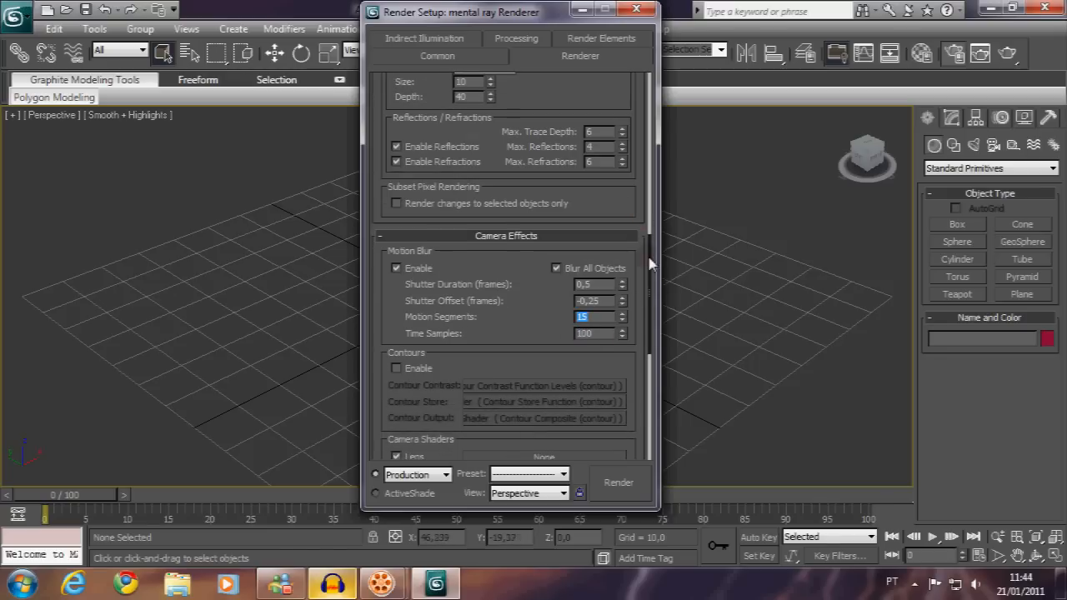
{"action": "scroll", "scroll_direction": "down", "scroll_amount": 3}
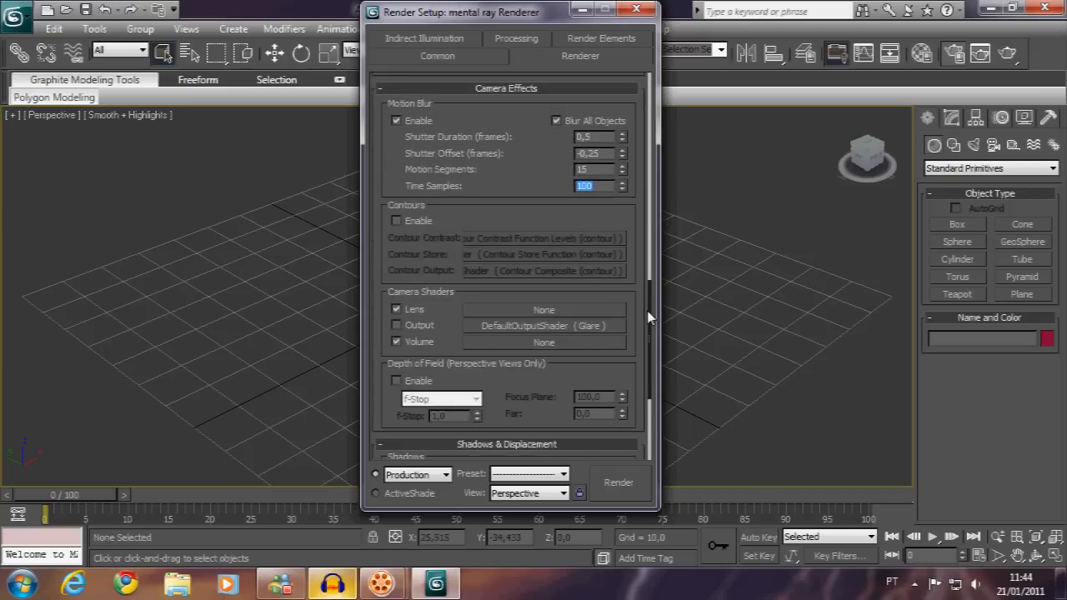
{"action": "scroll", "scroll_direction": "down", "scroll_amount": 3}
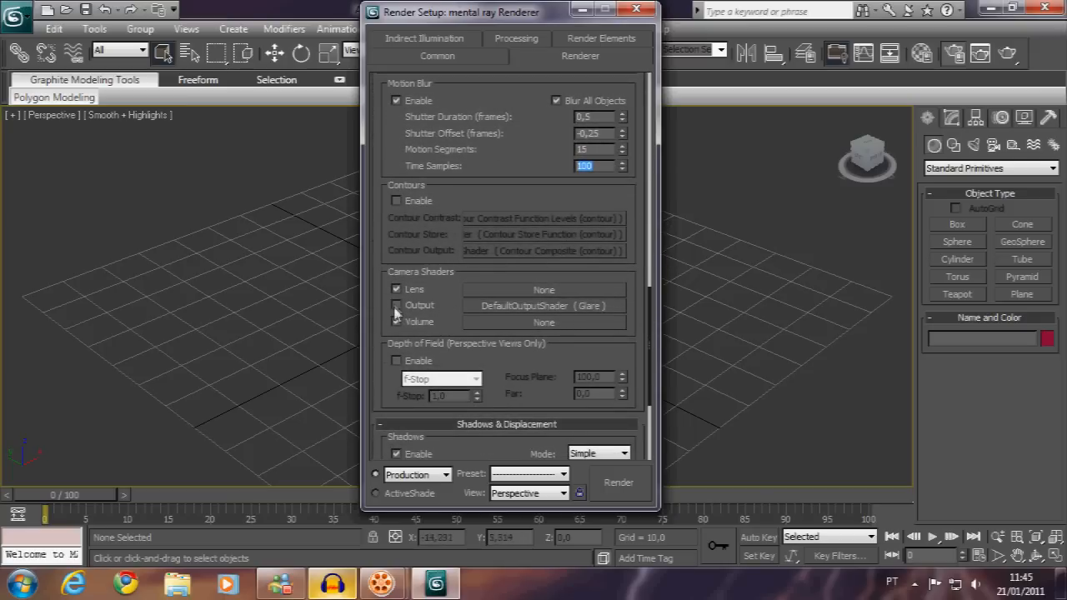
{"action": "left_click", "coordinate": [397, 305]}
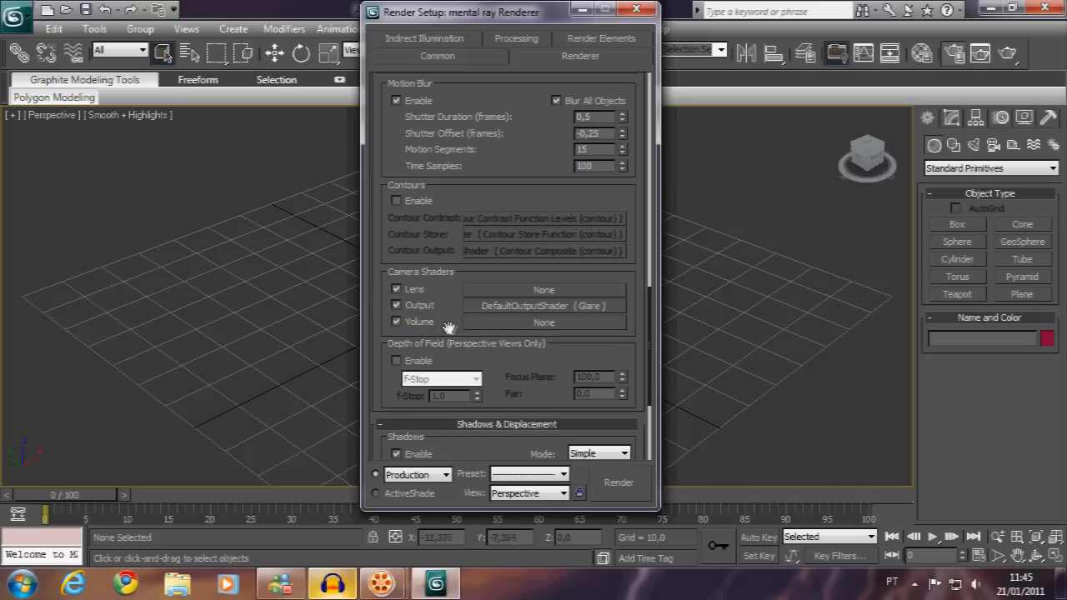
{"action": "mouse_move", "coordinate": [498, 313]}
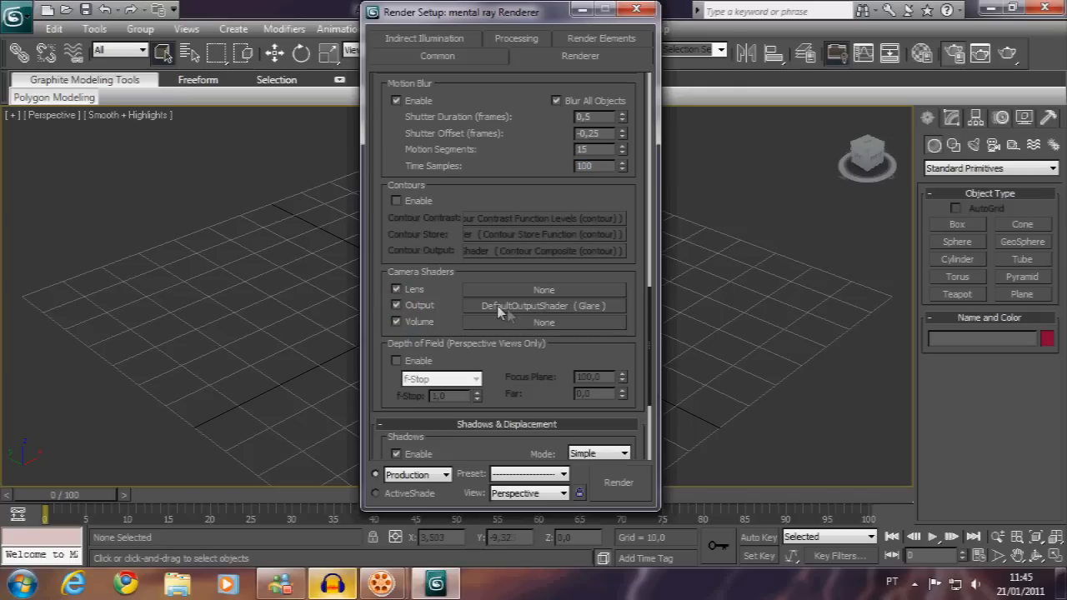
{"action": "mouse_move", "coordinate": [584, 328]}
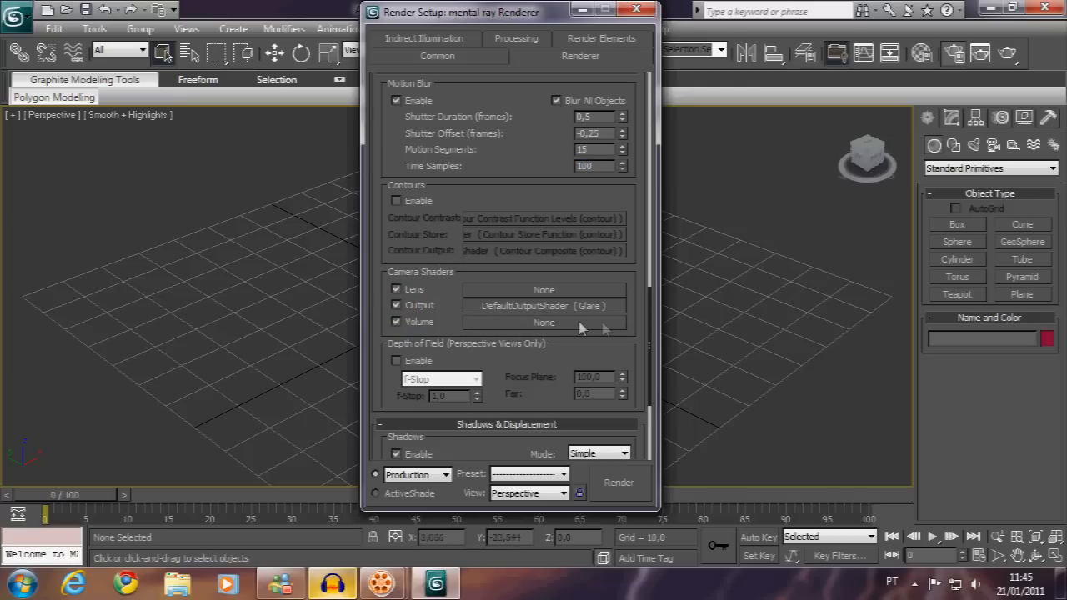
{"action": "scroll", "scroll_direction": "down", "scroll_amount": 3}
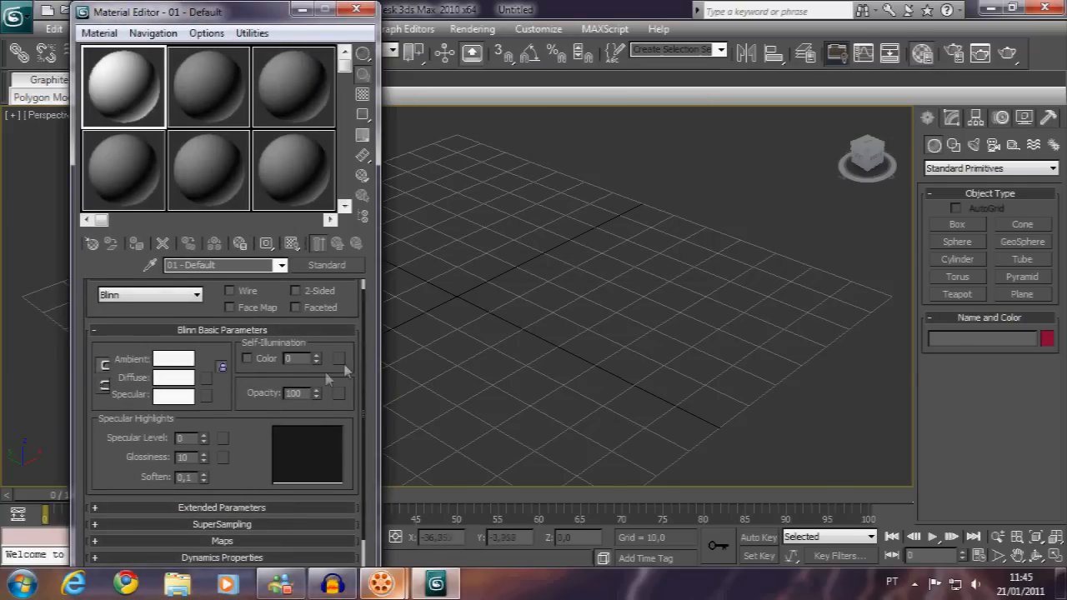
Enable the material's Self-Illumination Color and set it to white.
{"action": "left_click", "coordinate": [246, 357]}
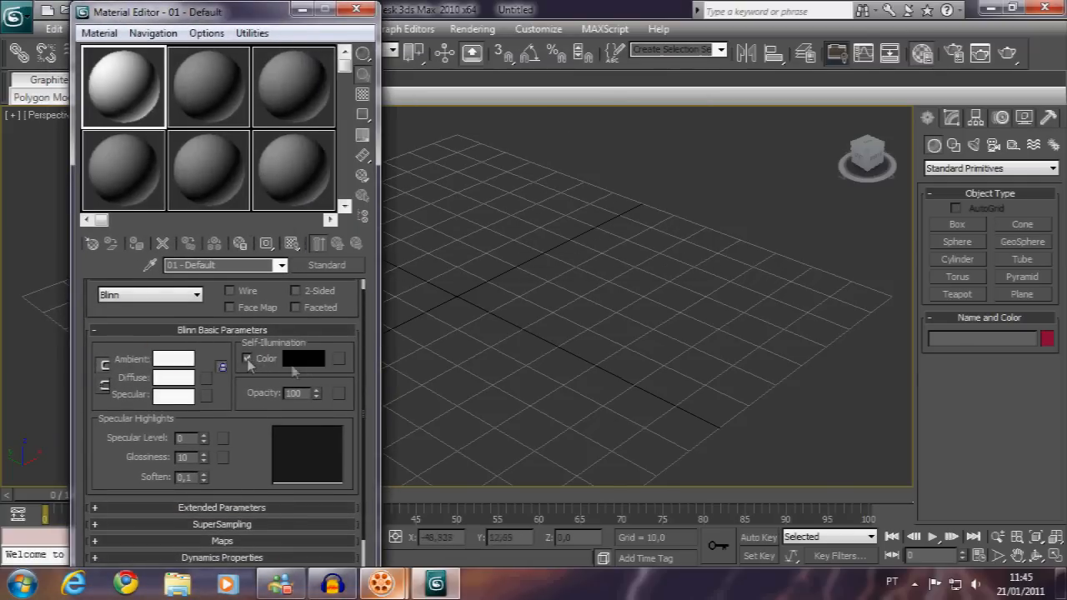
{"action": "left_click", "coordinate": [303, 358]}
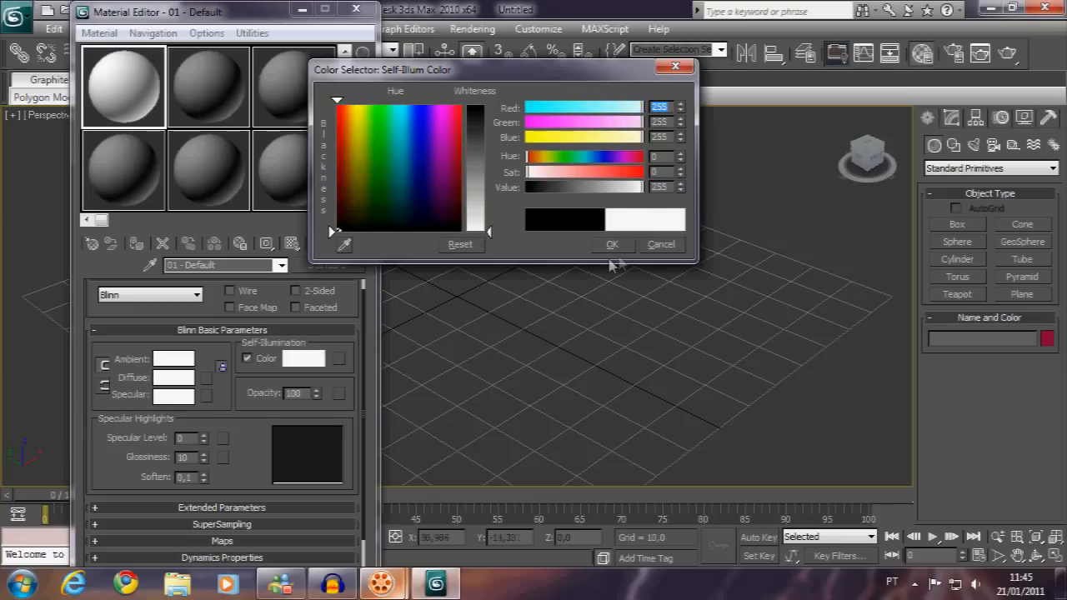
{"action": "left_click", "coordinate": [613, 244]}
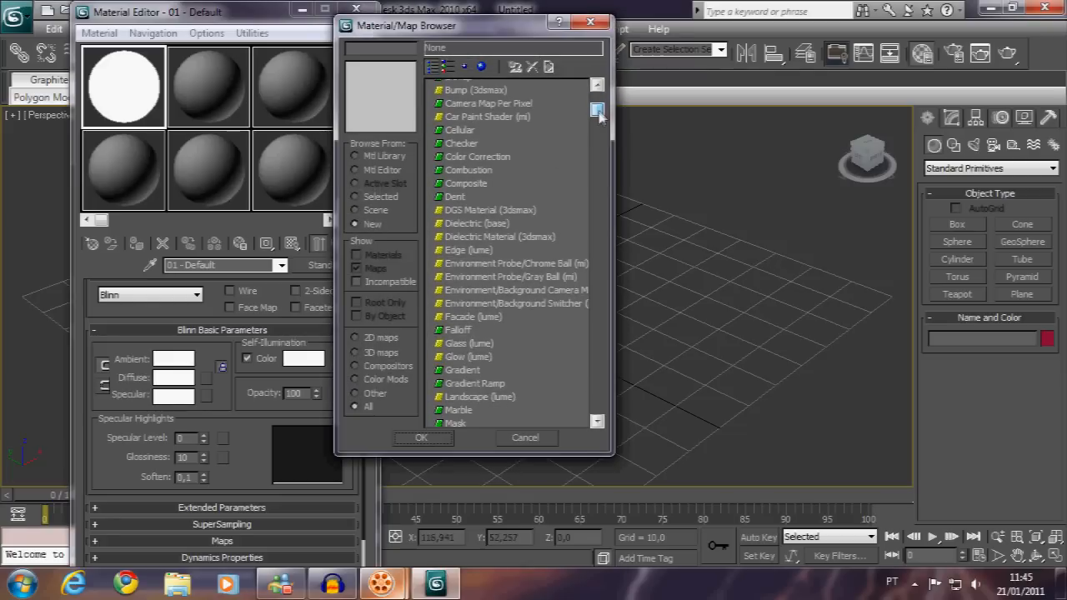
Add a blue Glow (lume) map to Self-Illumination and close the Material Editor.
{"action": "left_click", "coordinate": [469, 357]}
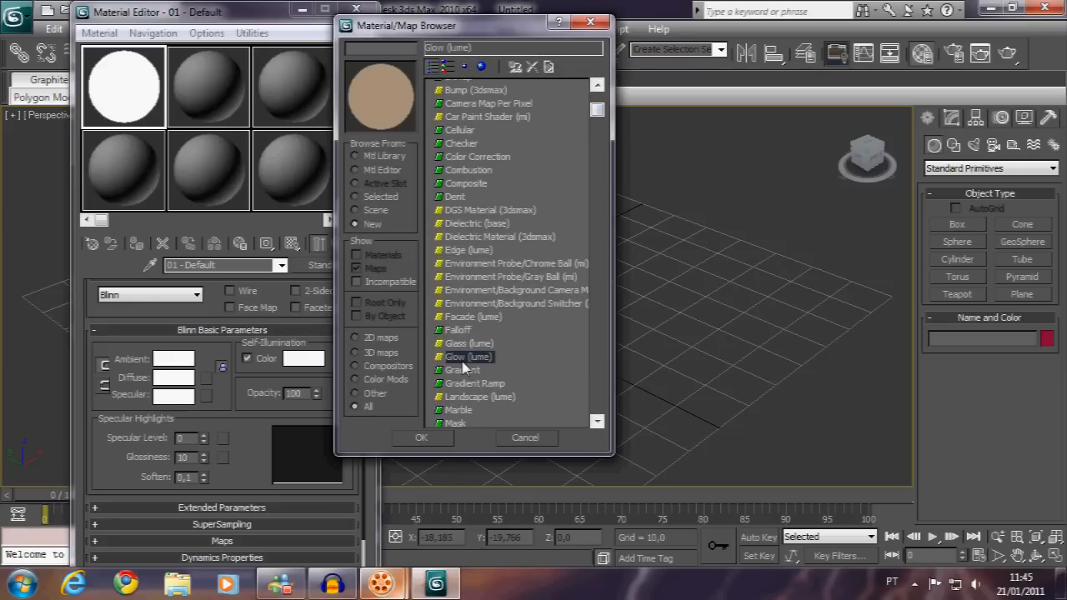
{"action": "scroll", "scroll_direction": "down", "scroll_amount": 3}
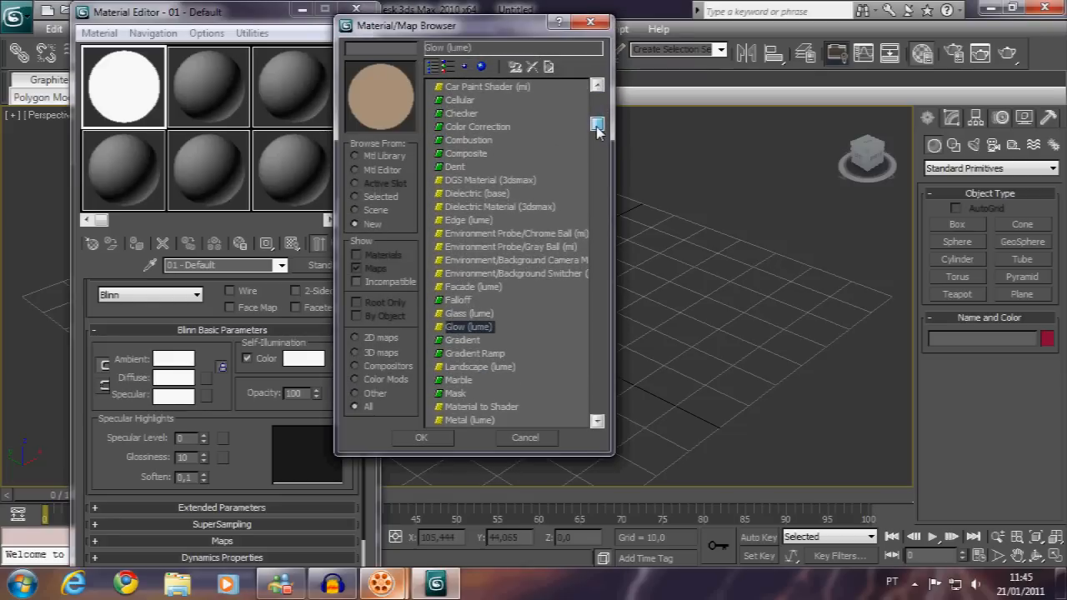
{"action": "left_click", "coordinate": [421, 437]}
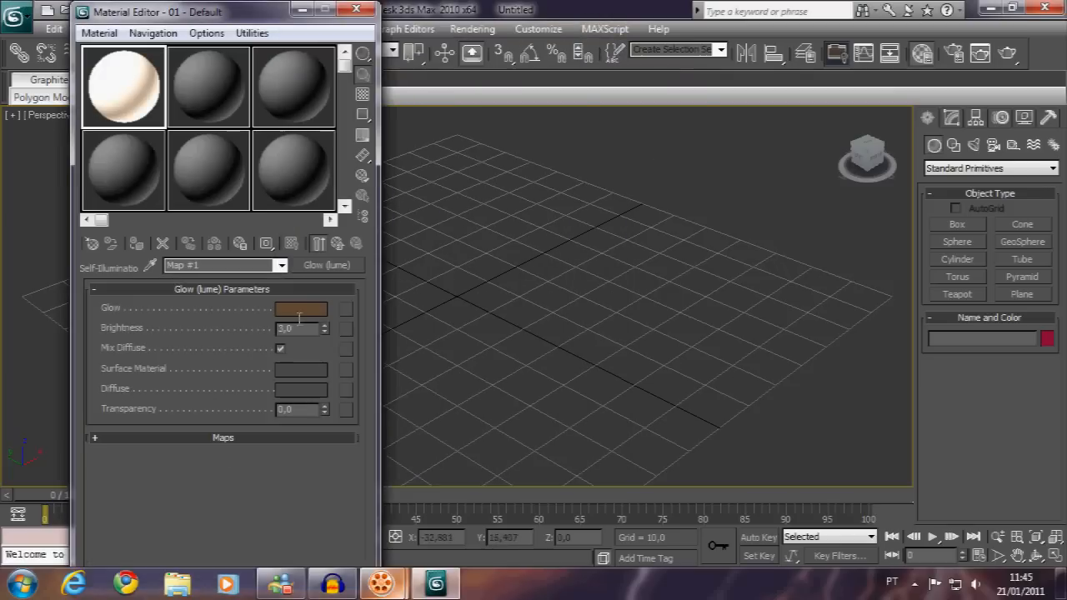
{"action": "left_click", "coordinate": [301, 309]}
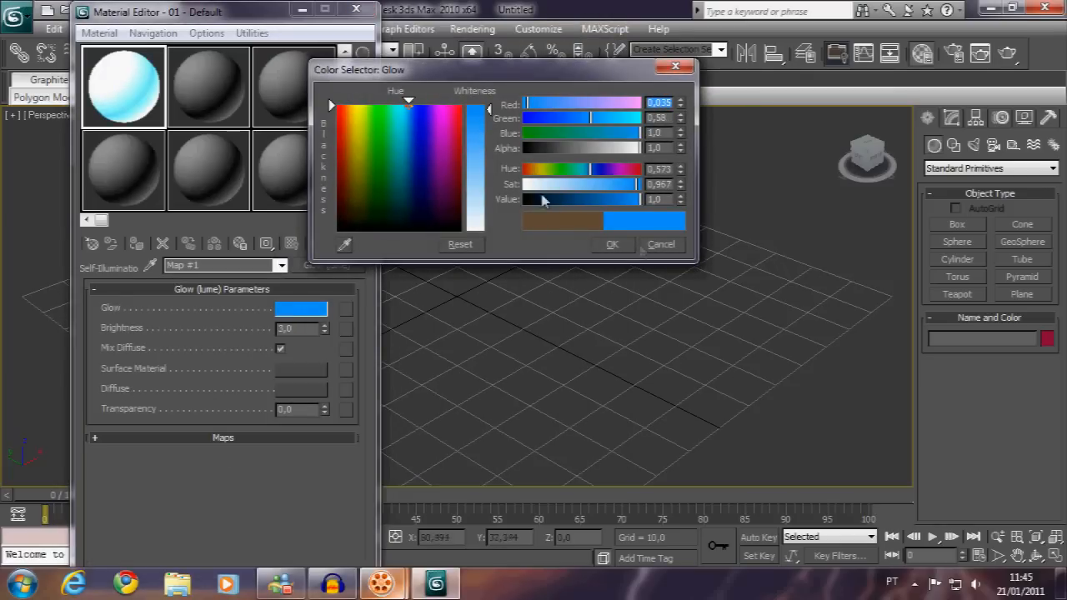
{"action": "left_click", "coordinate": [419, 115]}
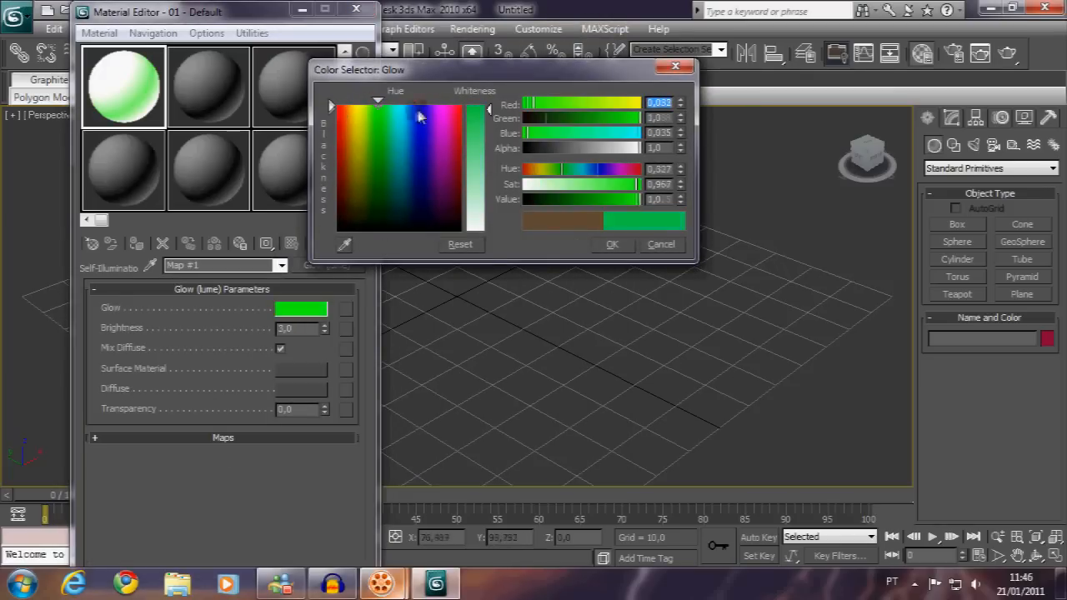
{"action": "left_click", "coordinate": [612, 244]}
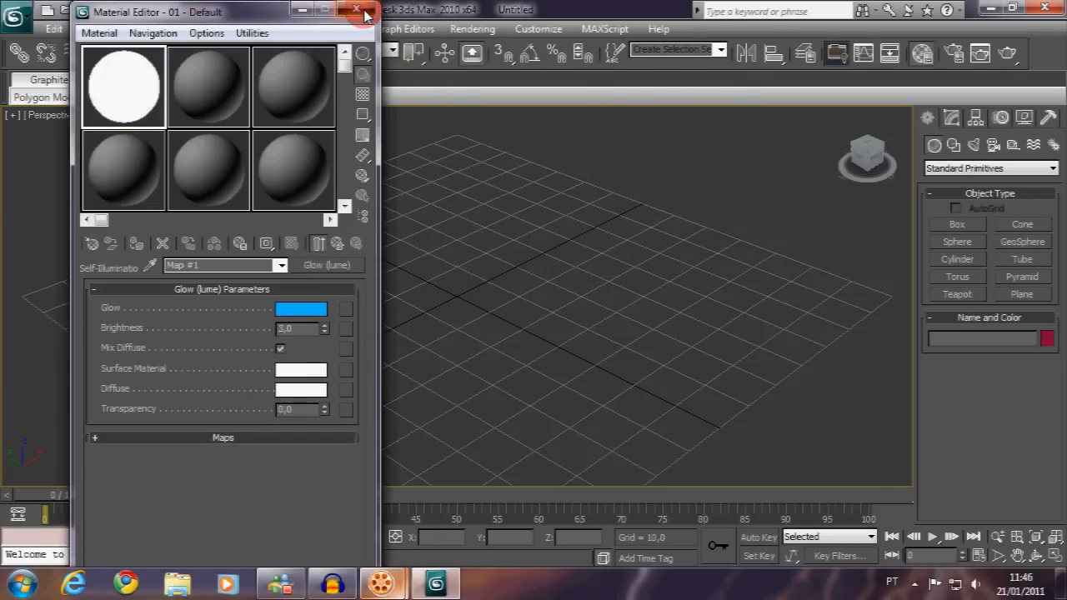
{"action": "left_click", "coordinate": [364, 11]}
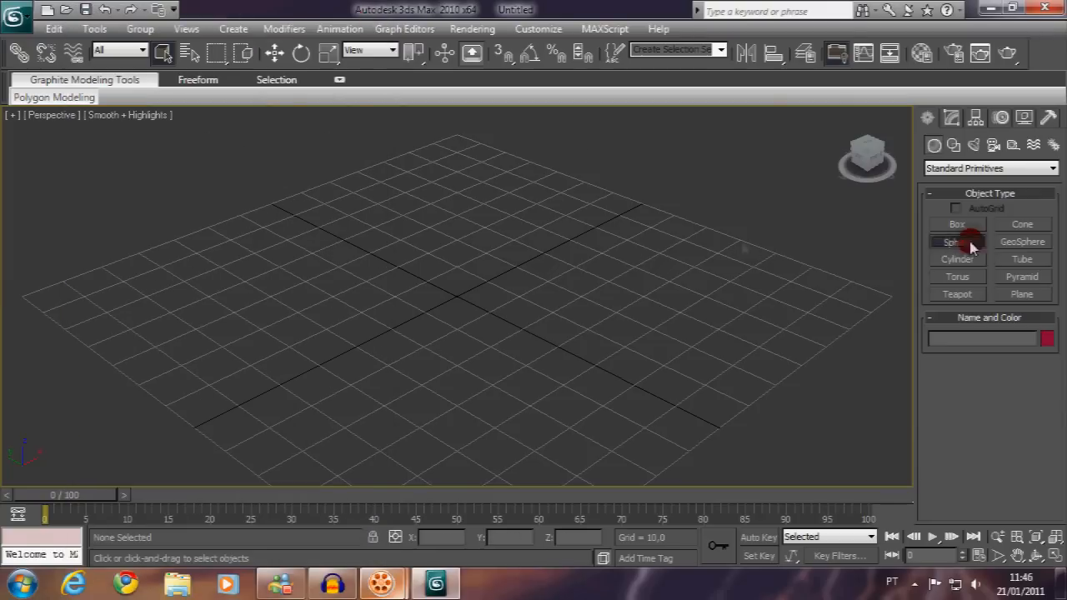
Shift-scale the sphere into progressively larger concentric copies, confirming Object Properties along the way.
{"action": "left_click", "coordinate": [957, 242]}
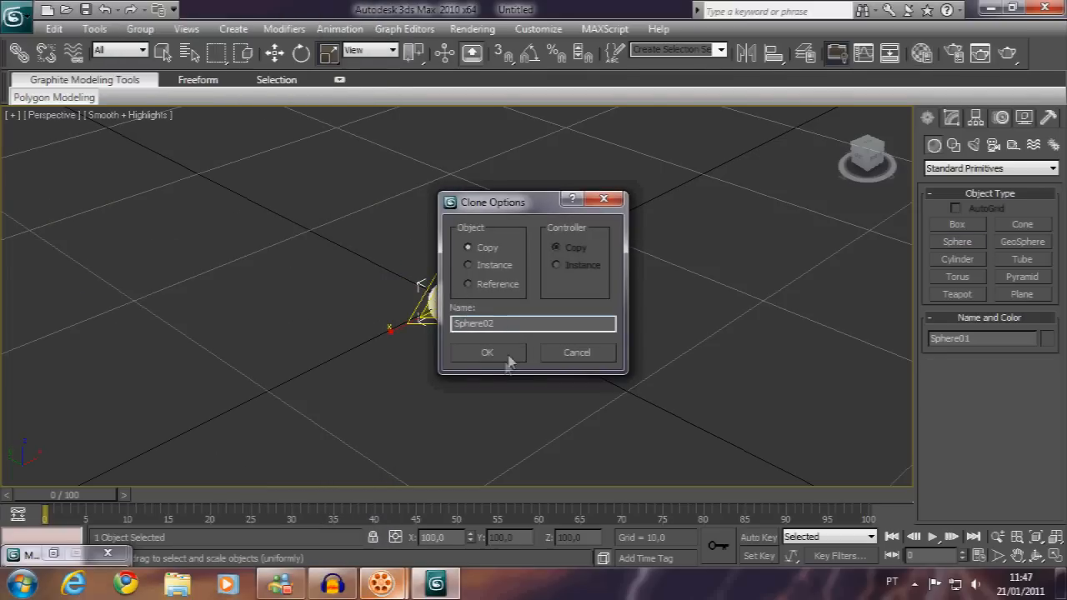
{"action": "left_click", "coordinate": [488, 352]}
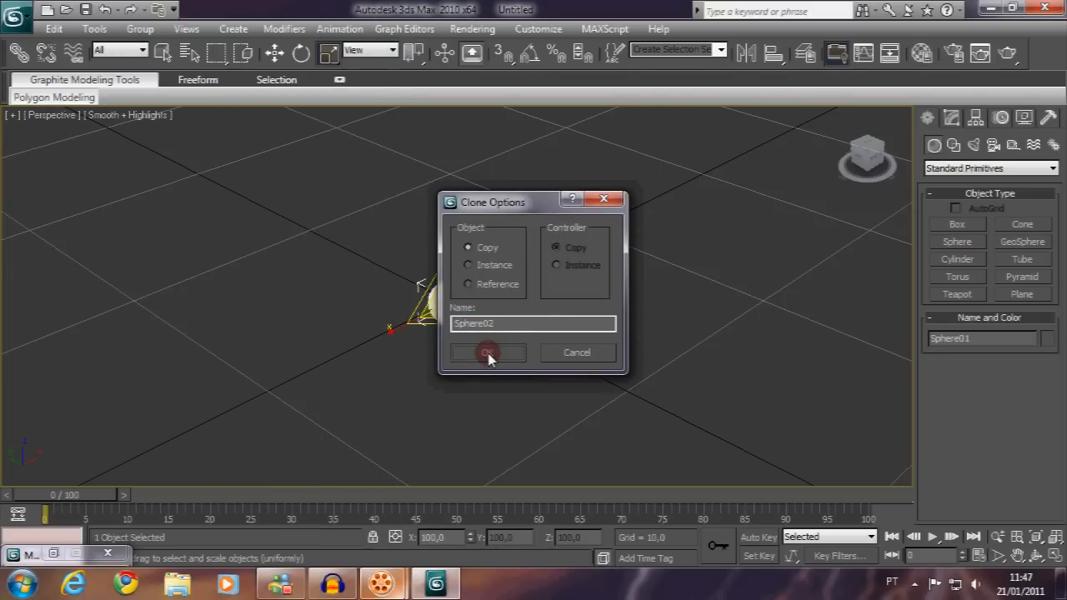
{"action": "left_click", "coordinate": [488, 352]}
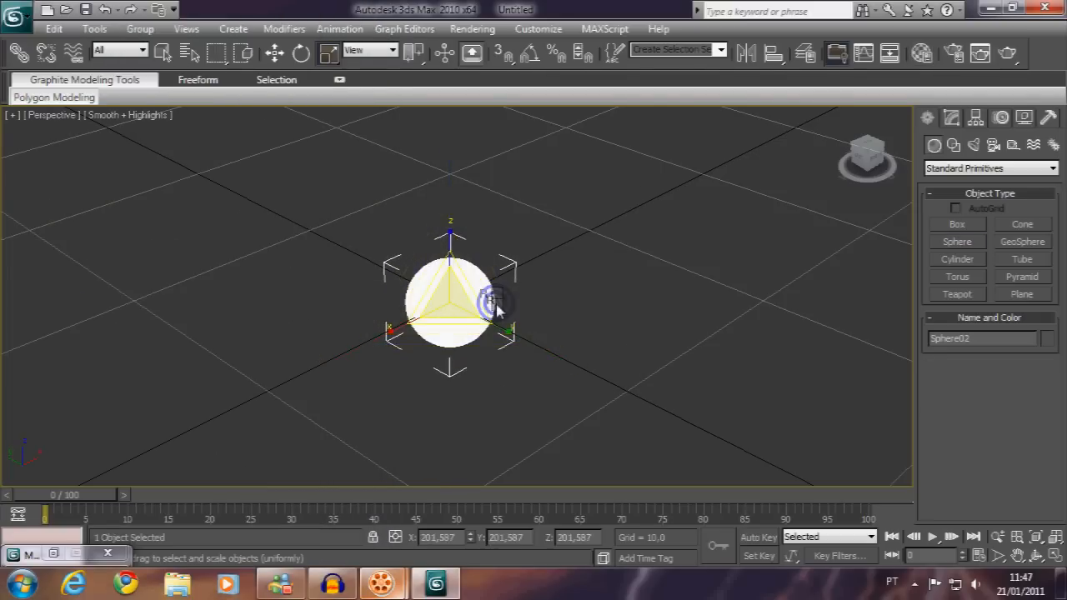
{"action": "right_click", "coordinate": [496, 309]}
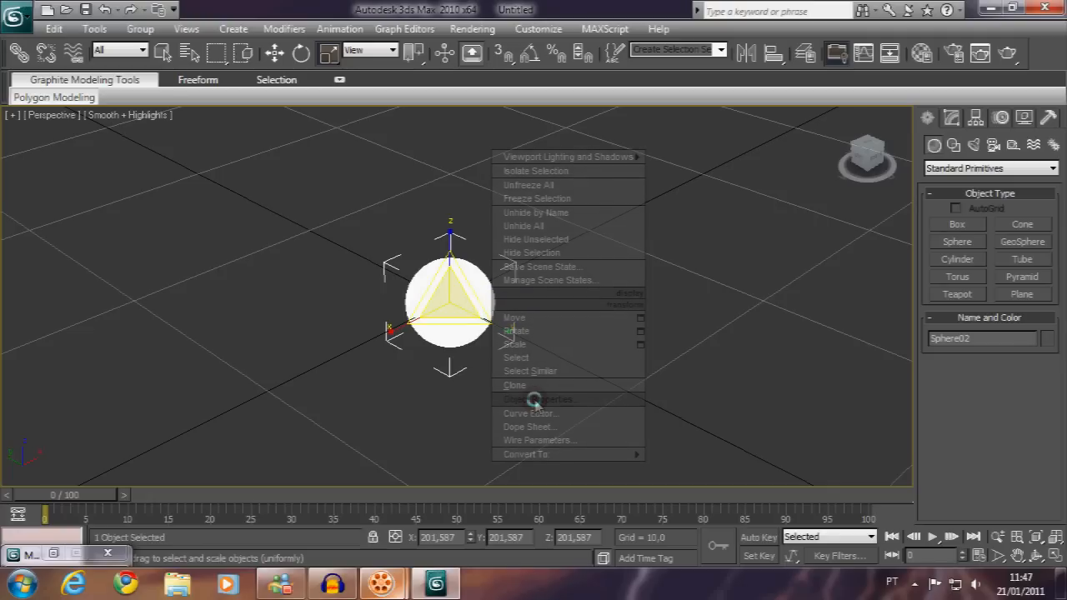
{"action": "left_click", "coordinate": [538, 398]}
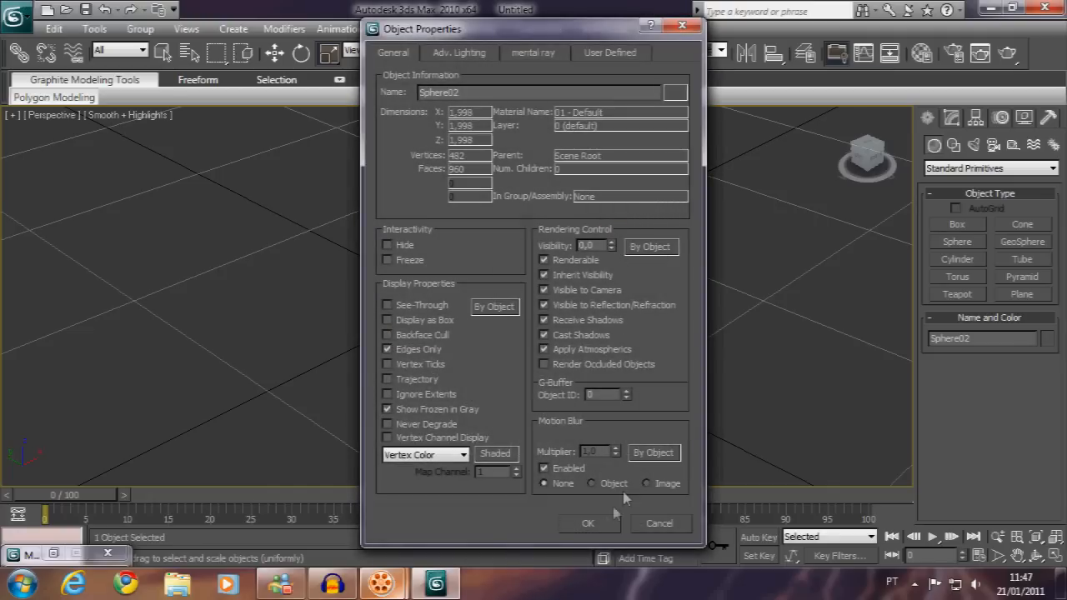
{"action": "left_click", "coordinate": [588, 523]}
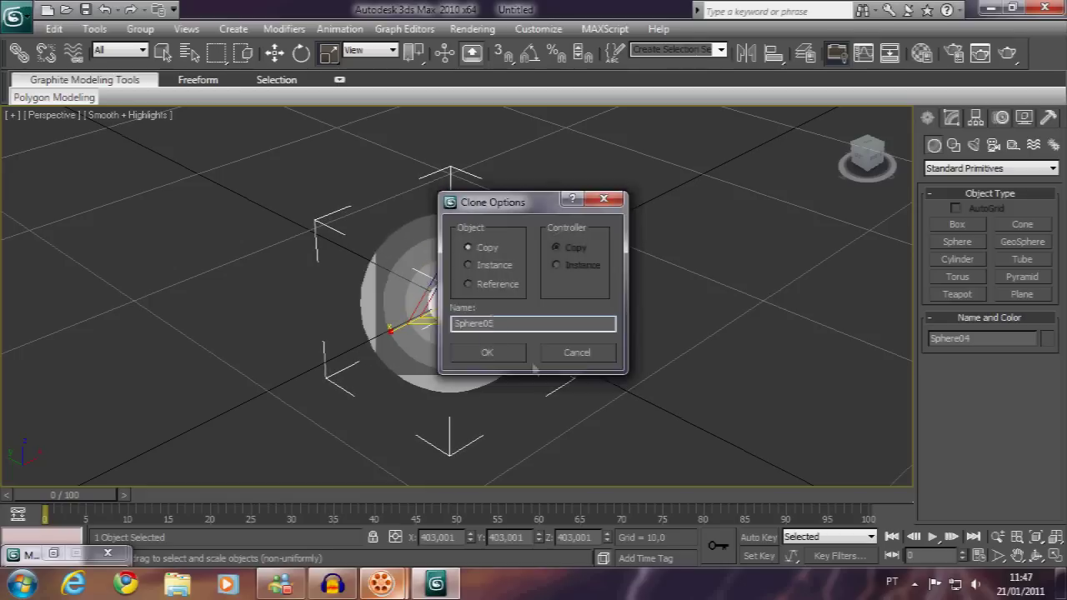
{"action": "left_click", "coordinate": [487, 352]}
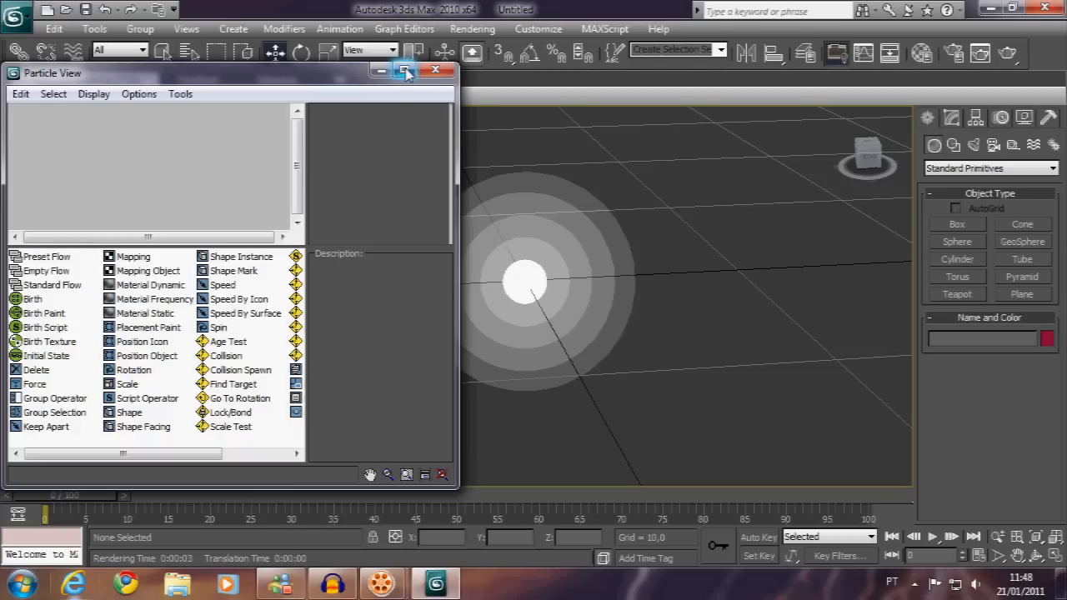
Maximize Particle View, set Birth Emit Stop to 300, and delete particles By Particle Age.
{"action": "left_click", "coordinate": [406, 70]}
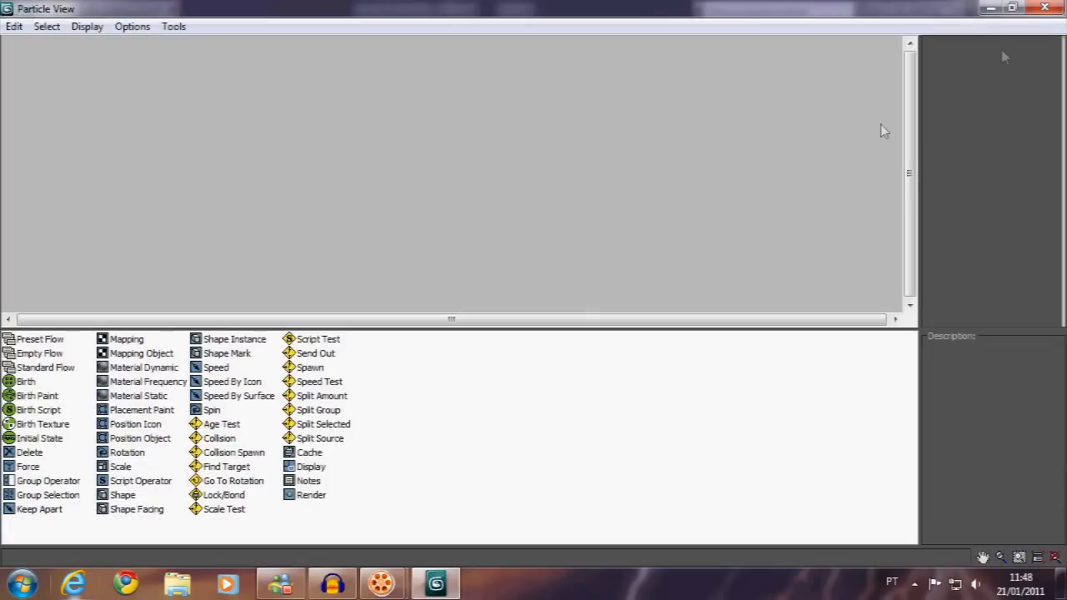
{"action": "mouse_move", "coordinate": [357, 23]}
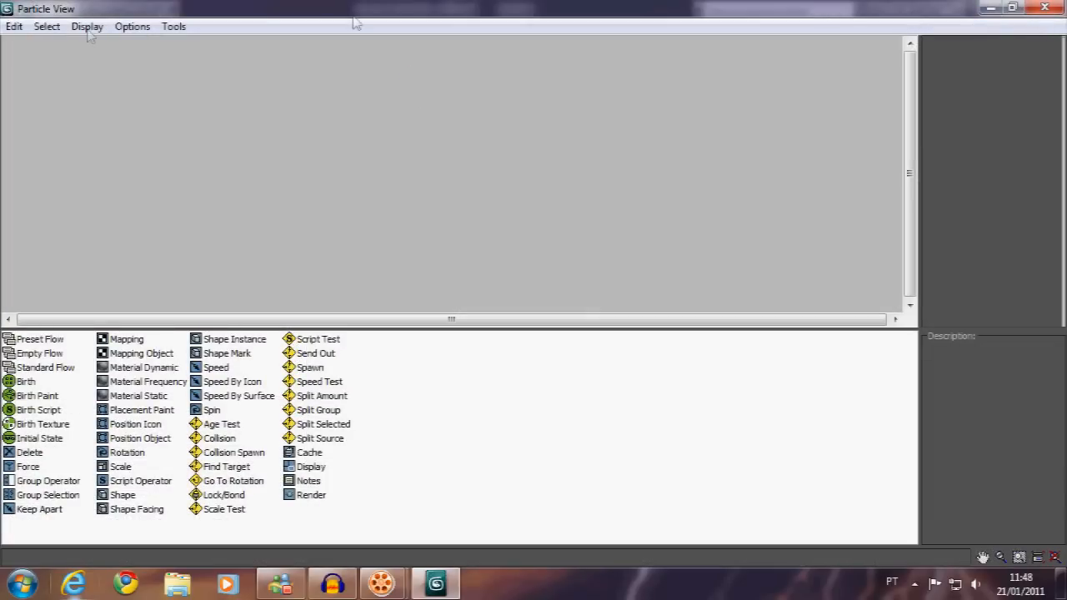
{"action": "mouse_move", "coordinate": [153, 311]}
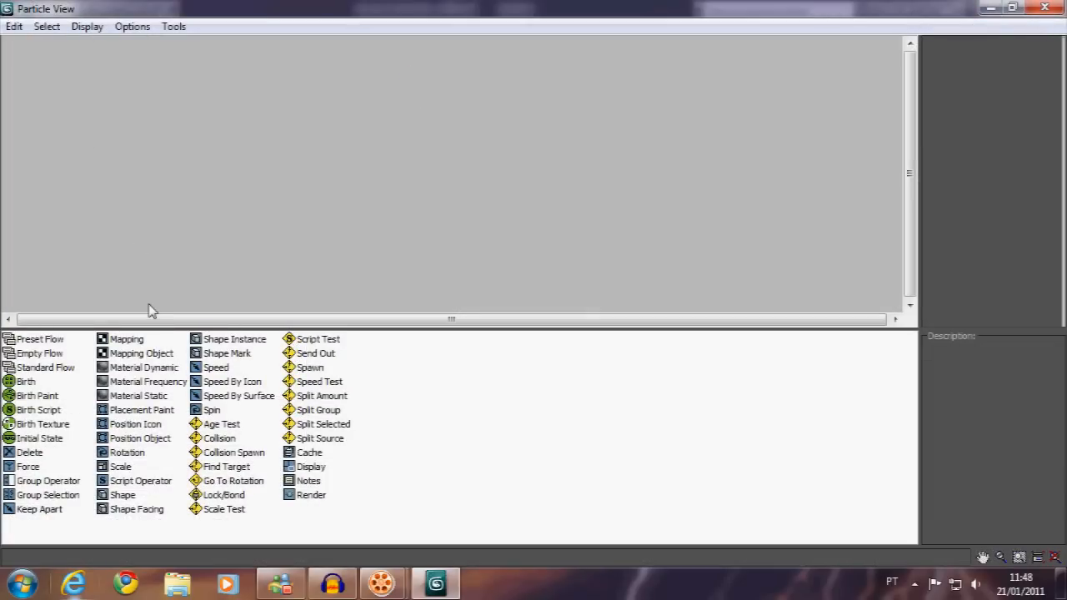
{"action": "mouse_move", "coordinate": [158, 311]}
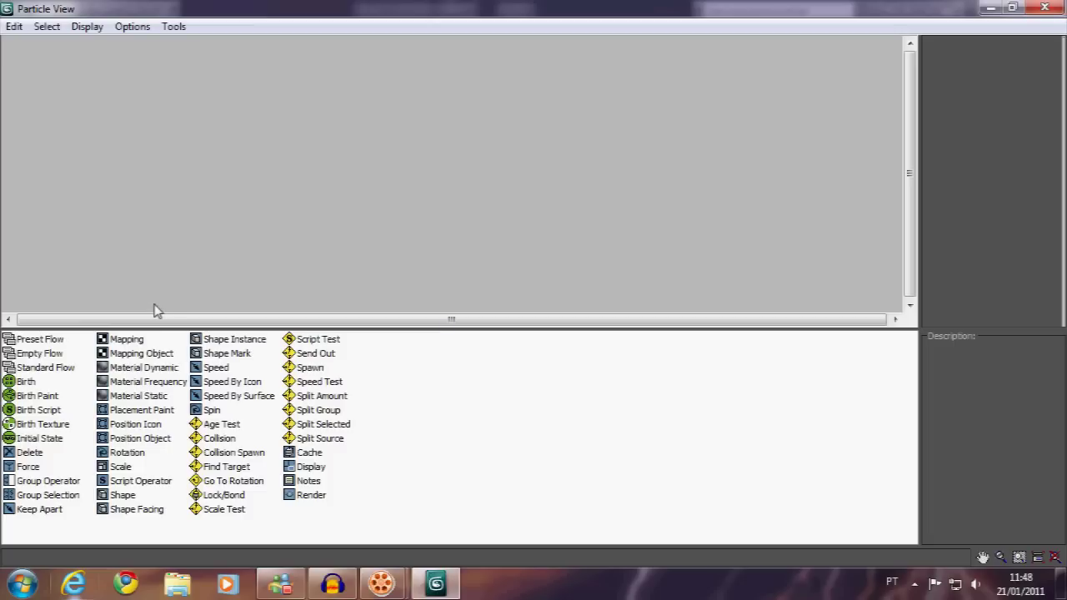
{"action": "mouse_move", "coordinate": [50, 411]}
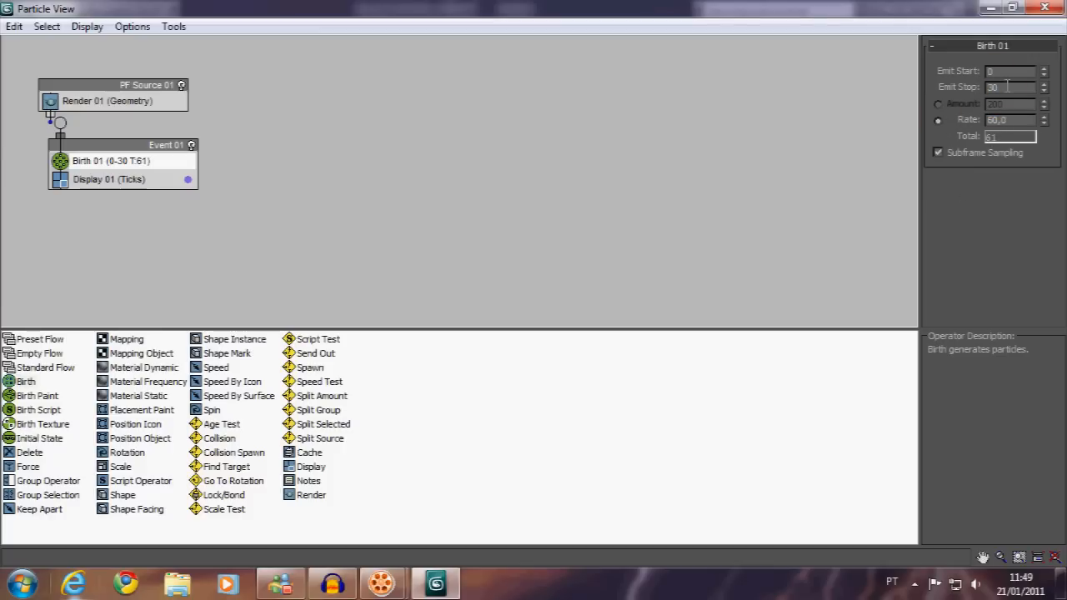
{"action": "left_click_drag", "start_coordinate": [122, 144], "coordinate": [122, 186]}
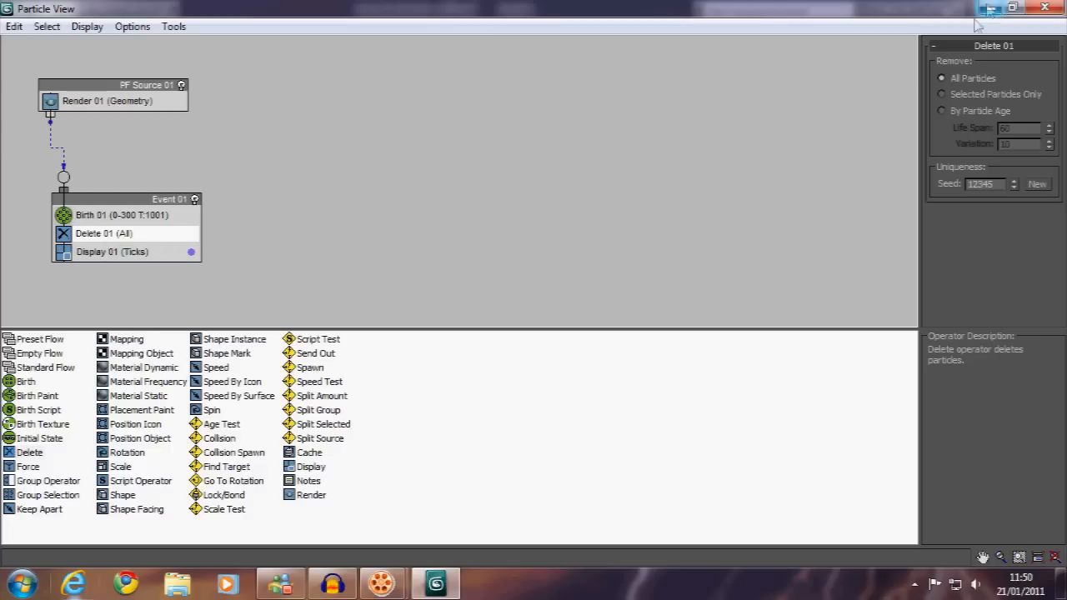
{"action": "mouse_move", "coordinate": [486, 272]}
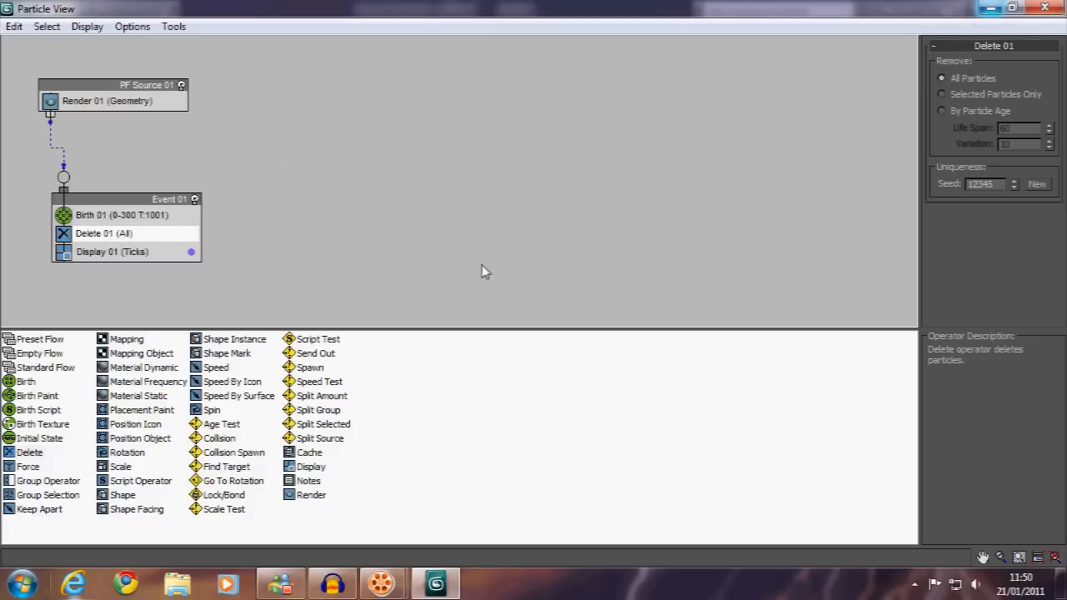
{"action": "mouse_move", "coordinate": [683, 274]}
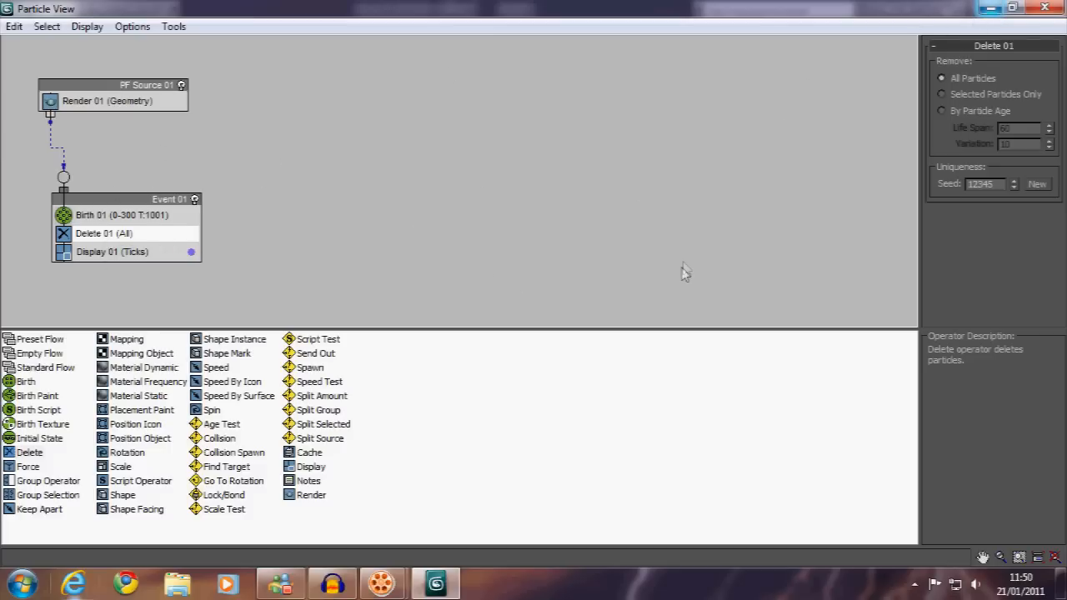
{"action": "mouse_move", "coordinate": [917, 171]}
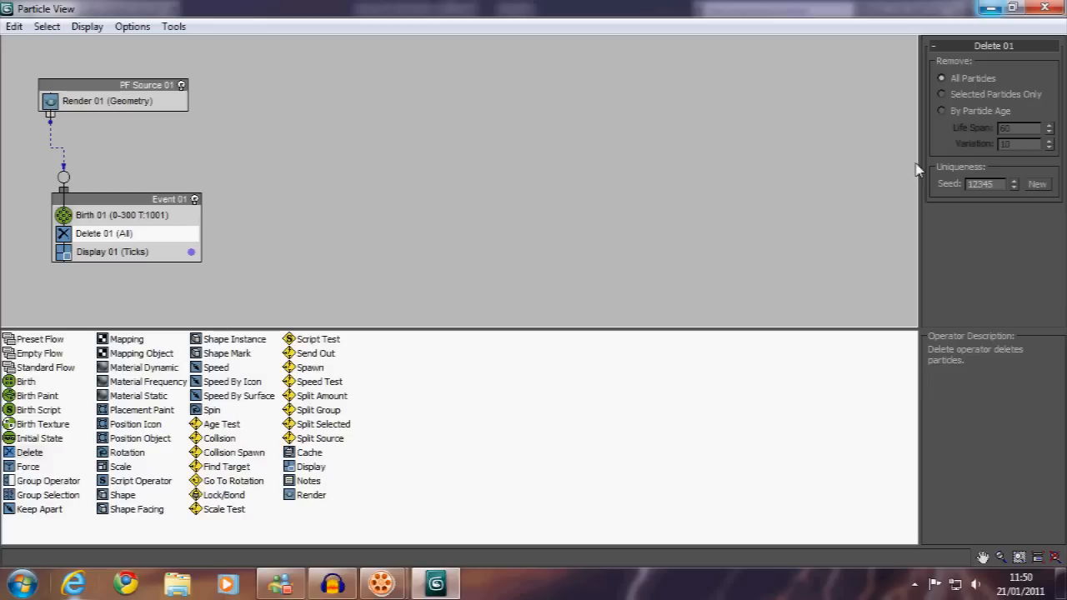
{"action": "mouse_move", "coordinate": [928, 159]}
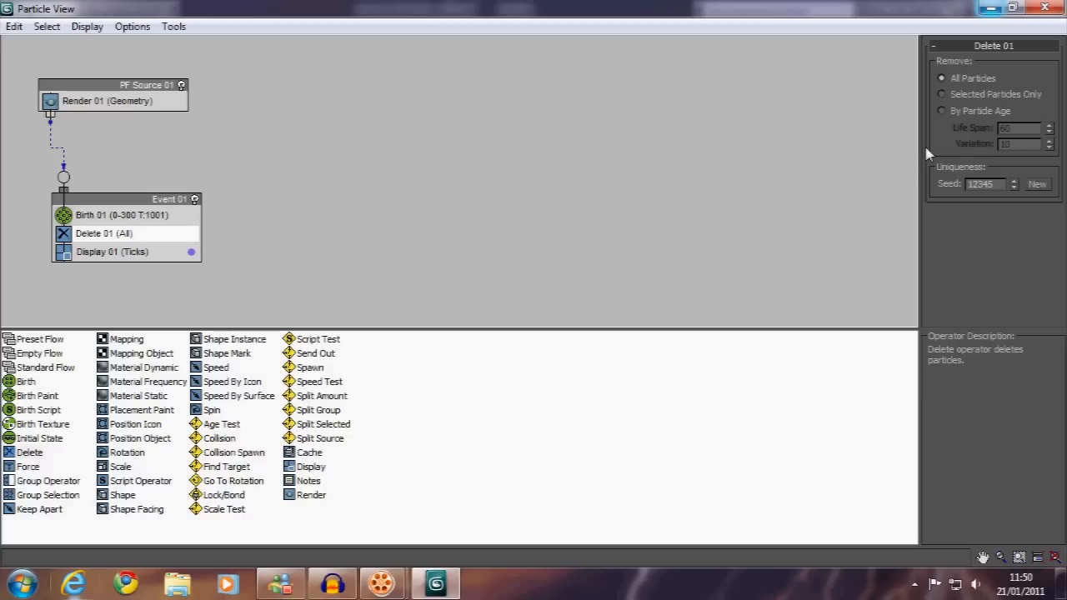
{"action": "mouse_move", "coordinate": [800, 128]}
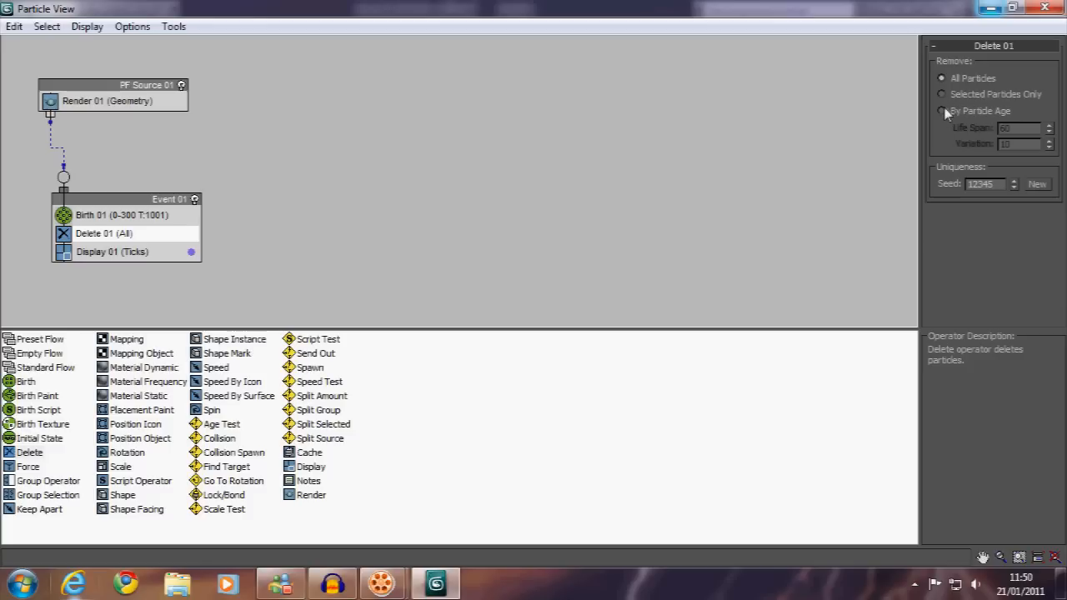
{"action": "left_click", "coordinate": [942, 110]}
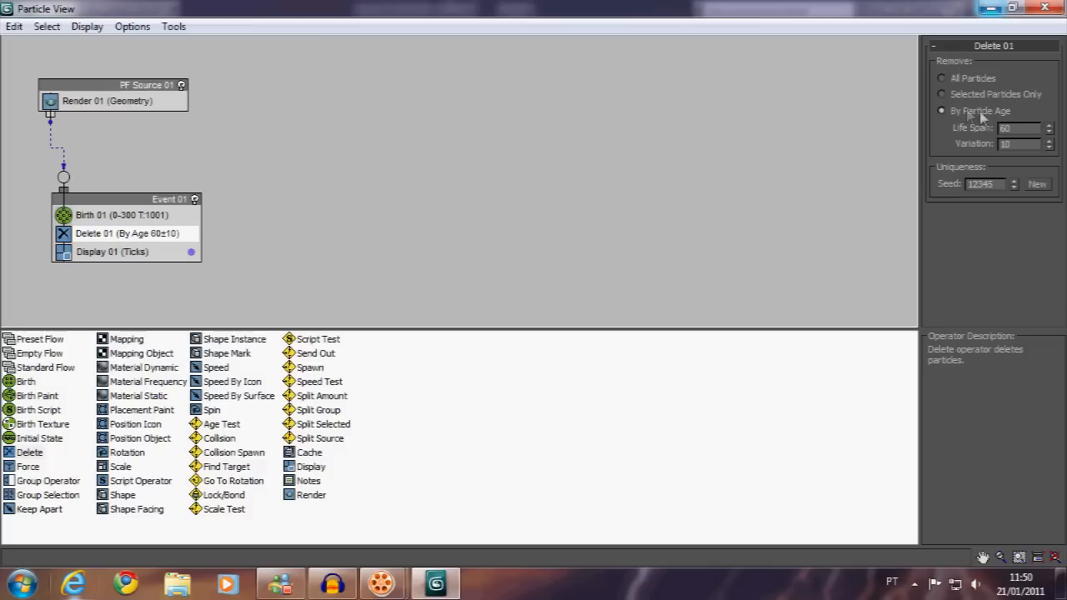
{"action": "left_click", "coordinate": [140, 367]}
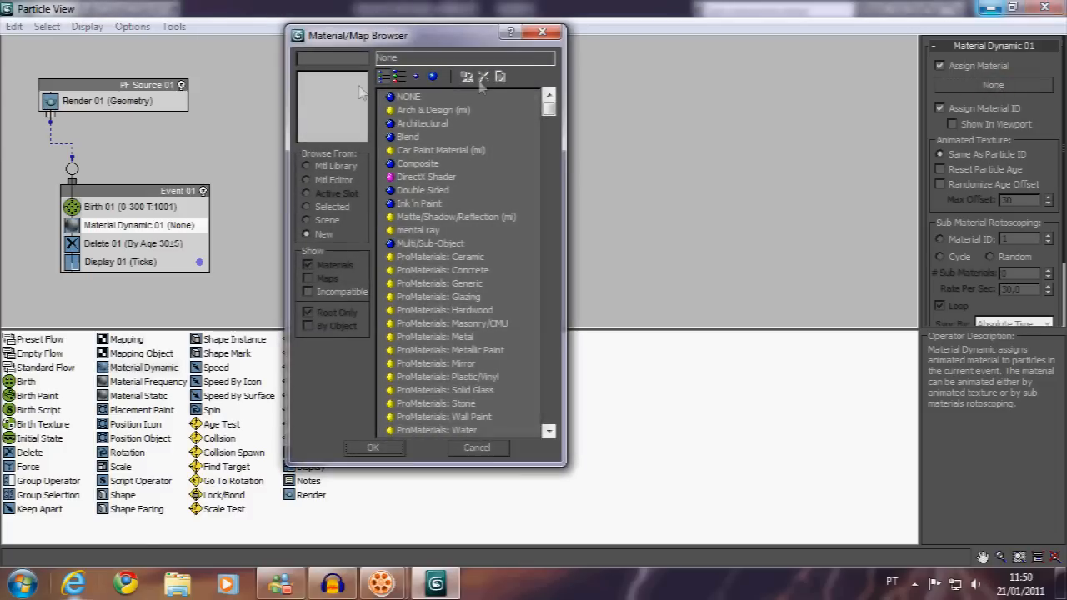
{"action": "mouse_move", "coordinate": [401, 143]}
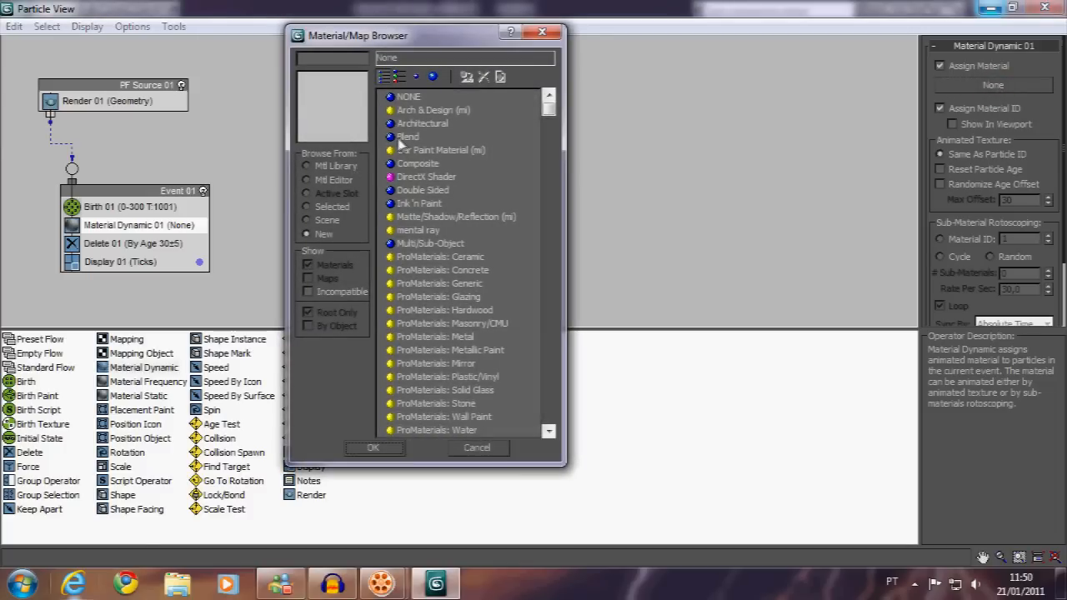
{"action": "mouse_move", "coordinate": [346, 188]}
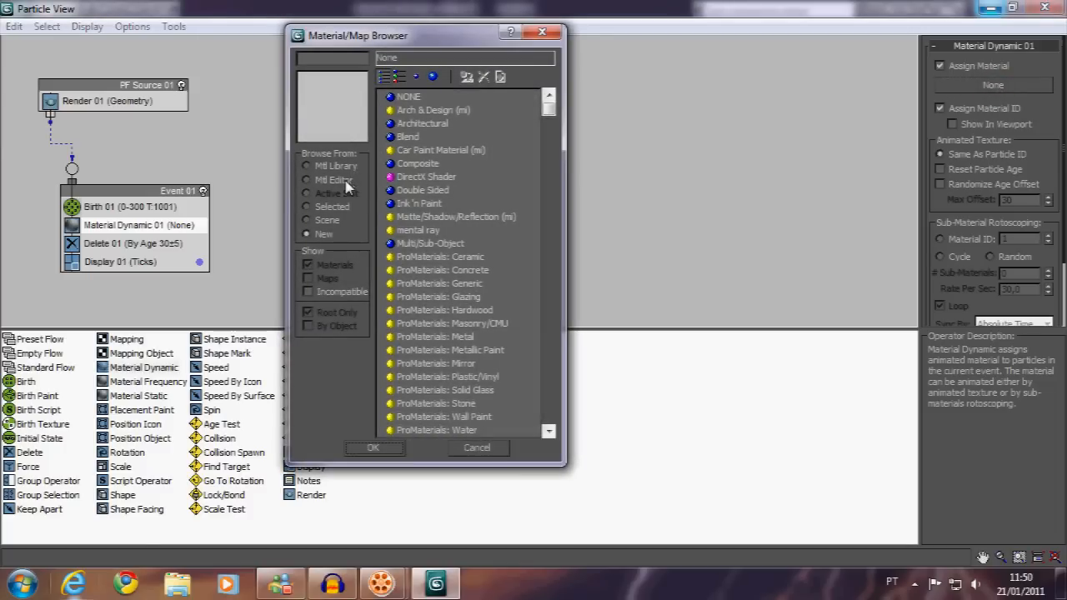
Pick the 01 - Default material from the Material Editor for Material Dynamic.
{"action": "left_click", "coordinate": [334, 179]}
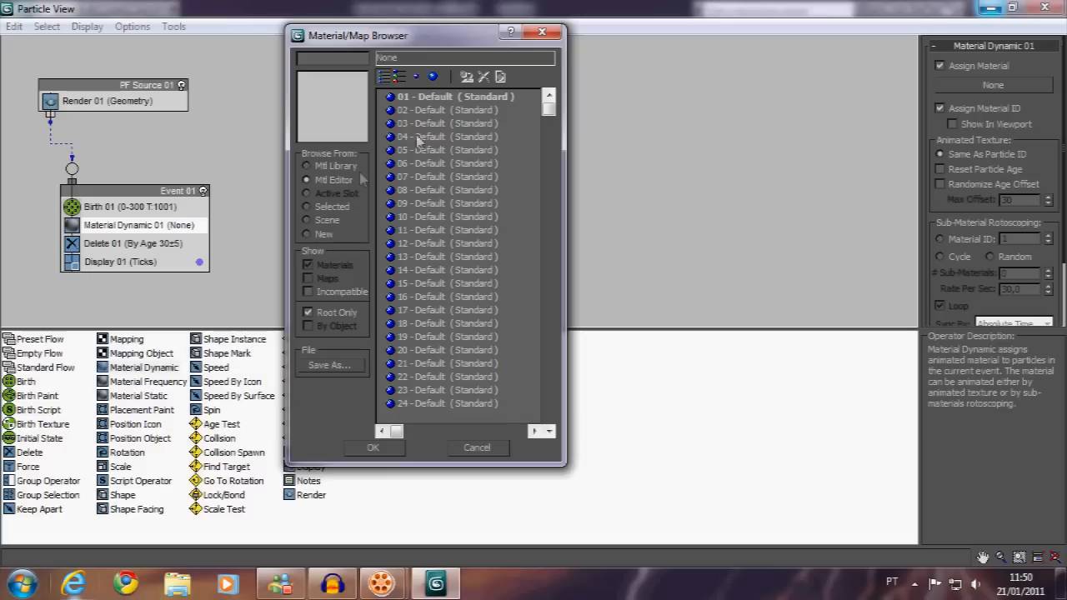
{"action": "left_click", "coordinate": [373, 448]}
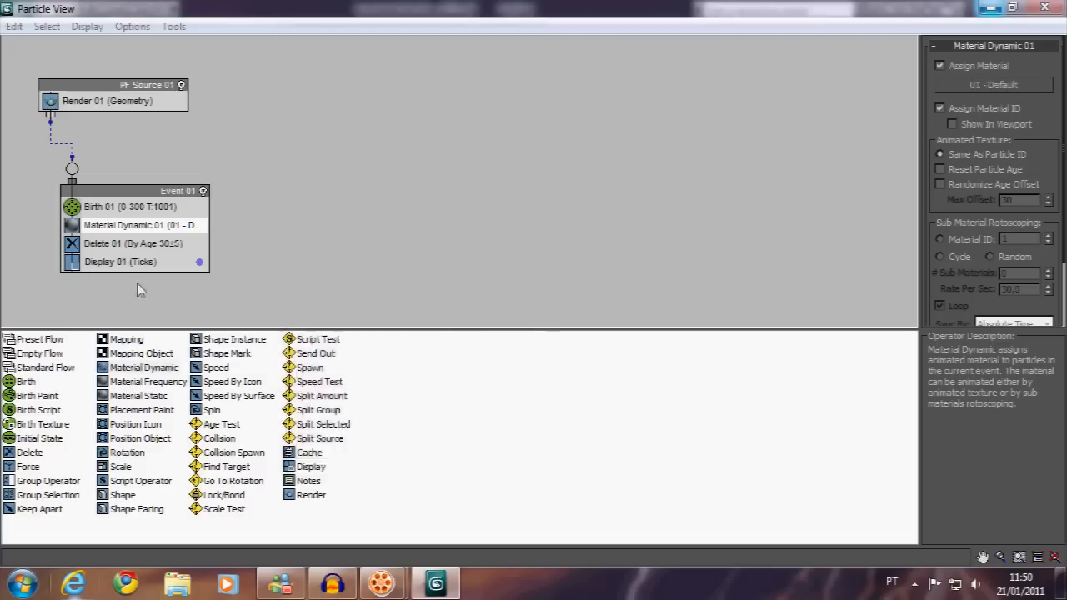
{"action": "mouse_move", "coordinate": [158, 438]}
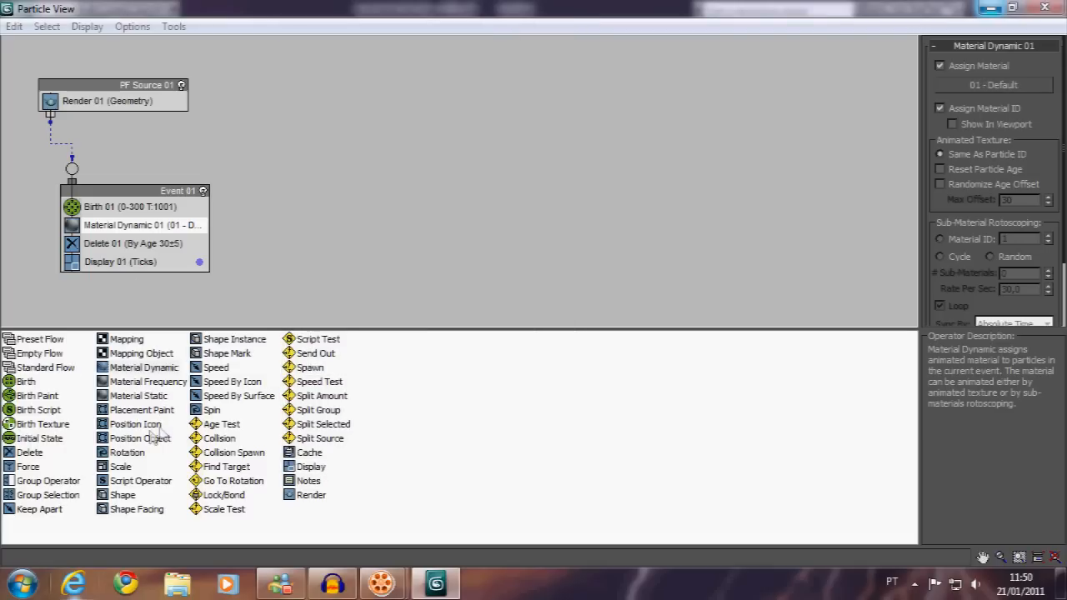
Add a Position Object operator to Event 01 with Sphere01–Sphere05 as emitters.
{"action": "left_click", "coordinate": [139, 437]}
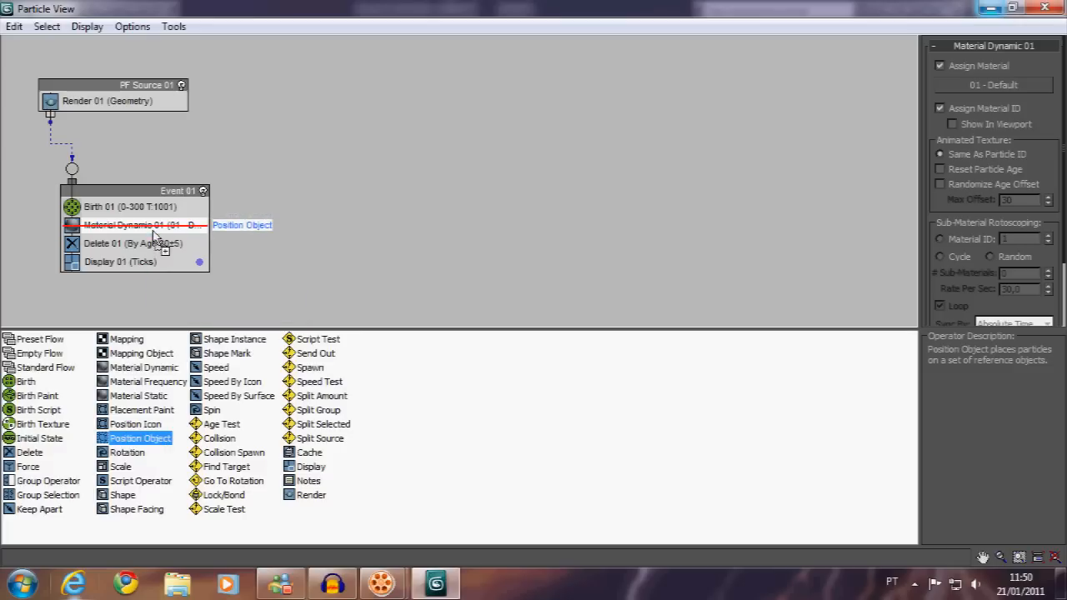
{"action": "left_click_drag", "start_coordinate": [140, 438], "coordinate": [134, 243]}
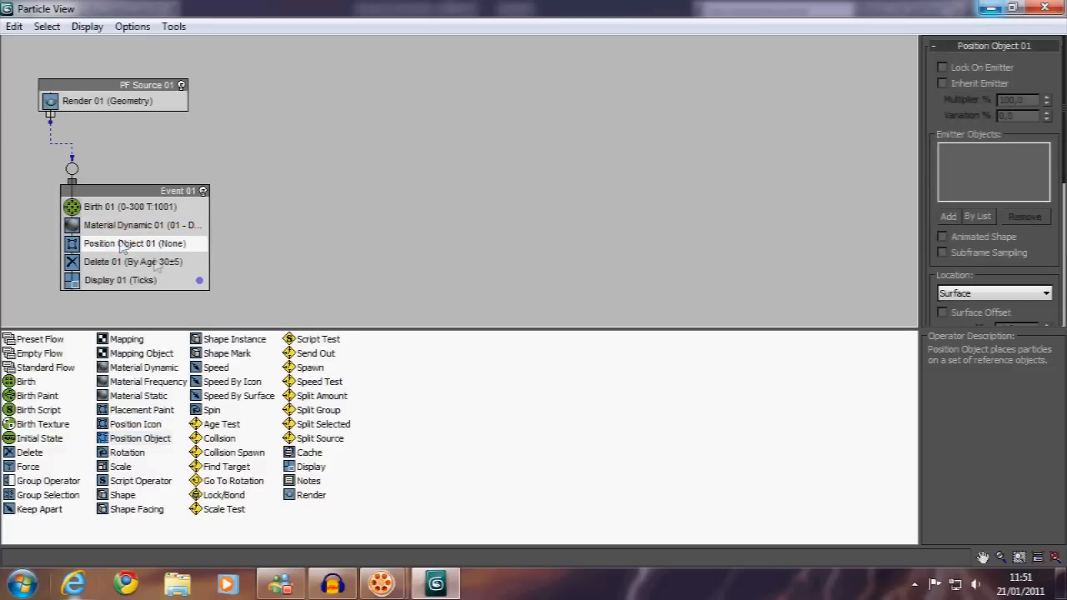
{"action": "mouse_move", "coordinate": [167, 257]}
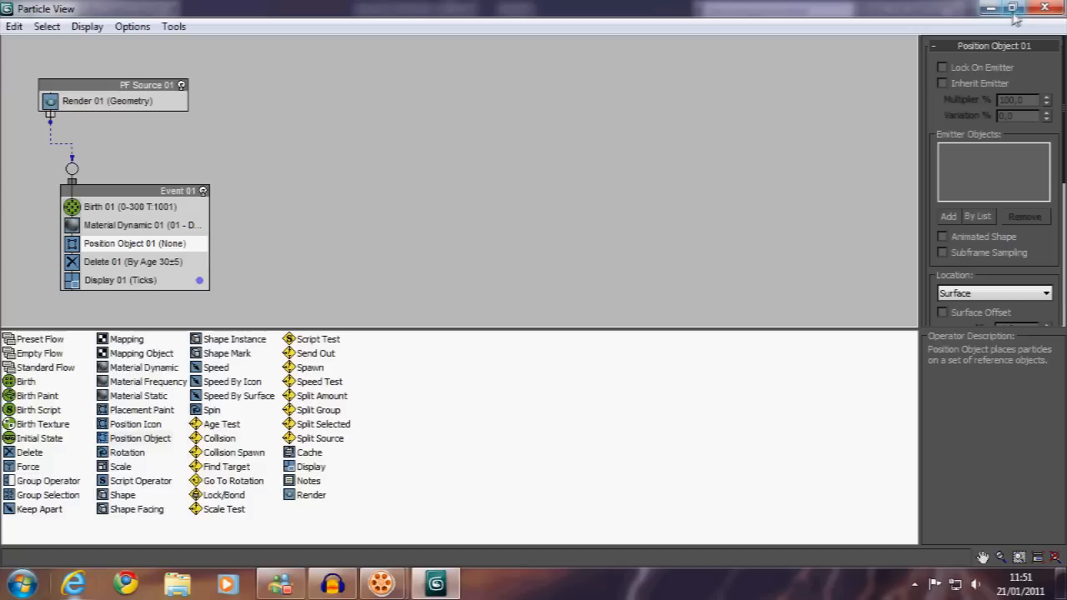
{"action": "mouse_move", "coordinate": [1012, 9]}
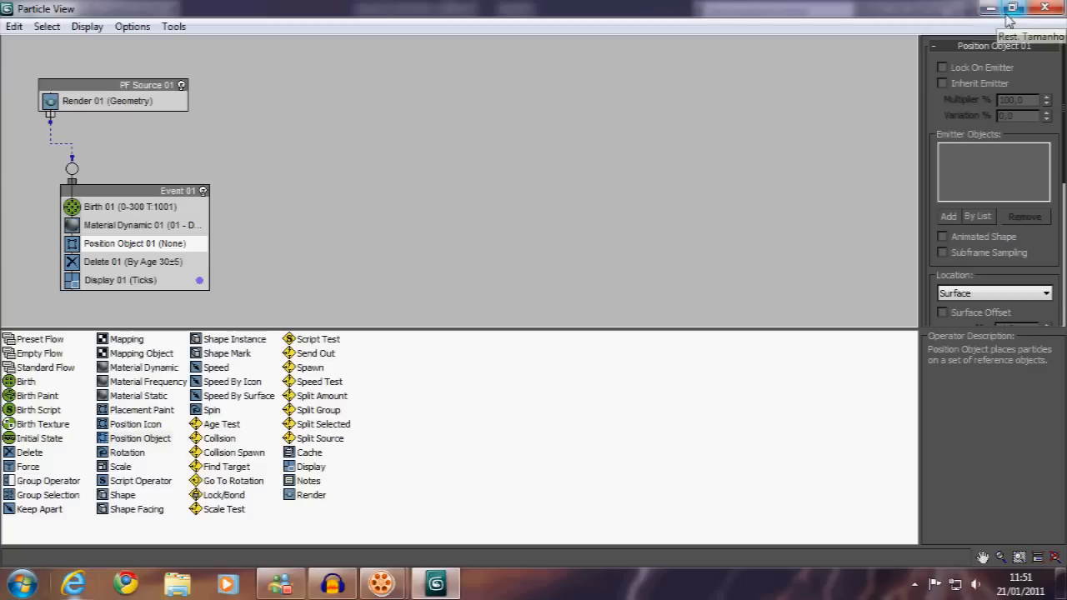
{"action": "mouse_move", "coordinate": [1006, 200]}
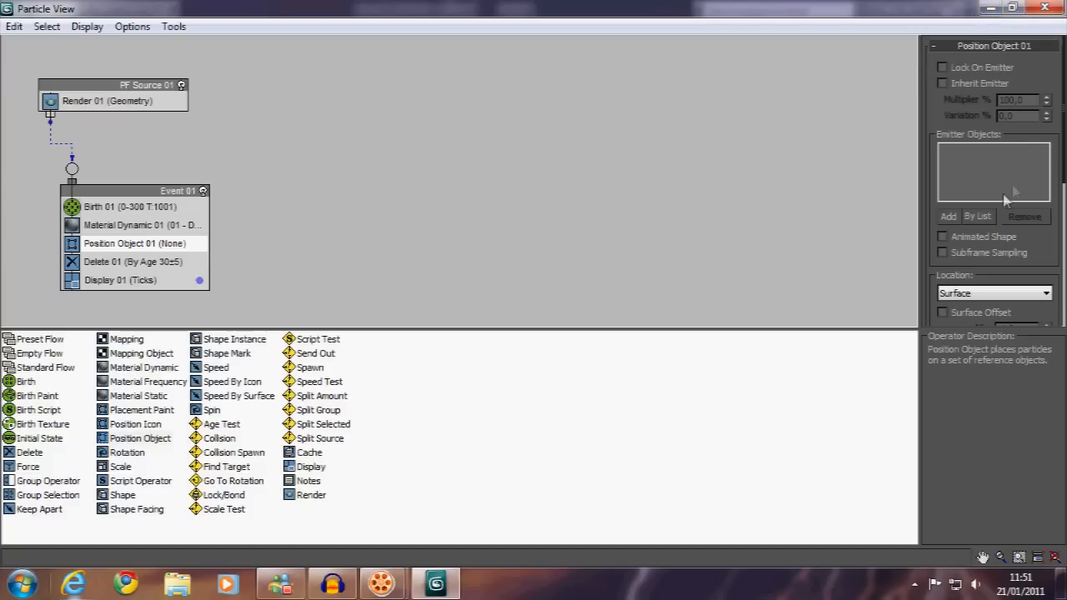
{"action": "mouse_move", "coordinate": [615, 184]}
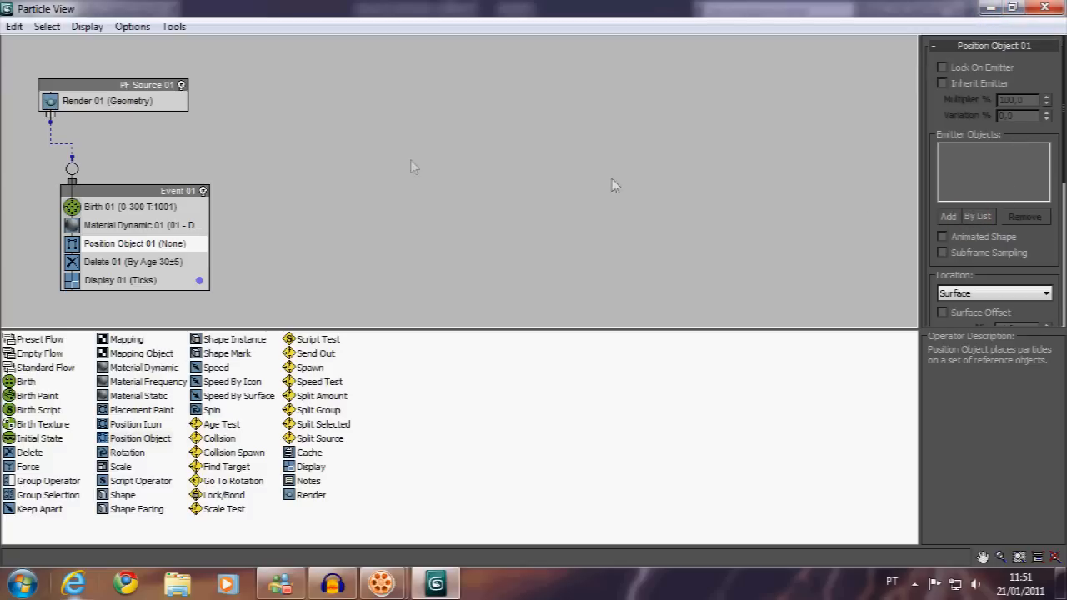
{"action": "left_click", "coordinate": [977, 216]}
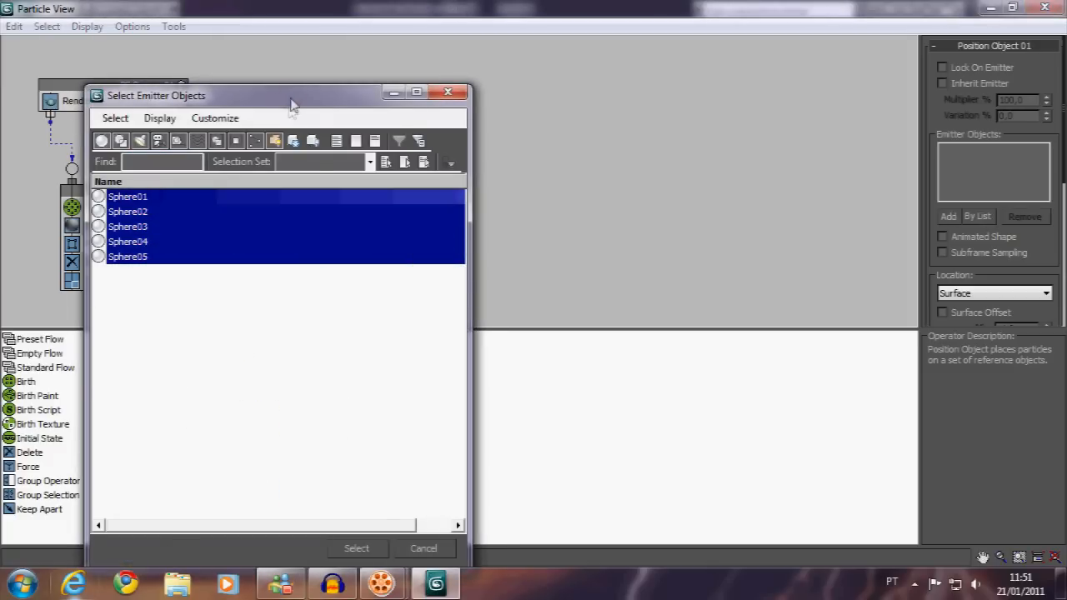
{"action": "left_click", "coordinate": [356, 548]}
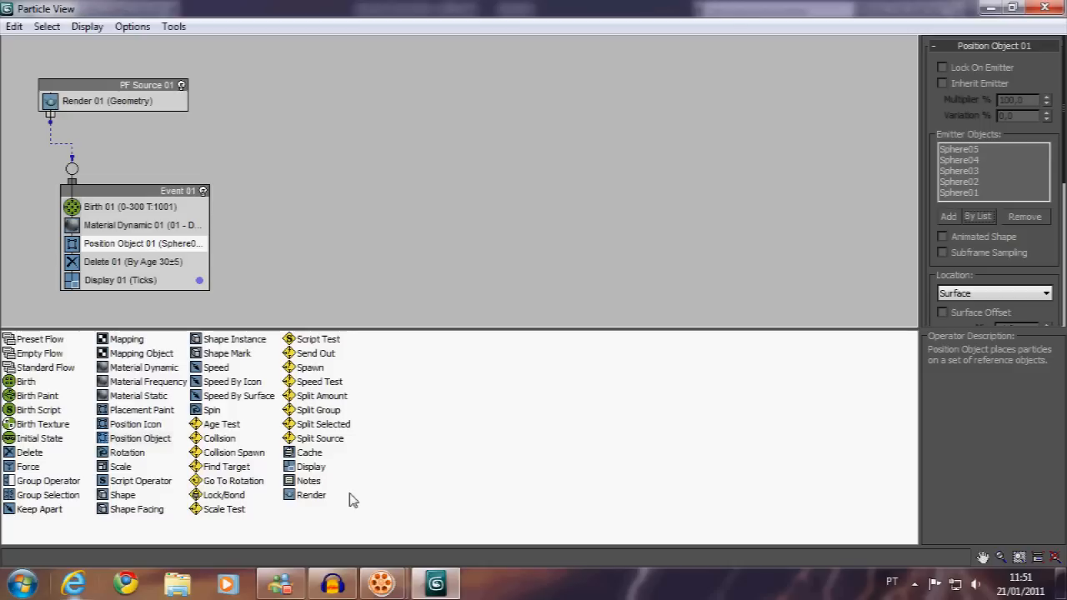
{"action": "mouse_move", "coordinate": [275, 454]}
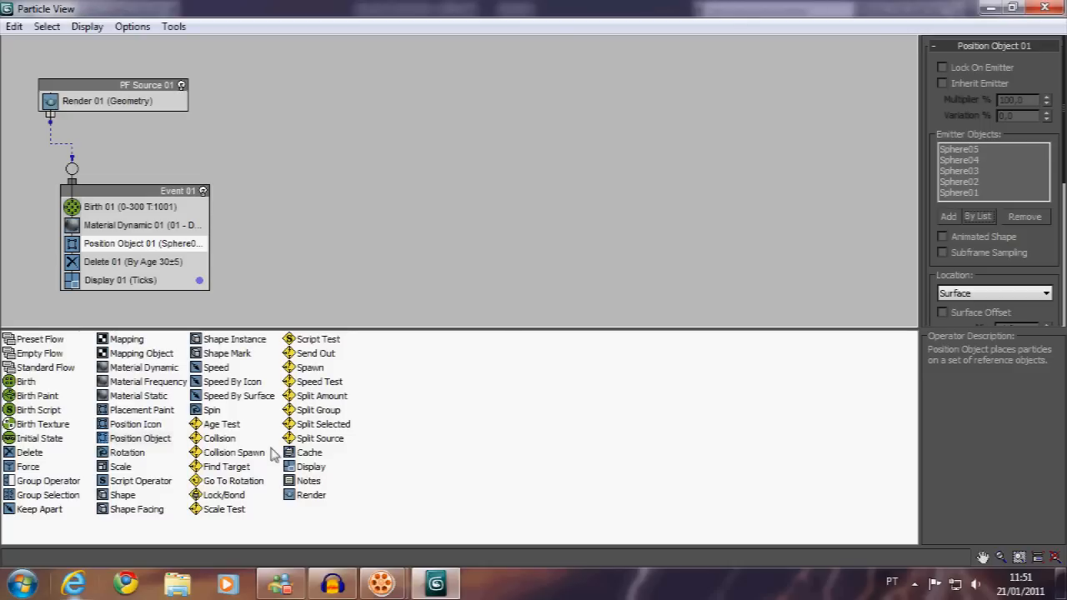
{"action": "mouse_move", "coordinate": [182, 415]}
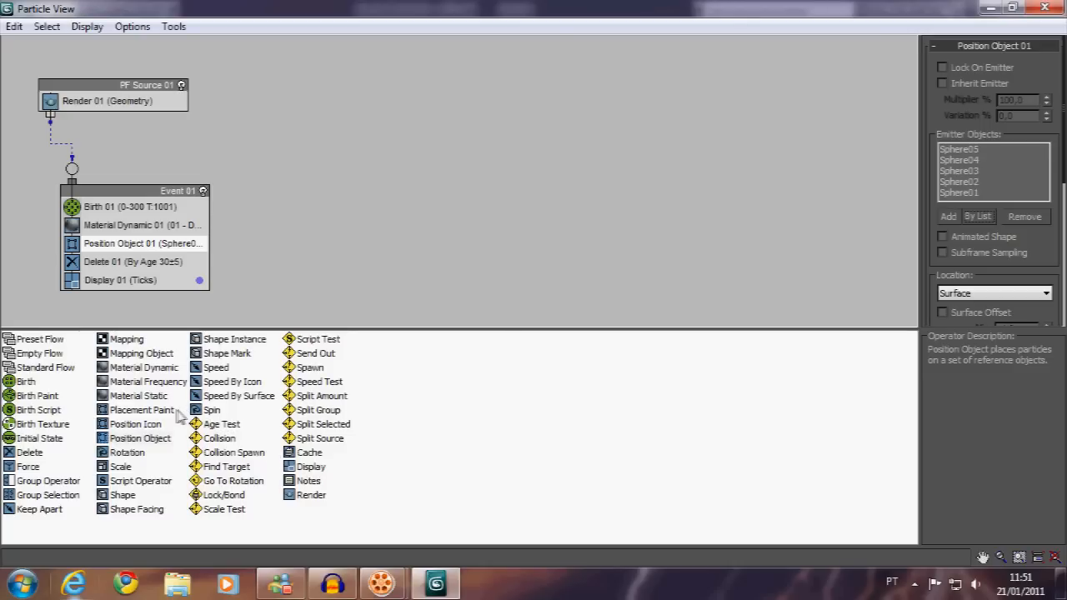
{"action": "mouse_move", "coordinate": [159, 447]}
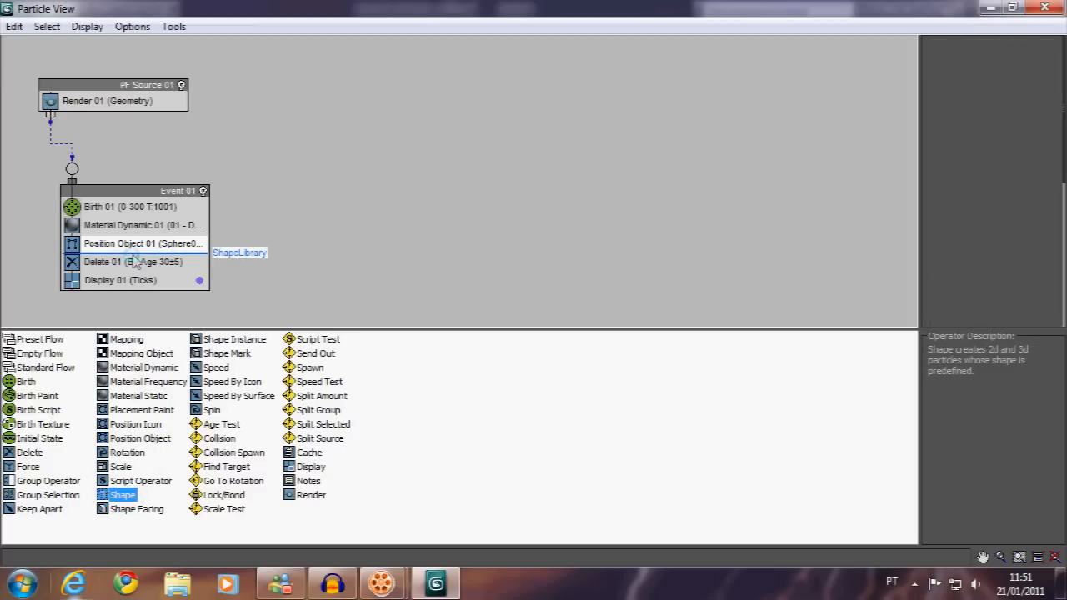
Add a Shape operator to Event 01 and set its 3D shape to Tetra.
{"action": "left_click_drag", "start_coordinate": [122, 495], "coordinate": [125, 262]}
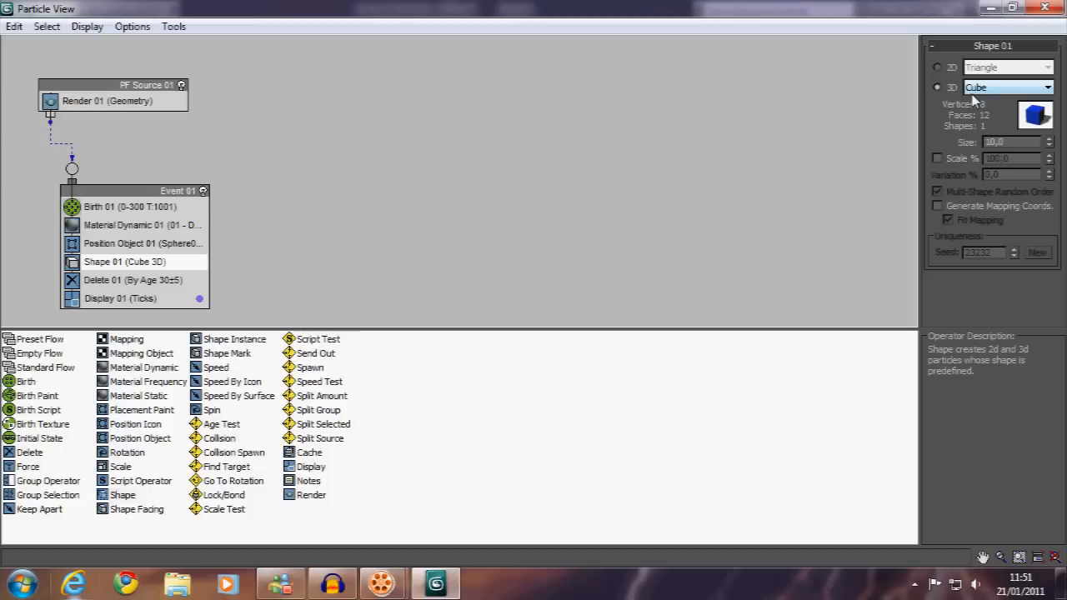
{"action": "left_click", "coordinate": [1047, 88]}
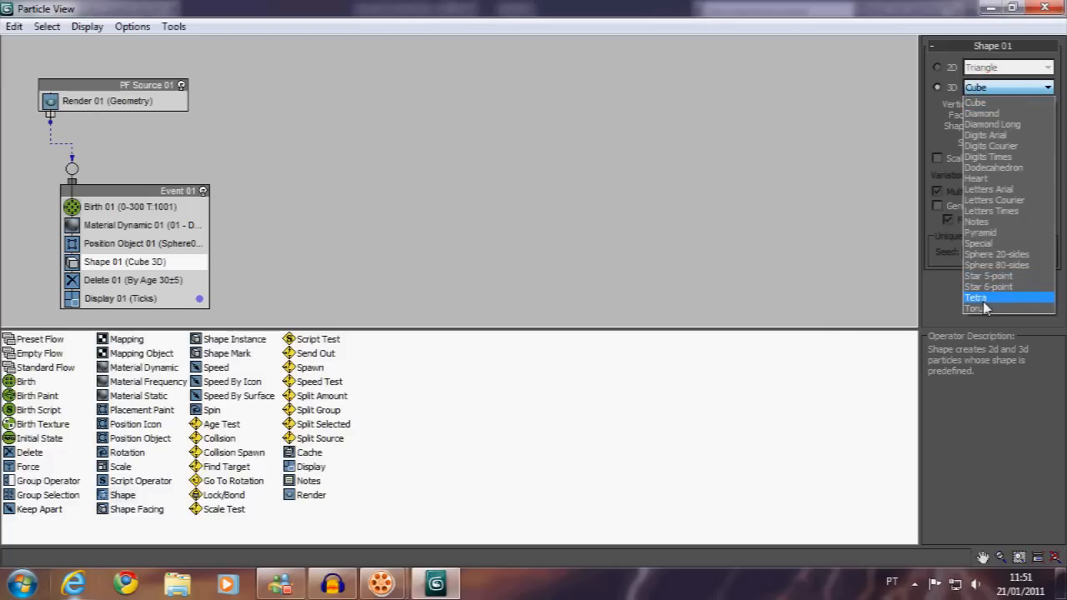
{"action": "mouse_move", "coordinate": [997, 243]}
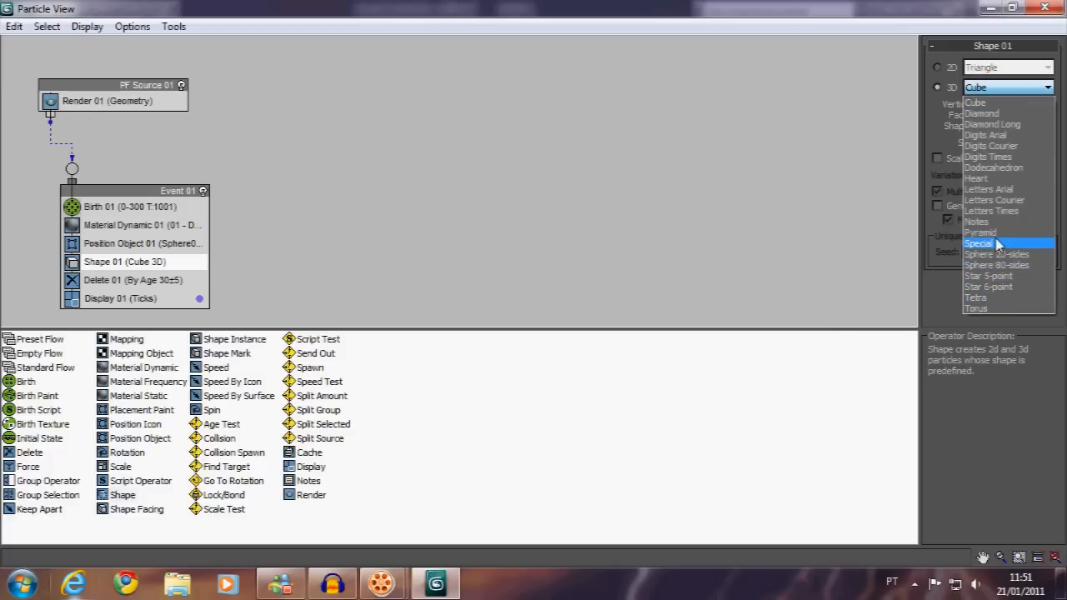
{"action": "mouse_move", "coordinate": [982, 298]}
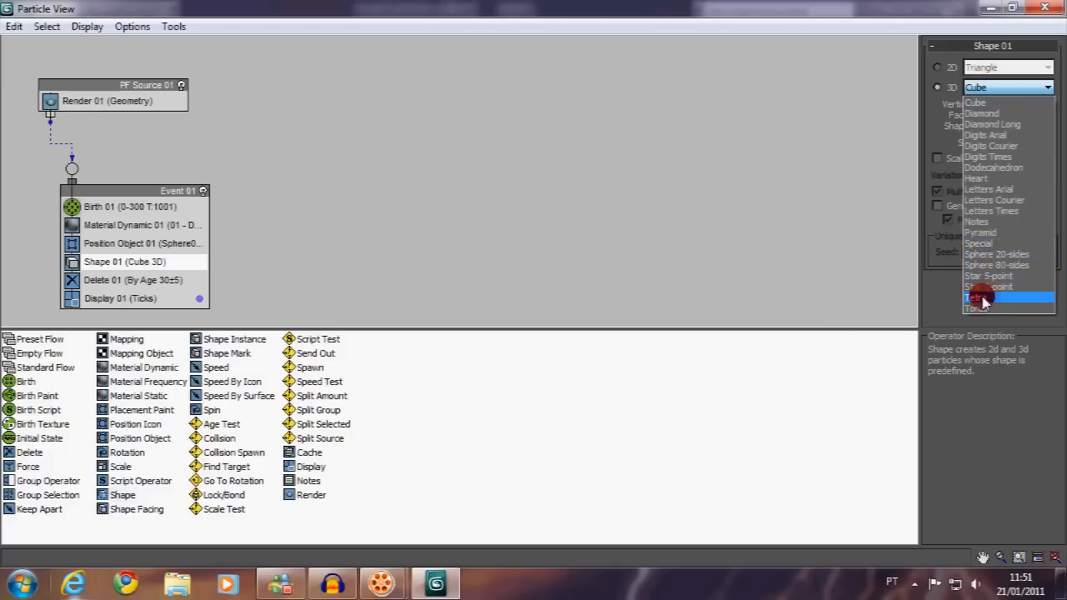
{"action": "left_click", "coordinate": [975, 298]}
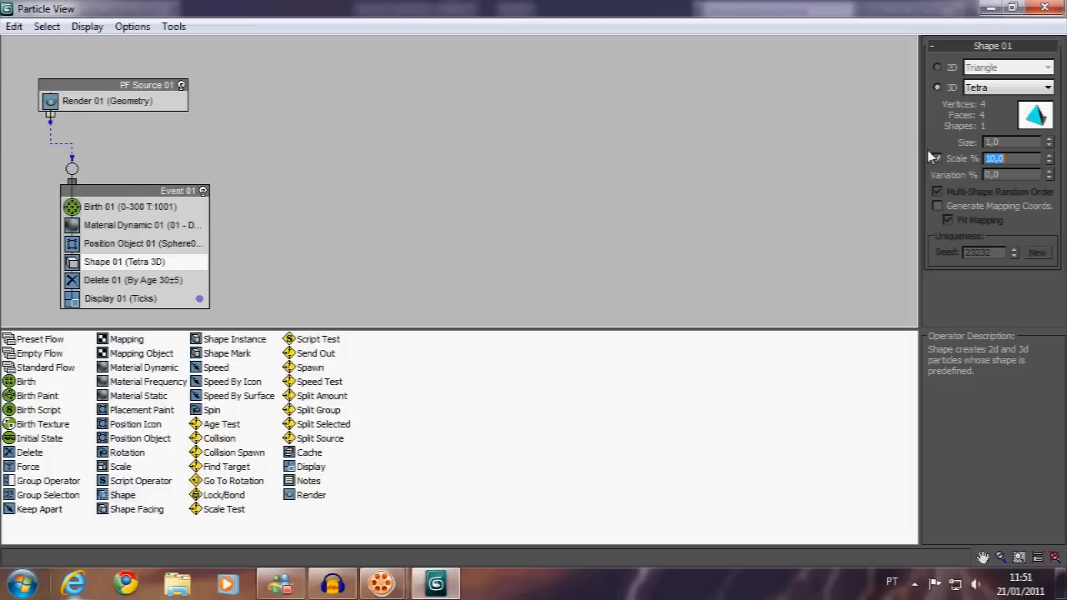
{"action": "mouse_move", "coordinate": [903, 184]}
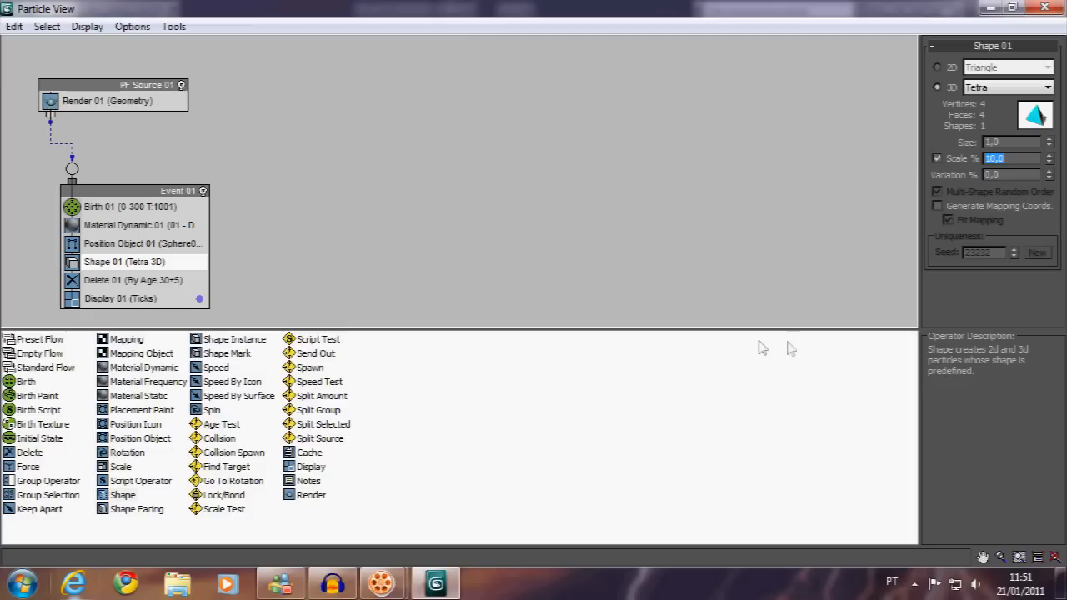
{"action": "mouse_move", "coordinate": [470, 373]}
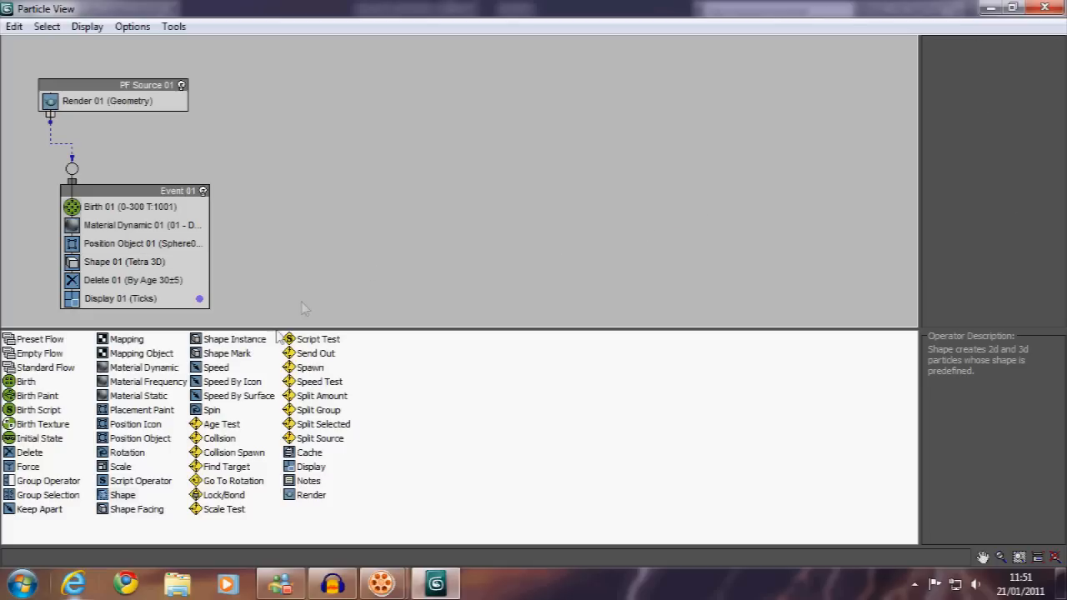
{"action": "mouse_move", "coordinate": [265, 361]}
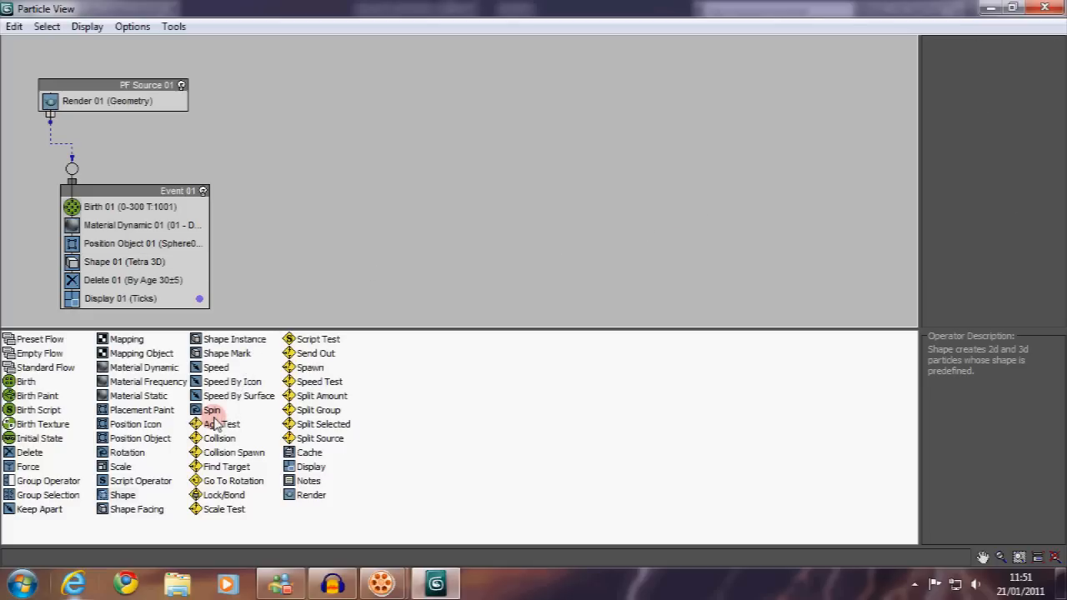
Add a Find Target test to Event 01 targeting mesh objects Sphere01–Sphere05.
{"action": "left_click", "coordinate": [225, 466]}
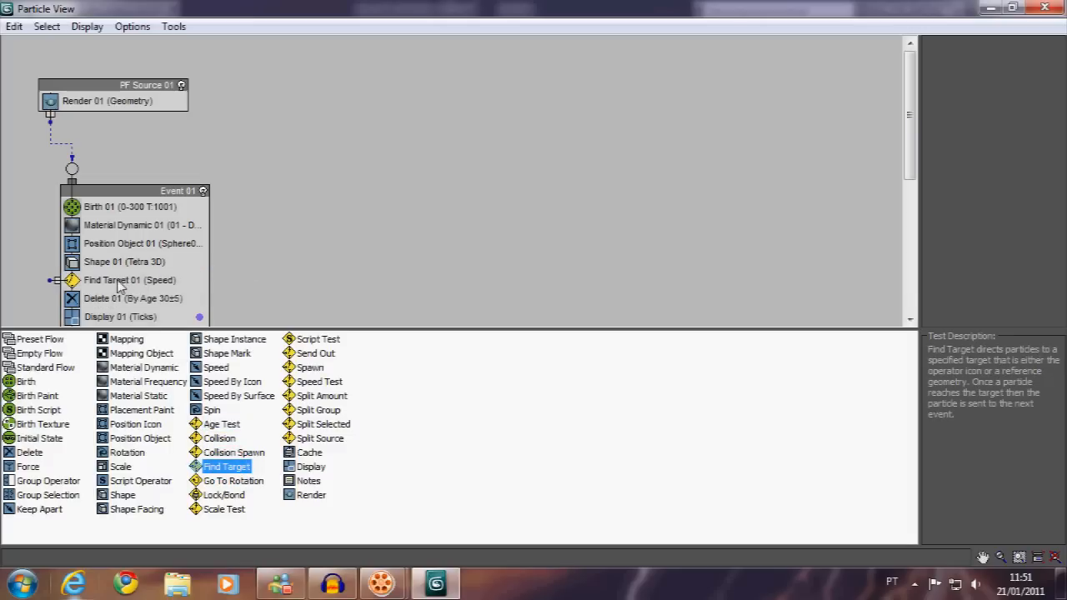
{"action": "left_click", "coordinate": [130, 279]}
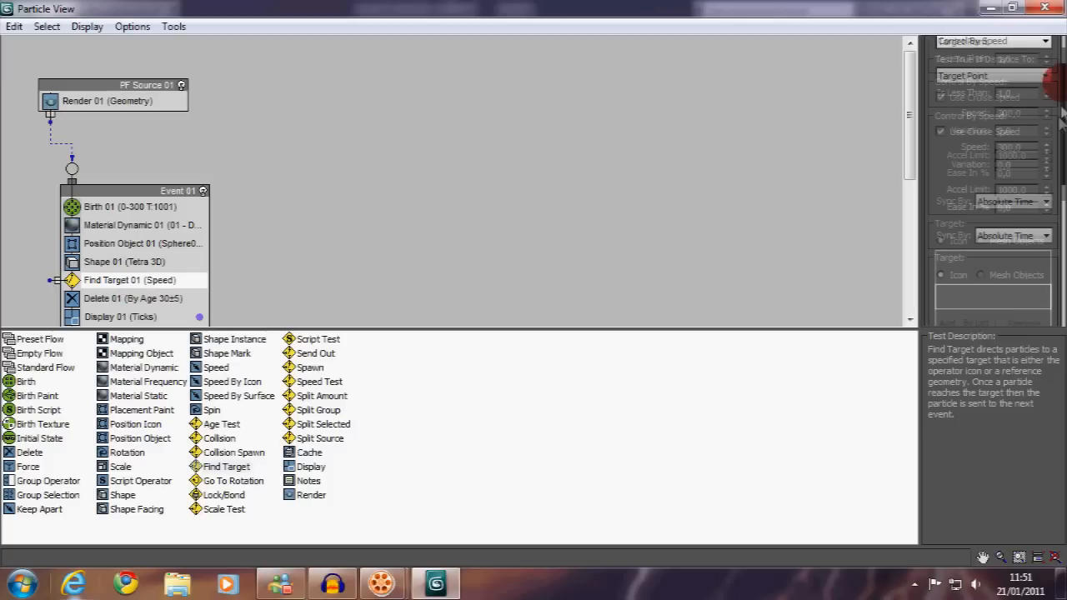
{"action": "scroll", "scroll_direction": "down", "scroll_amount": 3}
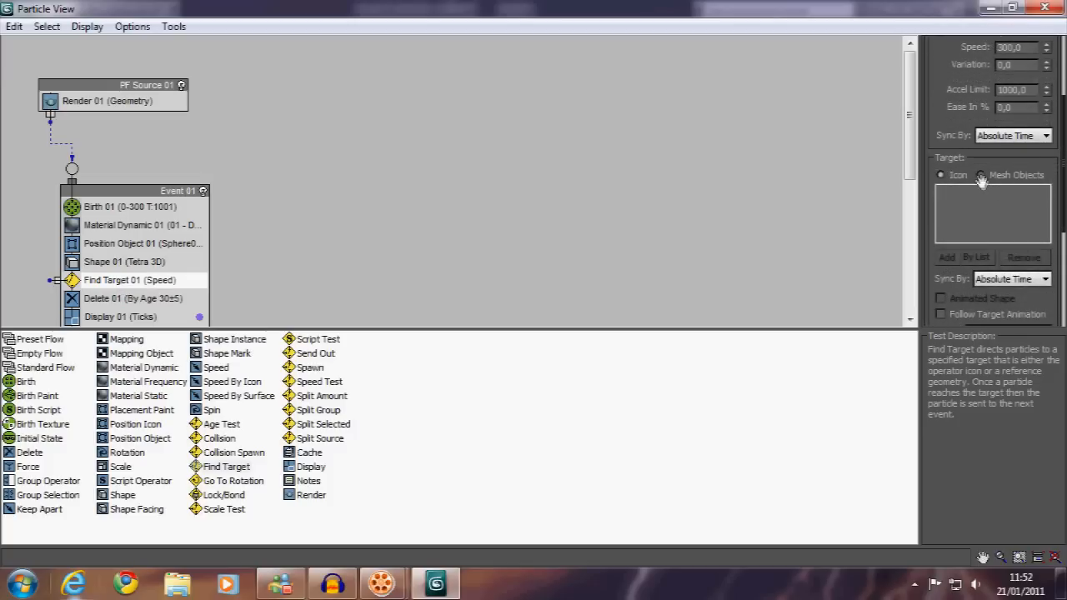
{"action": "left_click", "coordinate": [982, 175]}
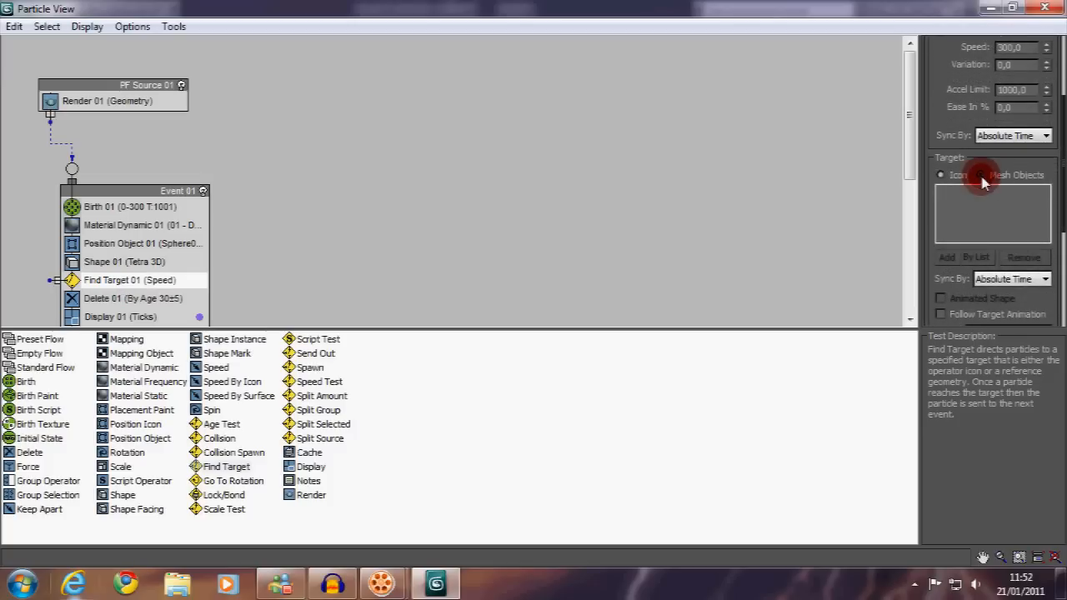
{"action": "left_click", "coordinate": [981, 174]}
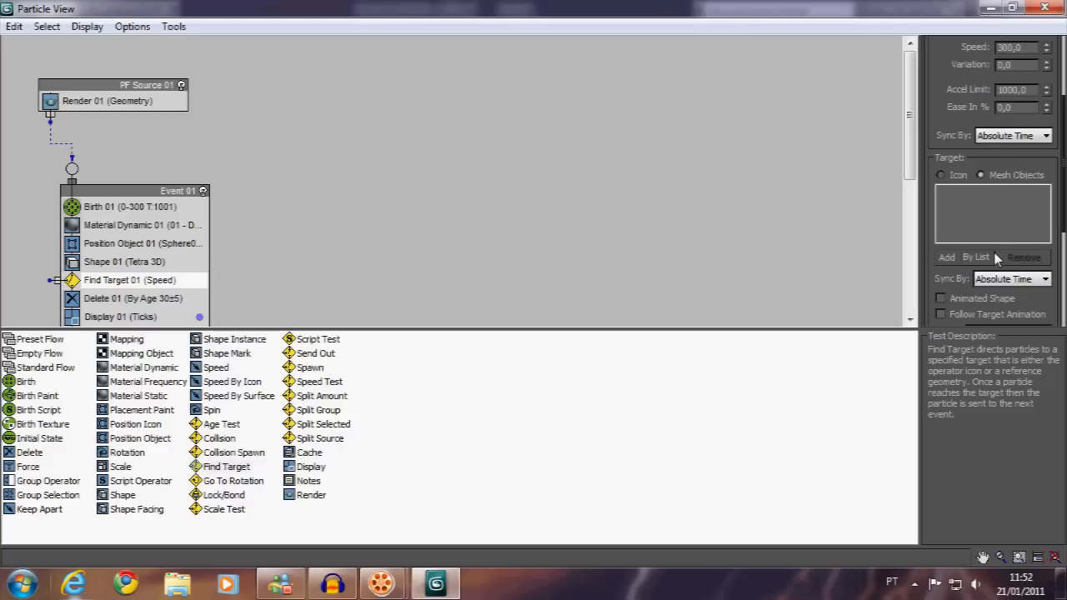
{"action": "mouse_move", "coordinate": [992, 262]}
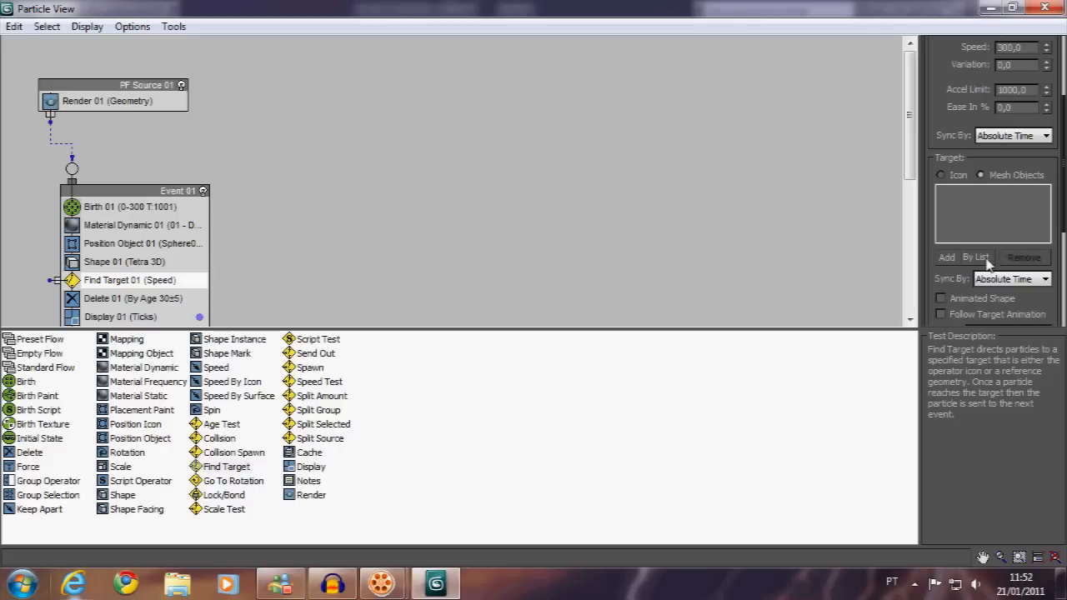
{"action": "left_click", "coordinate": [975, 257]}
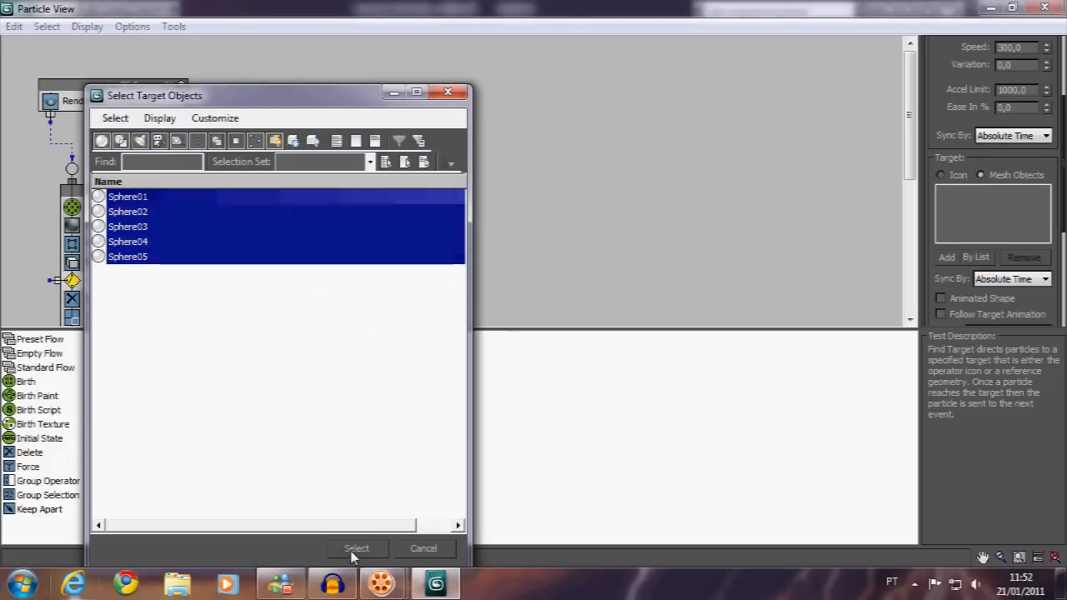
{"action": "left_click", "coordinate": [356, 549]}
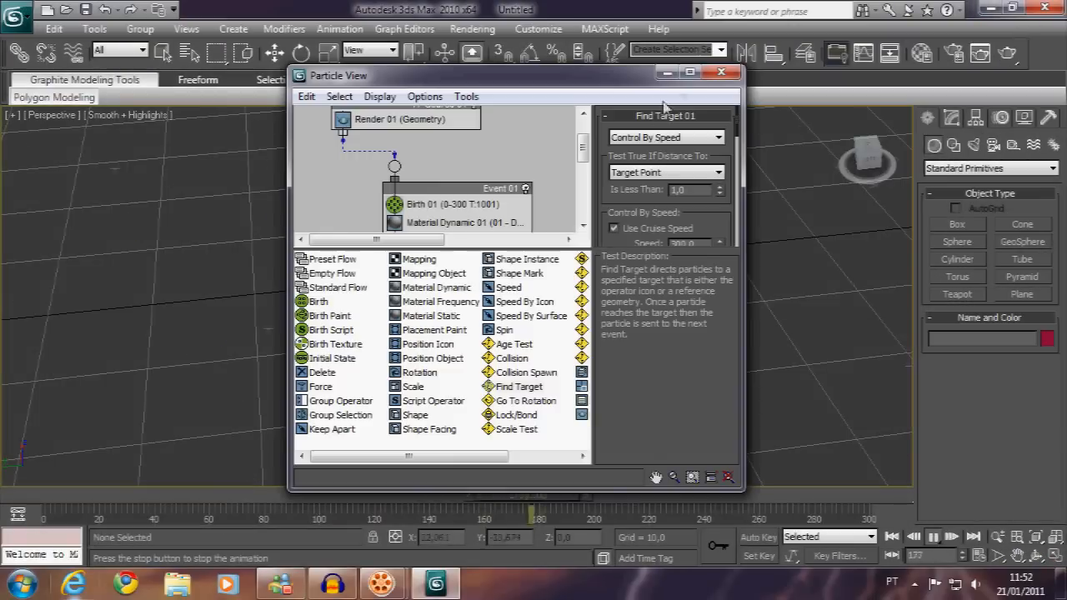
{"action": "left_click", "coordinate": [691, 71]}
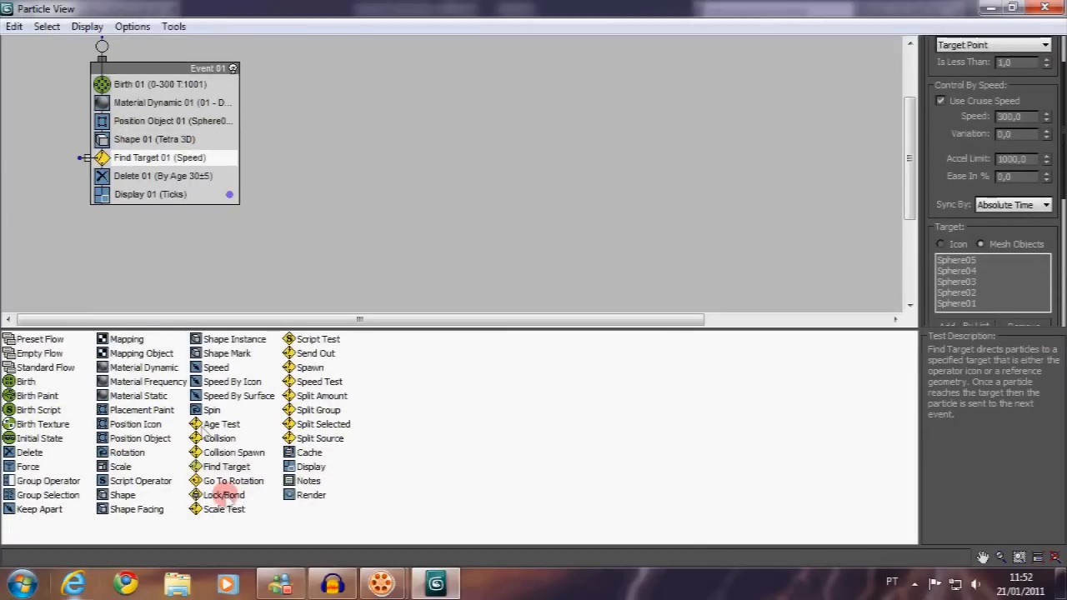
Create Event 02 with a Lock/Bond operator and wire Find Target's output into it.
{"action": "left_click_drag", "start_coordinate": [223, 495], "coordinate": [405, 203]}
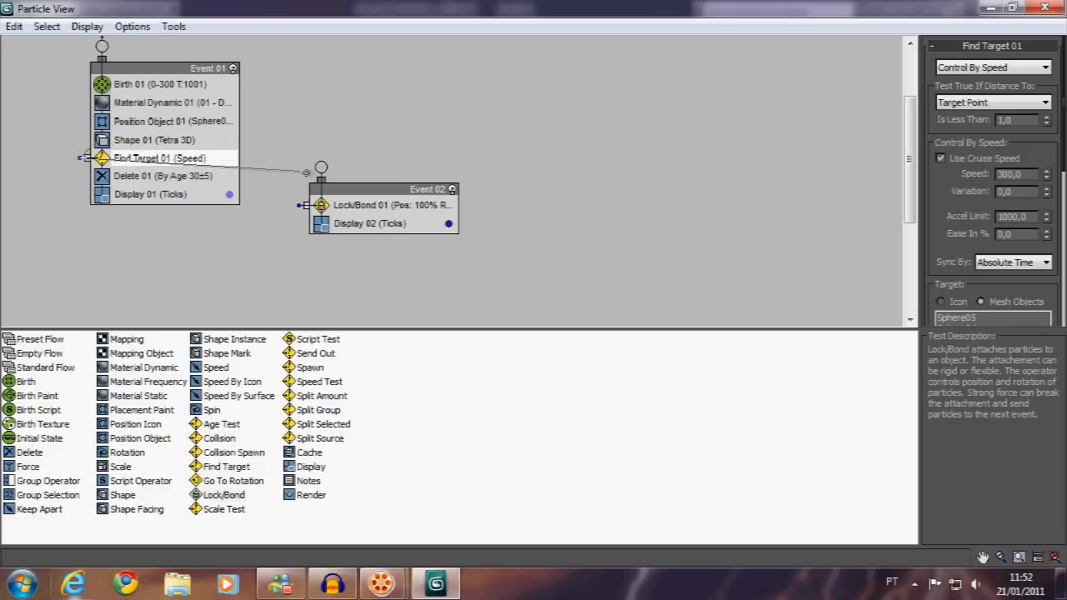
{"action": "left_click", "coordinate": [167, 266]}
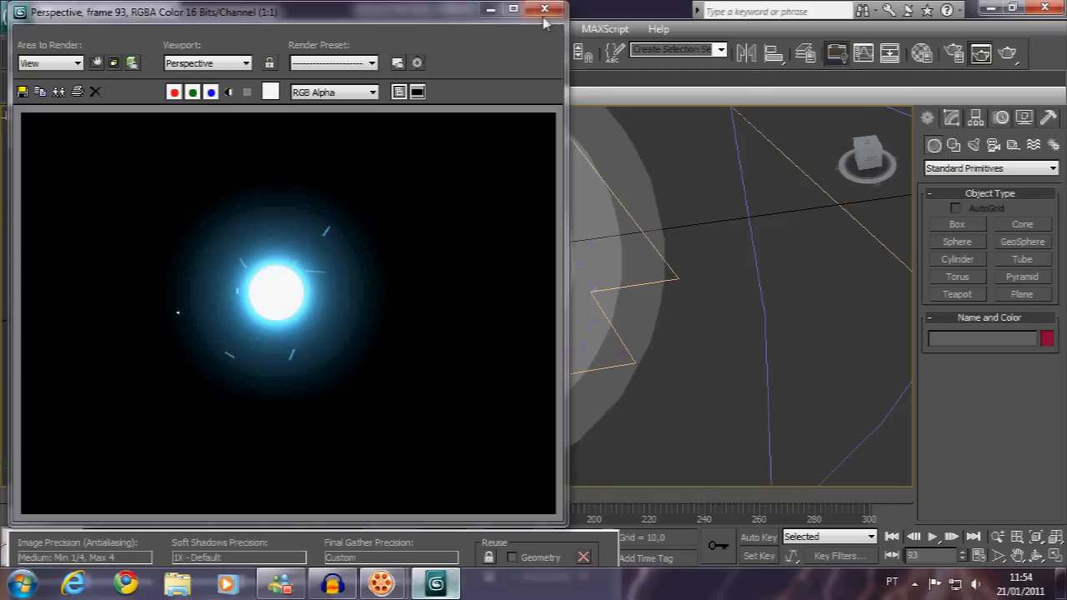
Close the rendered frame window.
{"action": "left_click", "coordinate": [544, 9]}
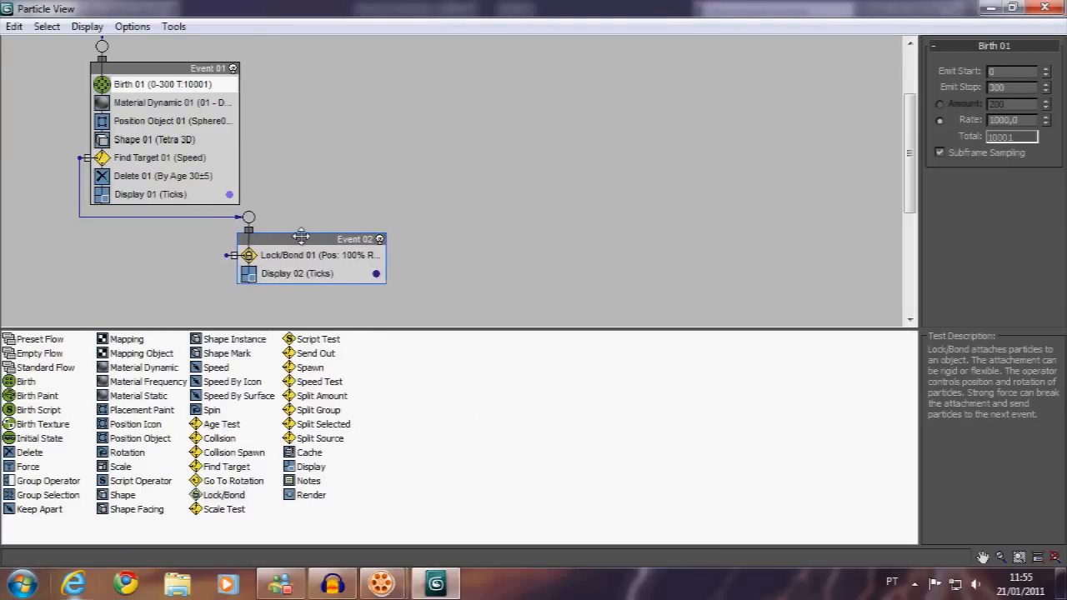
Copy Shape 01 and Material Dynamic 01 and paste them into Event 02.
{"action": "left_click", "coordinate": [154, 139]}
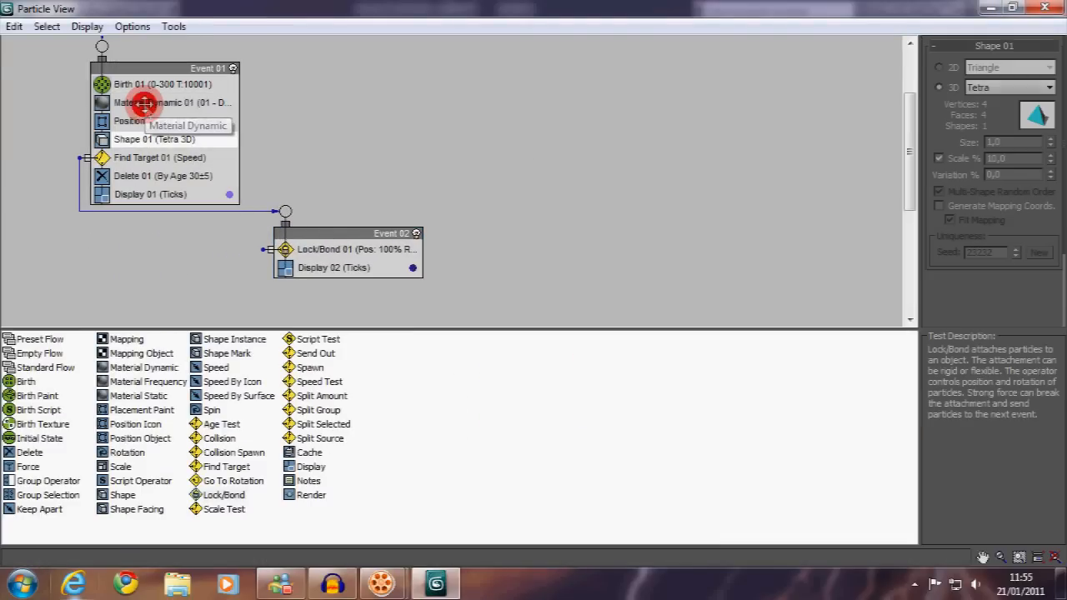
{"action": "left_click", "coordinate": [167, 102]}
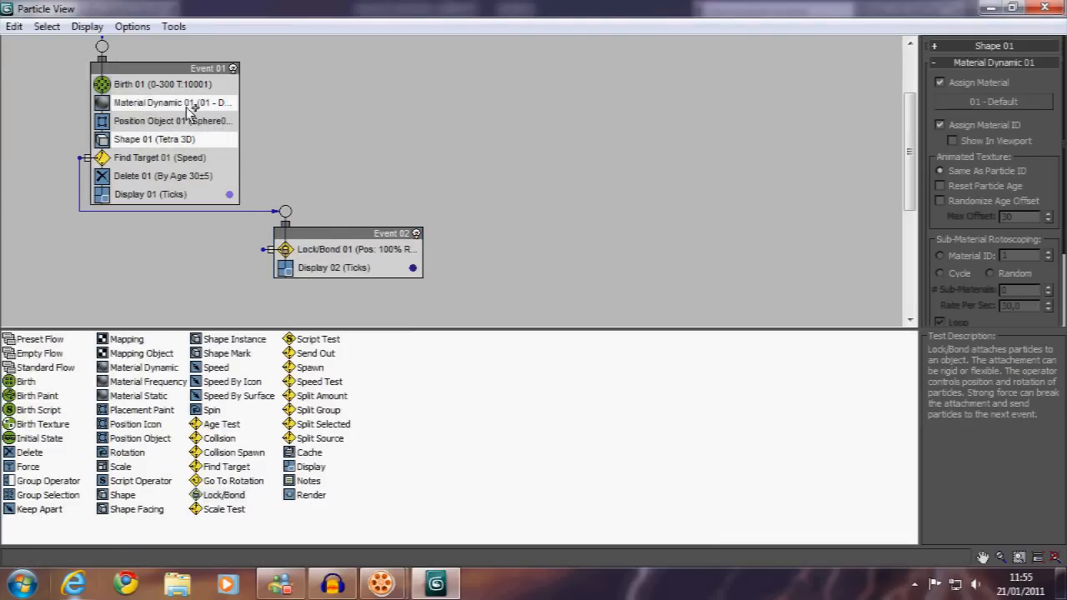
{"action": "right_click", "coordinate": [173, 102]}
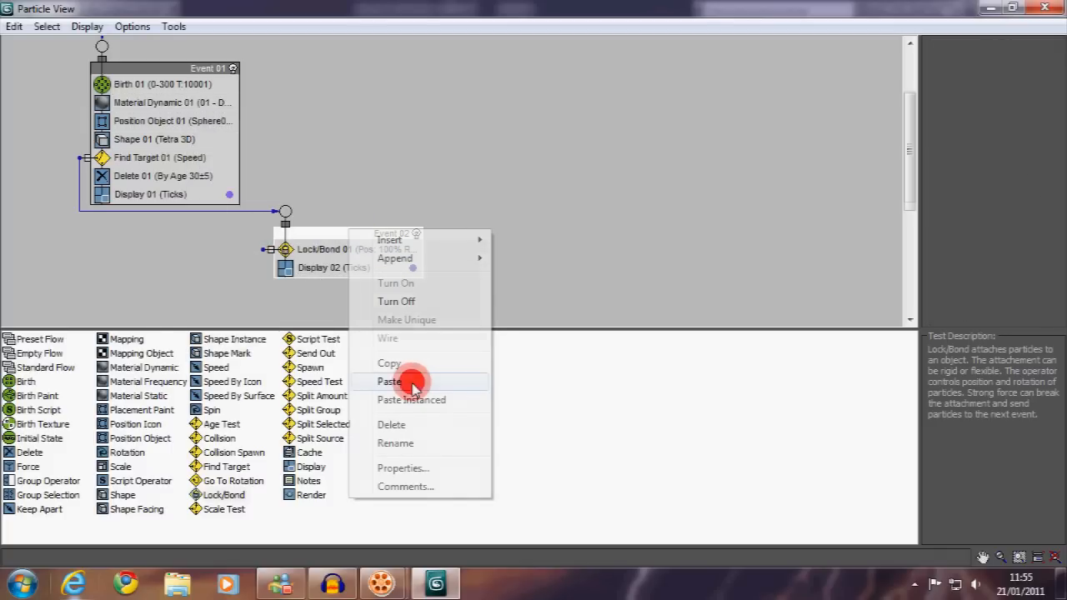
{"action": "left_click", "coordinate": [389, 381]}
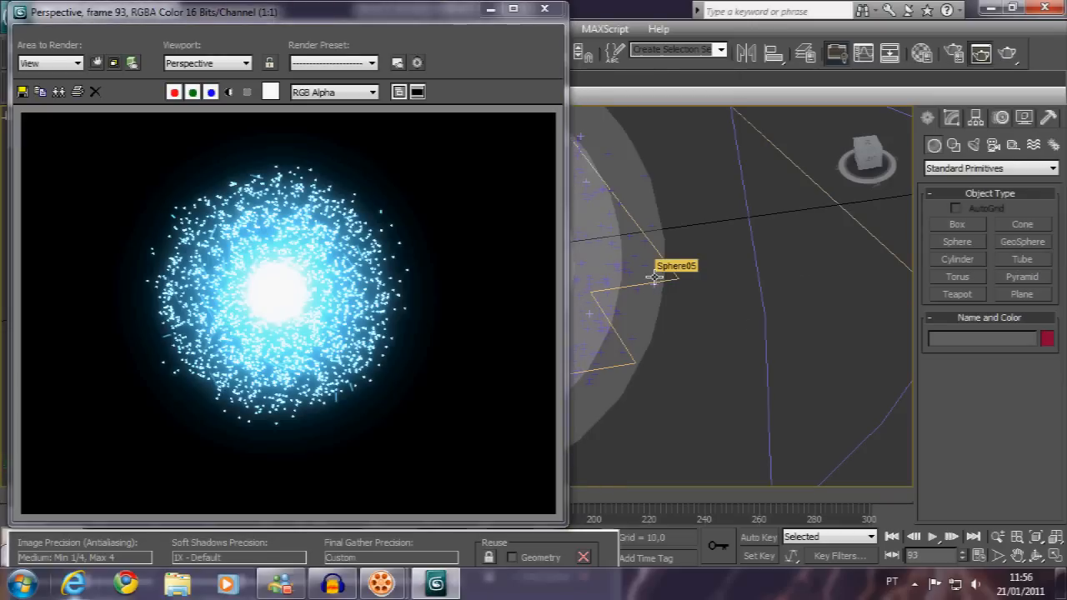
{"action": "mouse_move", "coordinate": [641, 283]}
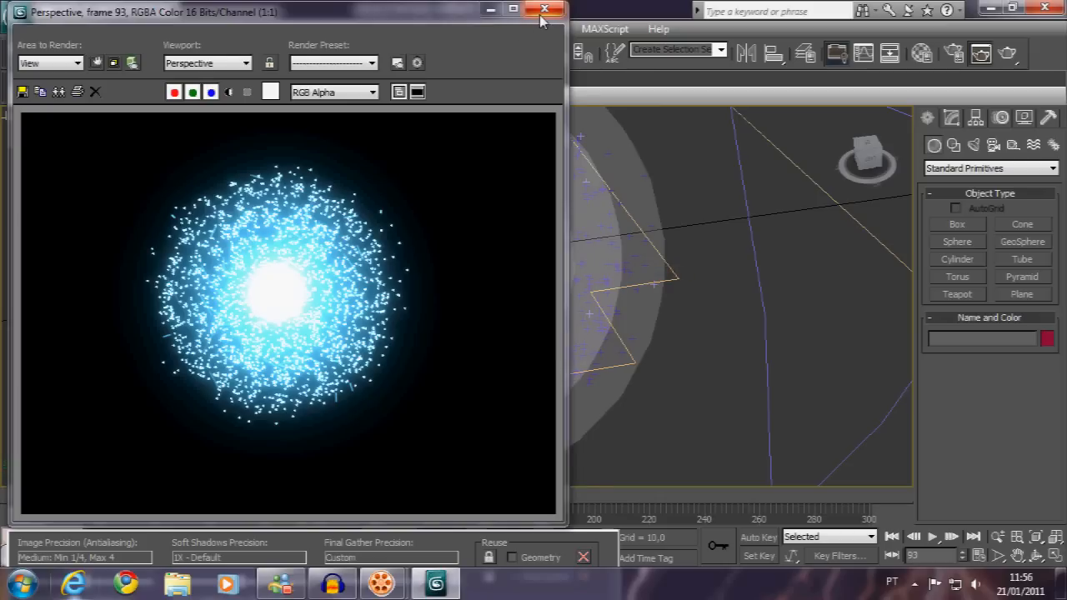
Close the Rendered Frame Window showing the glowing particle orb.
{"action": "left_click", "coordinate": [545, 9]}
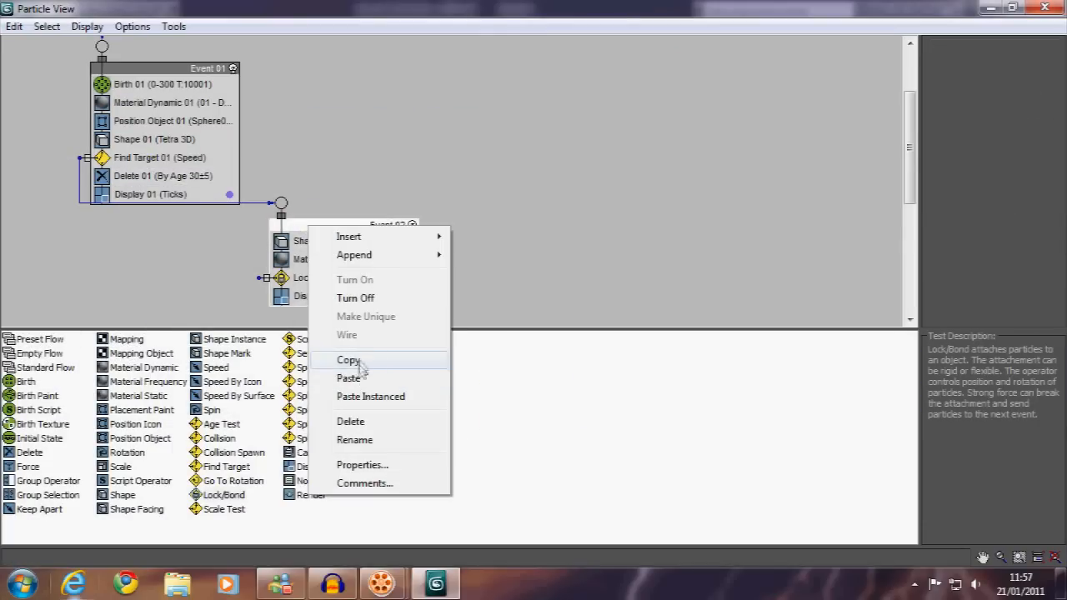
Copy Delete 01 and paste it into Event 02.
{"action": "left_click", "coordinate": [348, 378]}
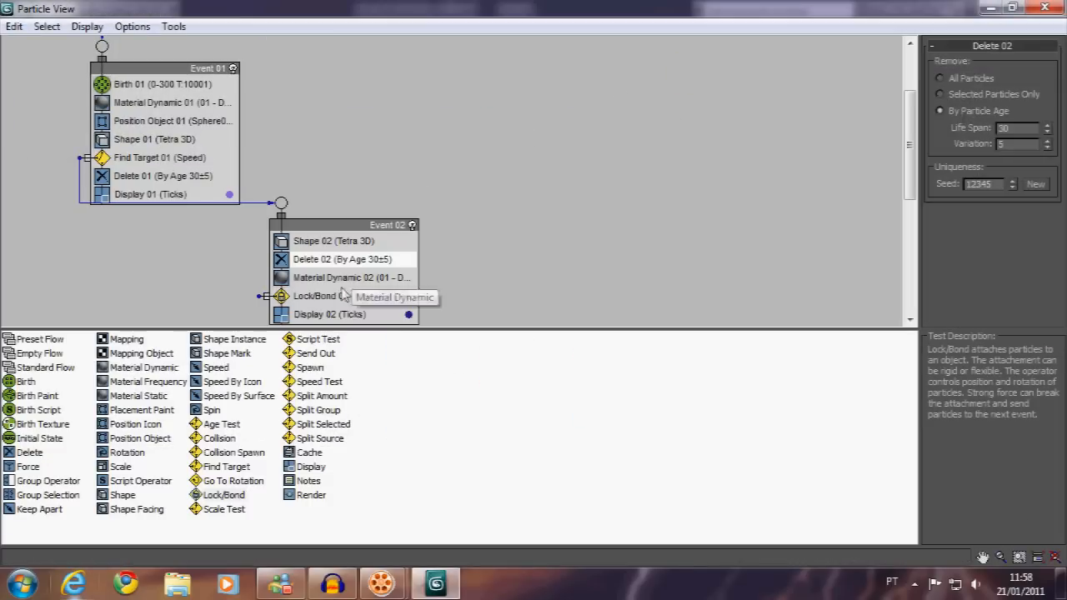
{"action": "left_click", "coordinate": [317, 296]}
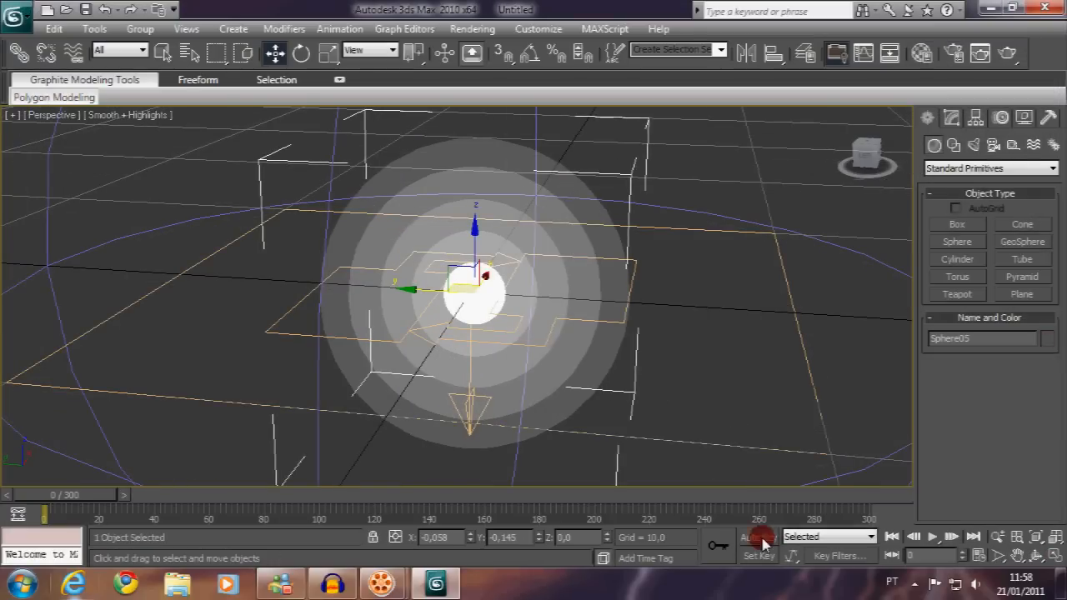
With Auto Key on at frame 300, rotate the spheres many turns about Z.
{"action": "left_click", "coordinate": [758, 536]}
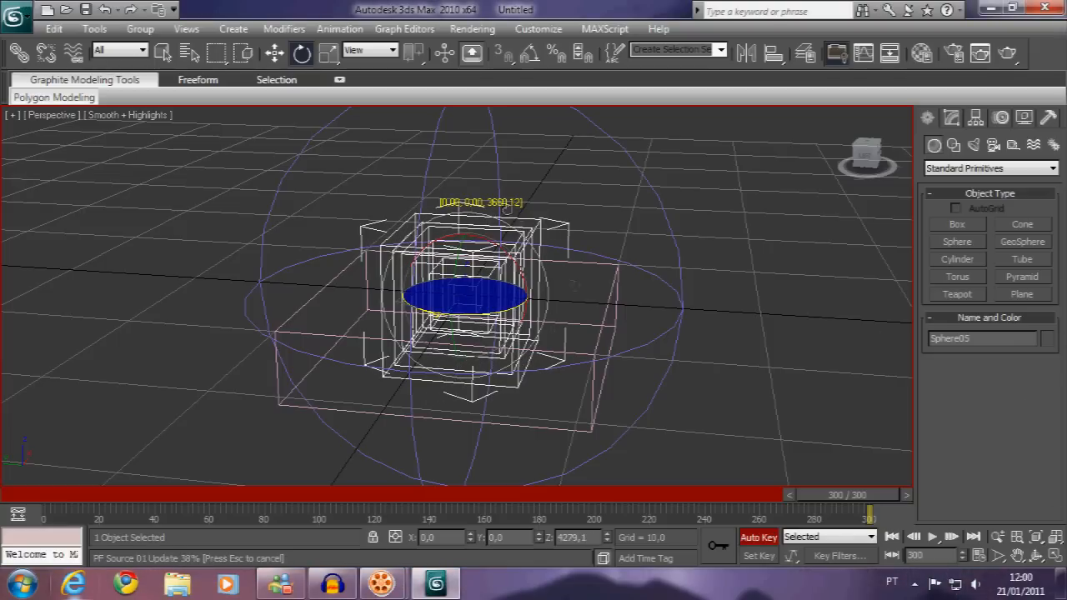
{"action": "left_click", "coordinate": [932, 537]}
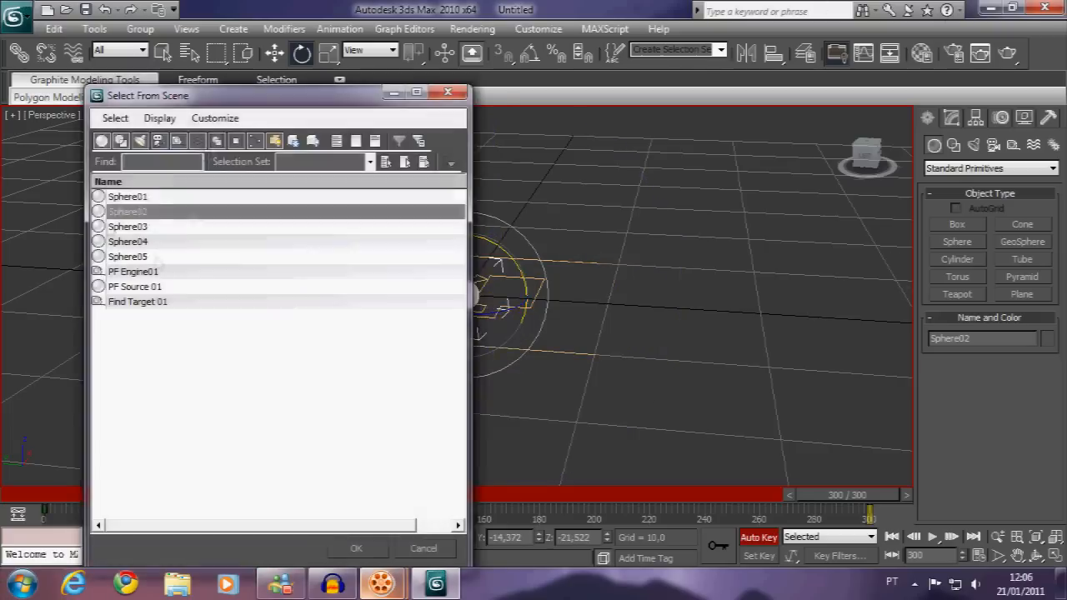
{"action": "left_click", "coordinate": [356, 548]}
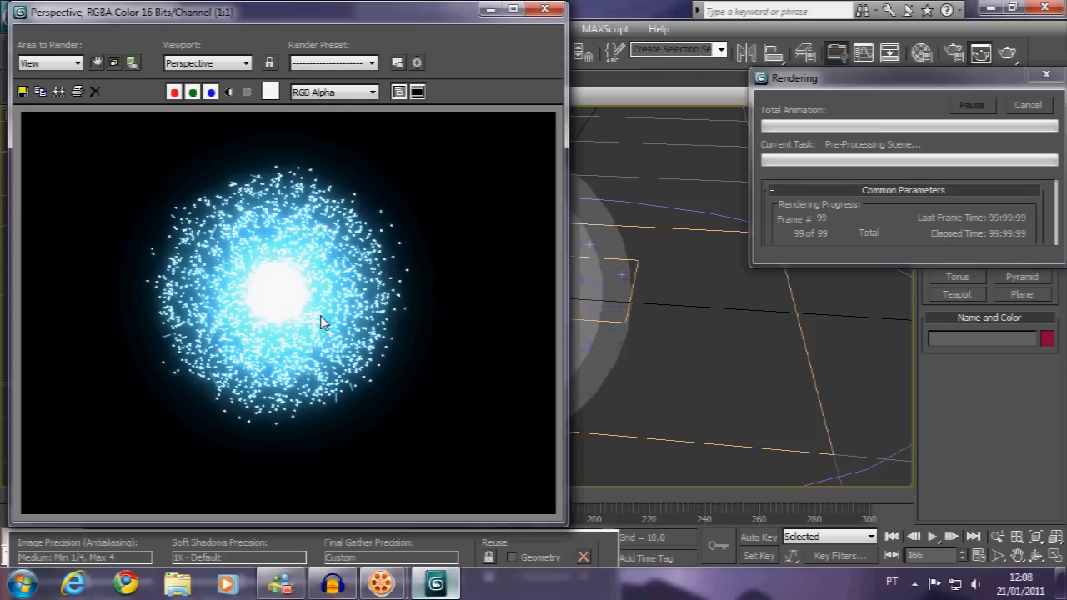
{"action": "mouse_move", "coordinate": [559, 279]}
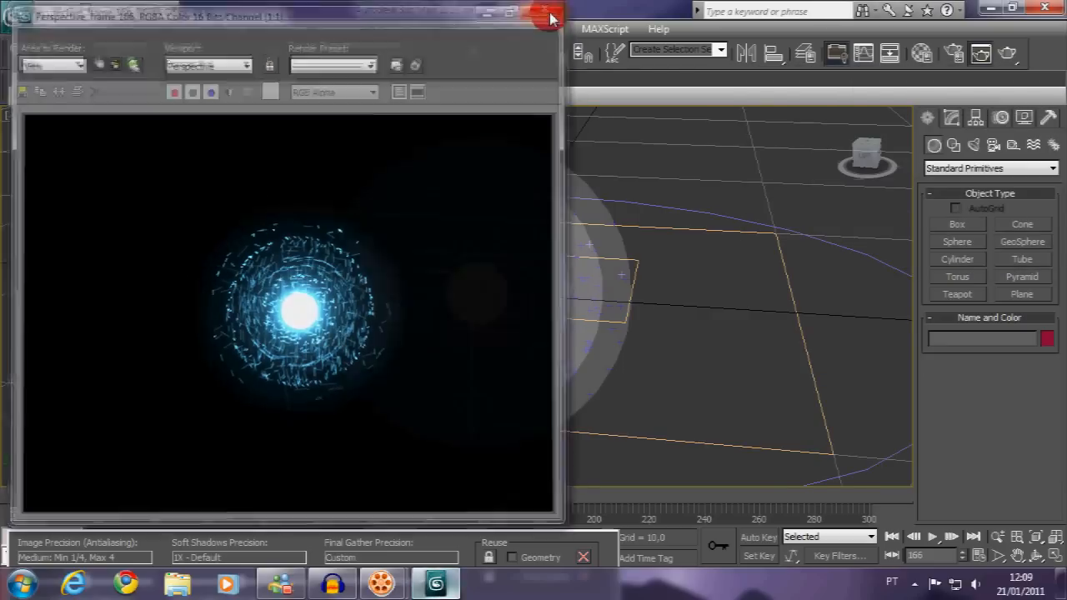
Close the Rendered Frame Window after checking the swirling orb.
{"action": "left_click", "coordinate": [547, 11]}
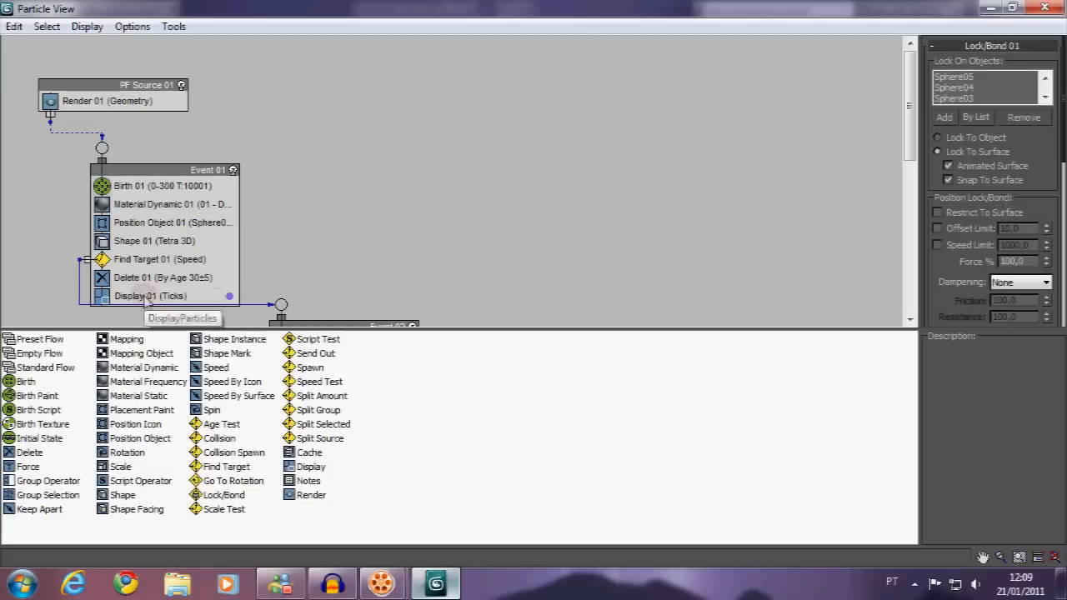
Set Visible % to 10 in Display 01 and Display 02, then minimize Particle View.
{"action": "left_click", "coordinate": [329, 240]}
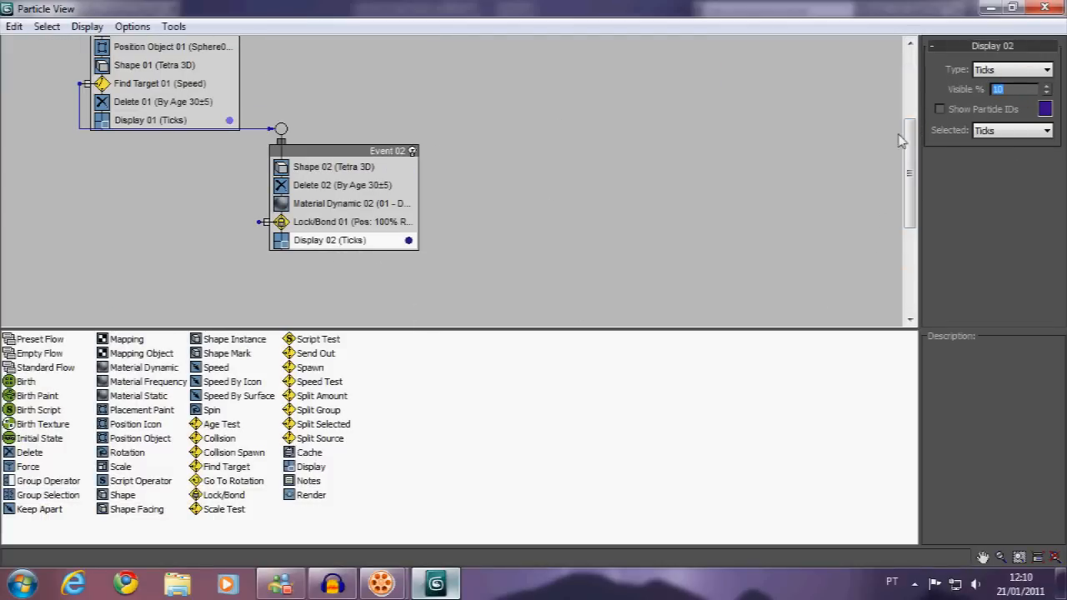
{"action": "left_click", "coordinate": [150, 119]}
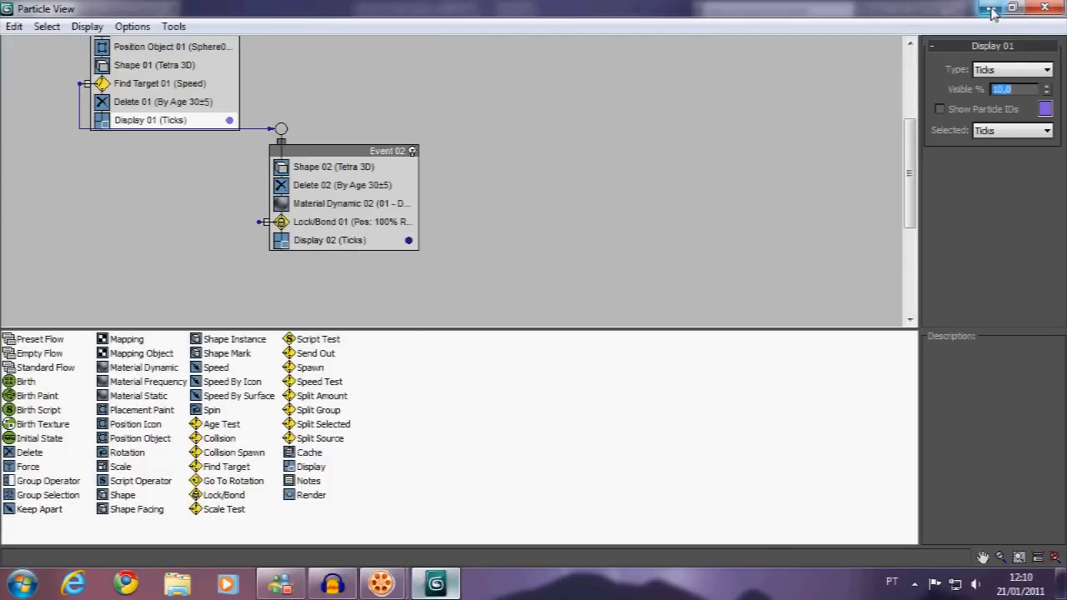
{"action": "left_click", "coordinate": [1012, 8]}
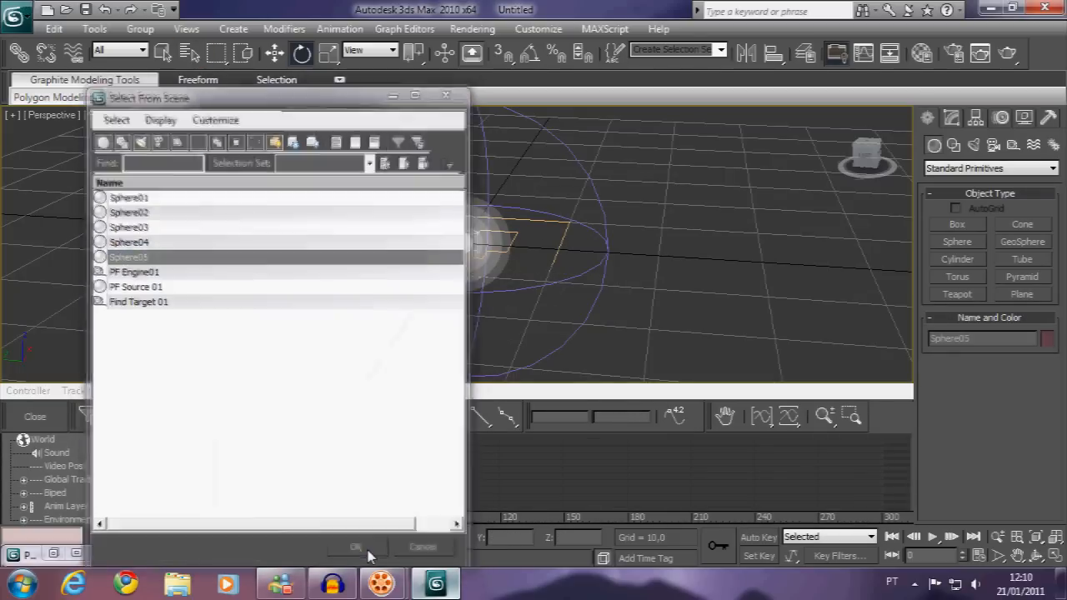
Set the rotation keys of Sphere05 and Sphere01 to linear tangents.
{"action": "left_click", "coordinate": [356, 547]}
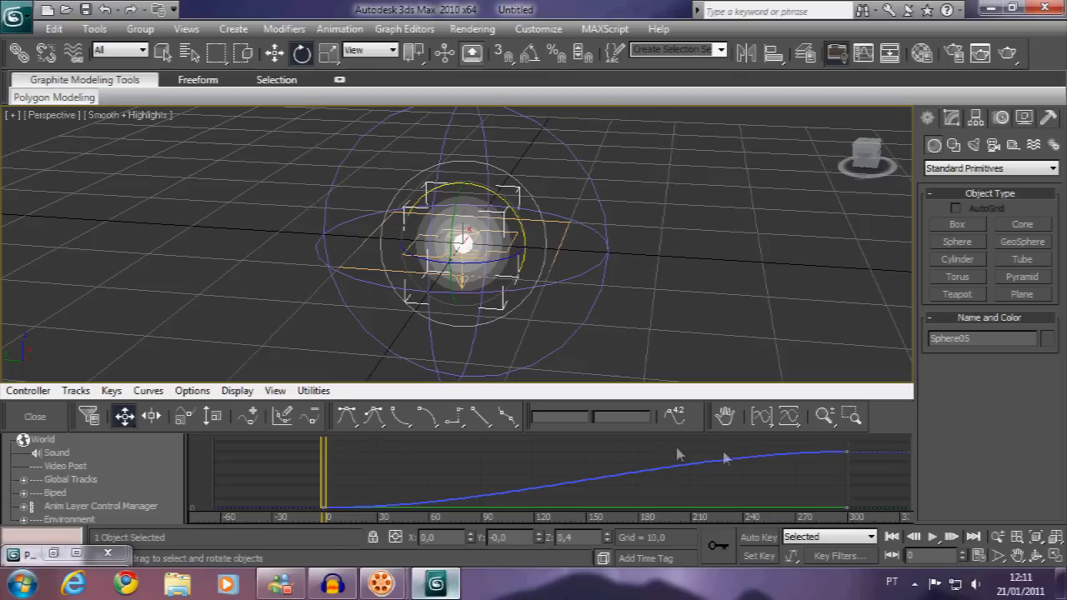
{"action": "mouse_move", "coordinate": [462, 461]}
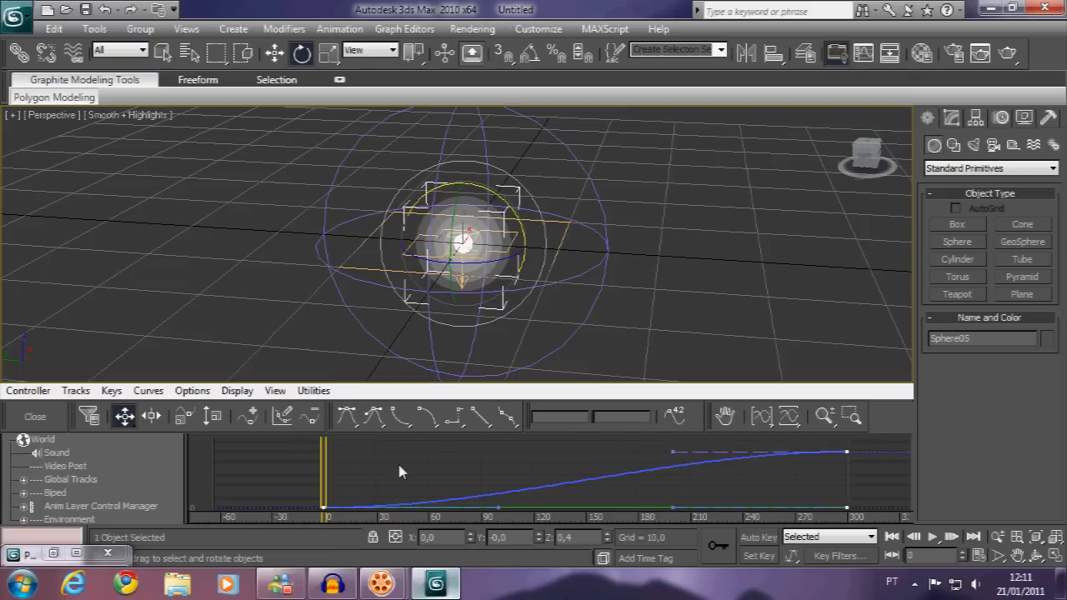
{"action": "mouse_move", "coordinate": [482, 417]}
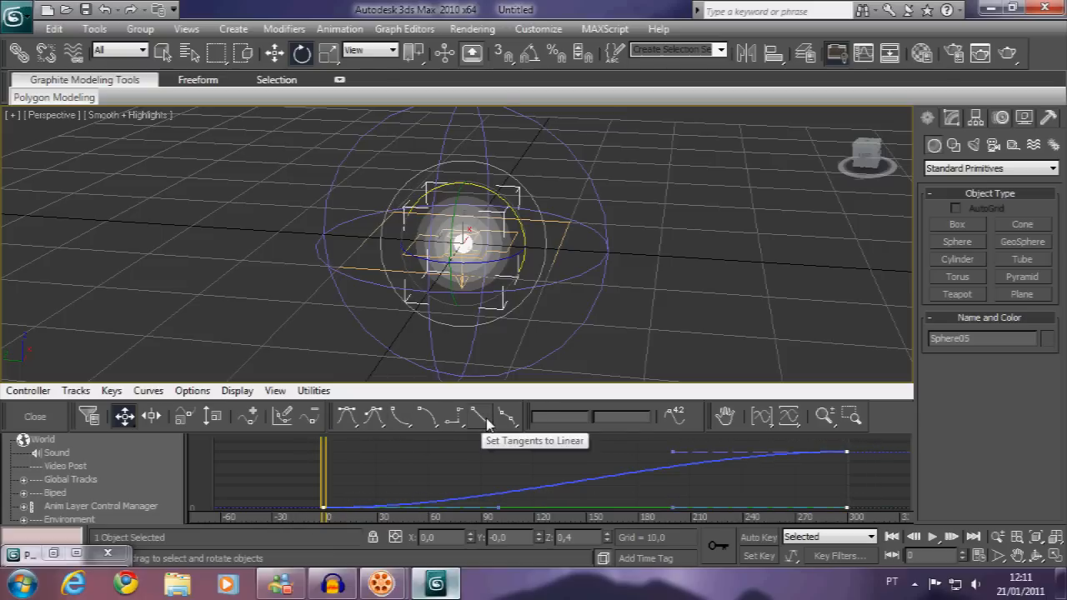
{"action": "left_click", "coordinate": [486, 417]}
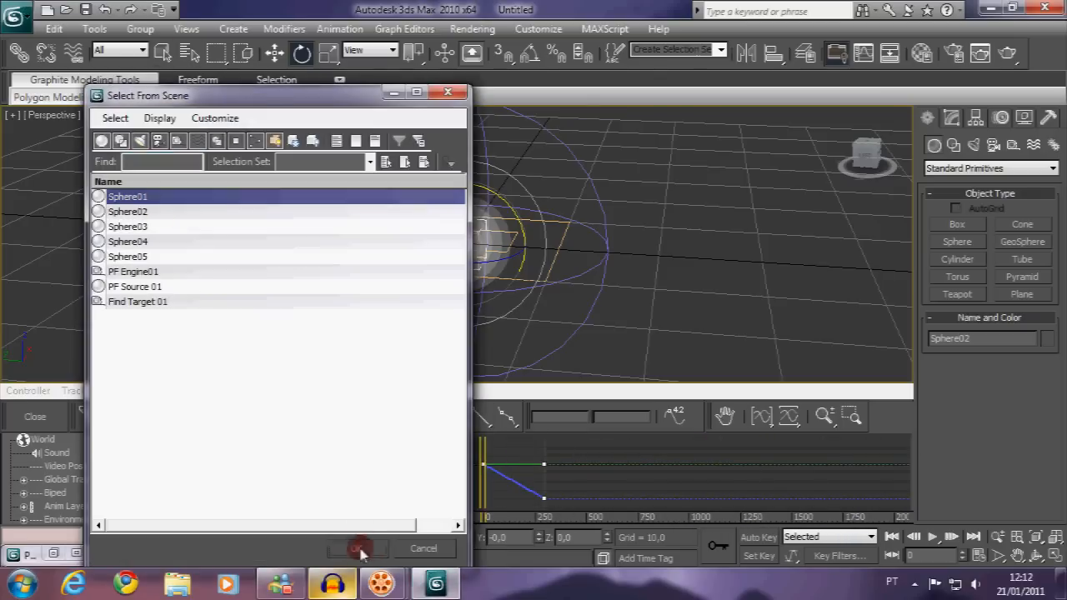
{"action": "left_click", "coordinate": [357, 547]}
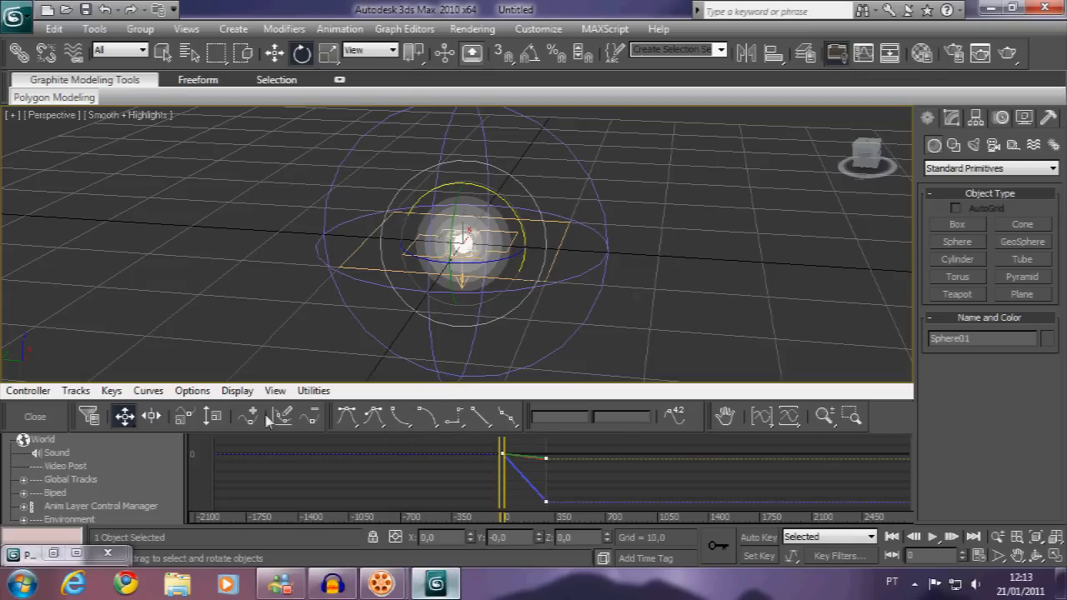
{"action": "mouse_move", "coordinate": [898, 407]}
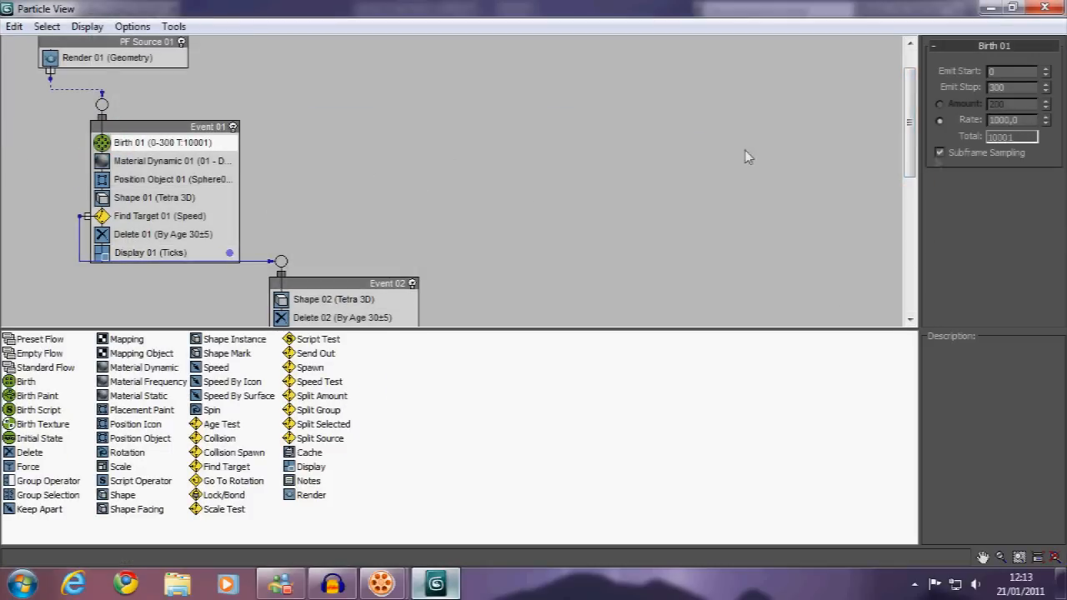
Close Particle View and move the time slider to frame 132.
{"action": "triple_click", "coordinate": [1005, 119]}
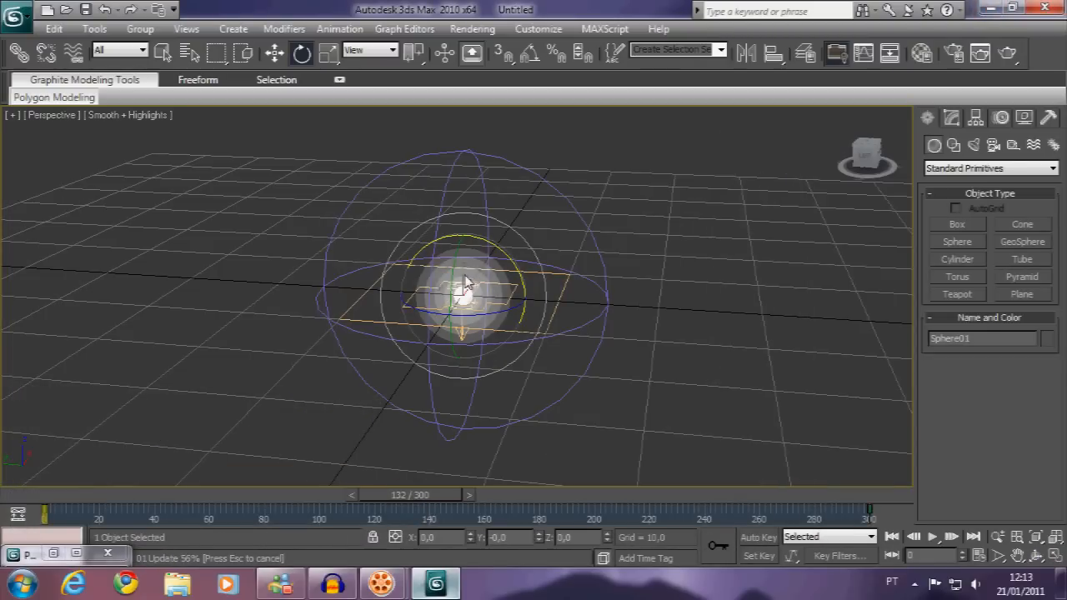
{"action": "left_click_drag", "start_coordinate": [467, 284], "coordinate": [483, 309]}
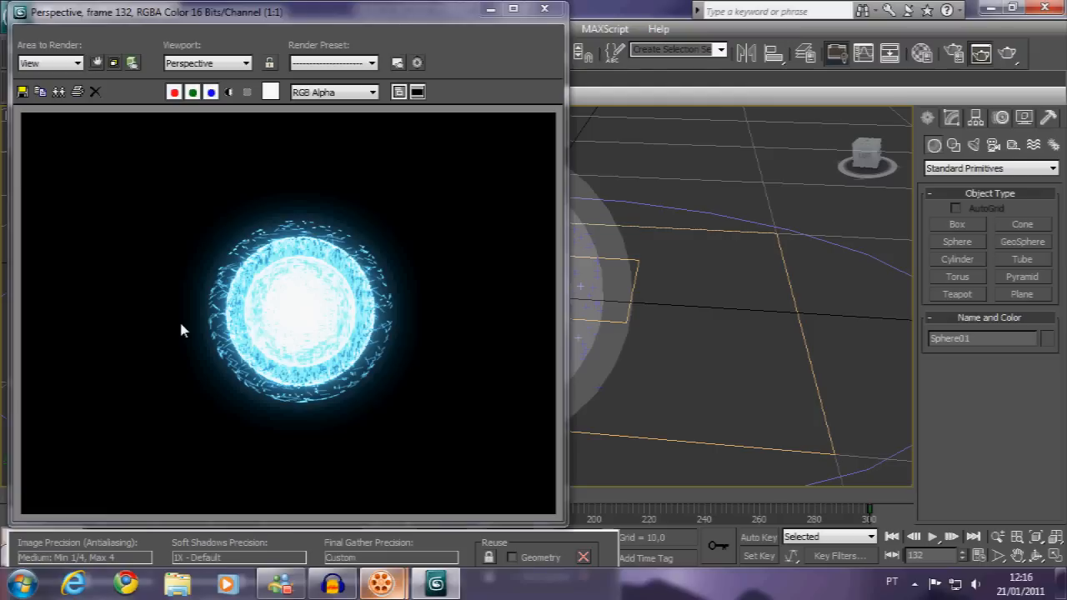
{"action": "mouse_move", "coordinate": [69, 346]}
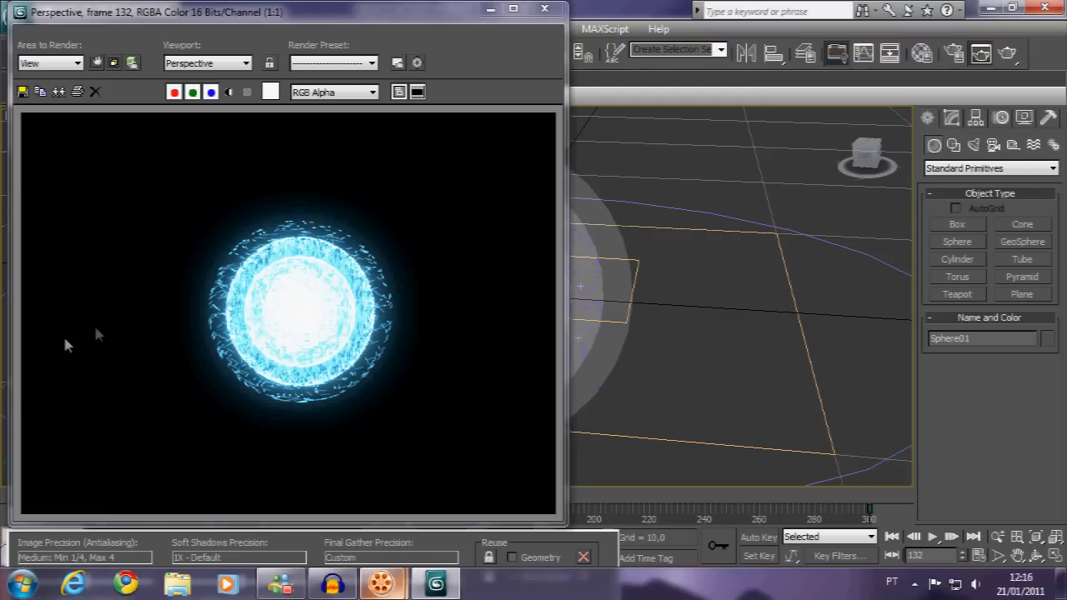
{"action": "mouse_move", "coordinate": [501, 30]}
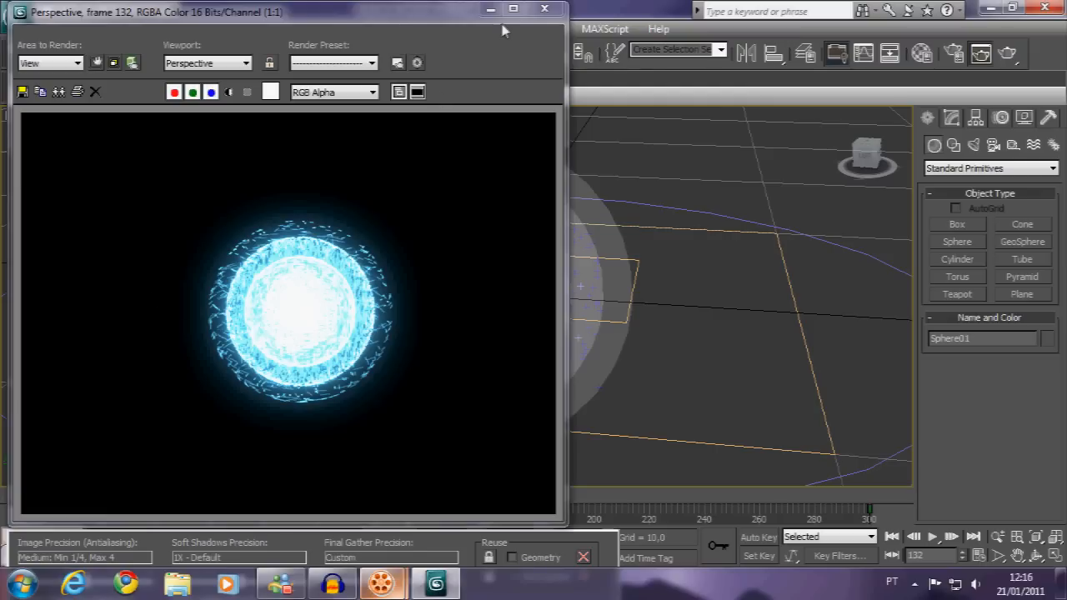
{"action": "mouse_move", "coordinate": [545, 10]}
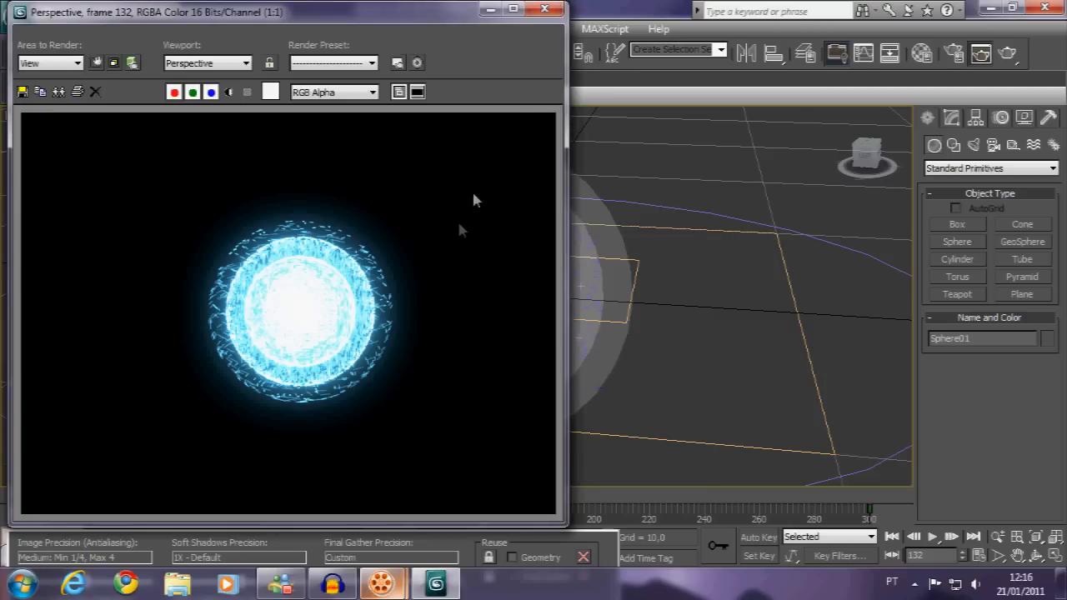
{"action": "mouse_move", "coordinate": [458, 233]}
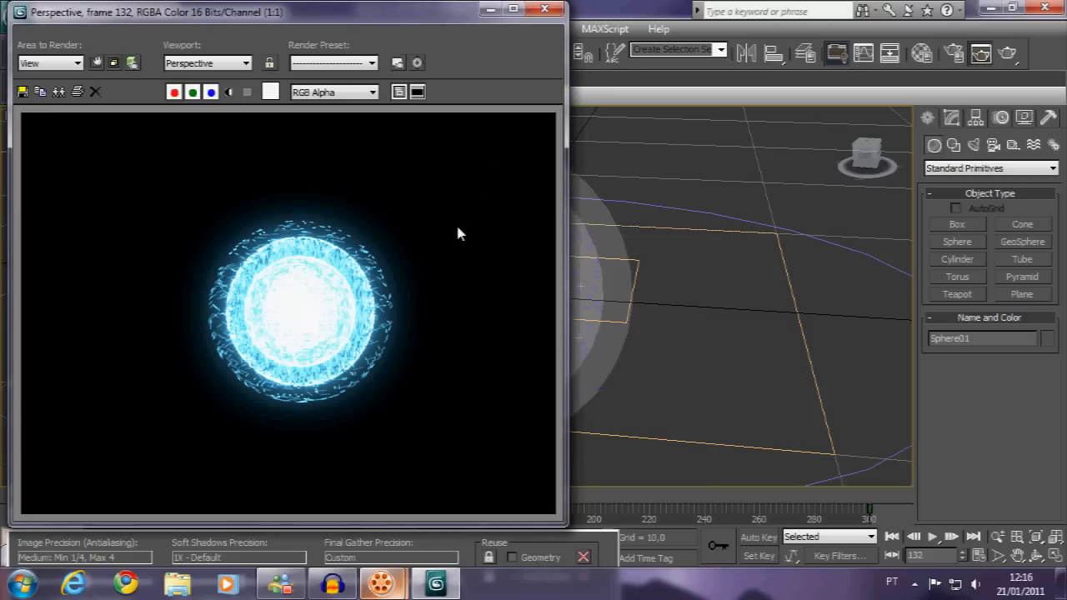